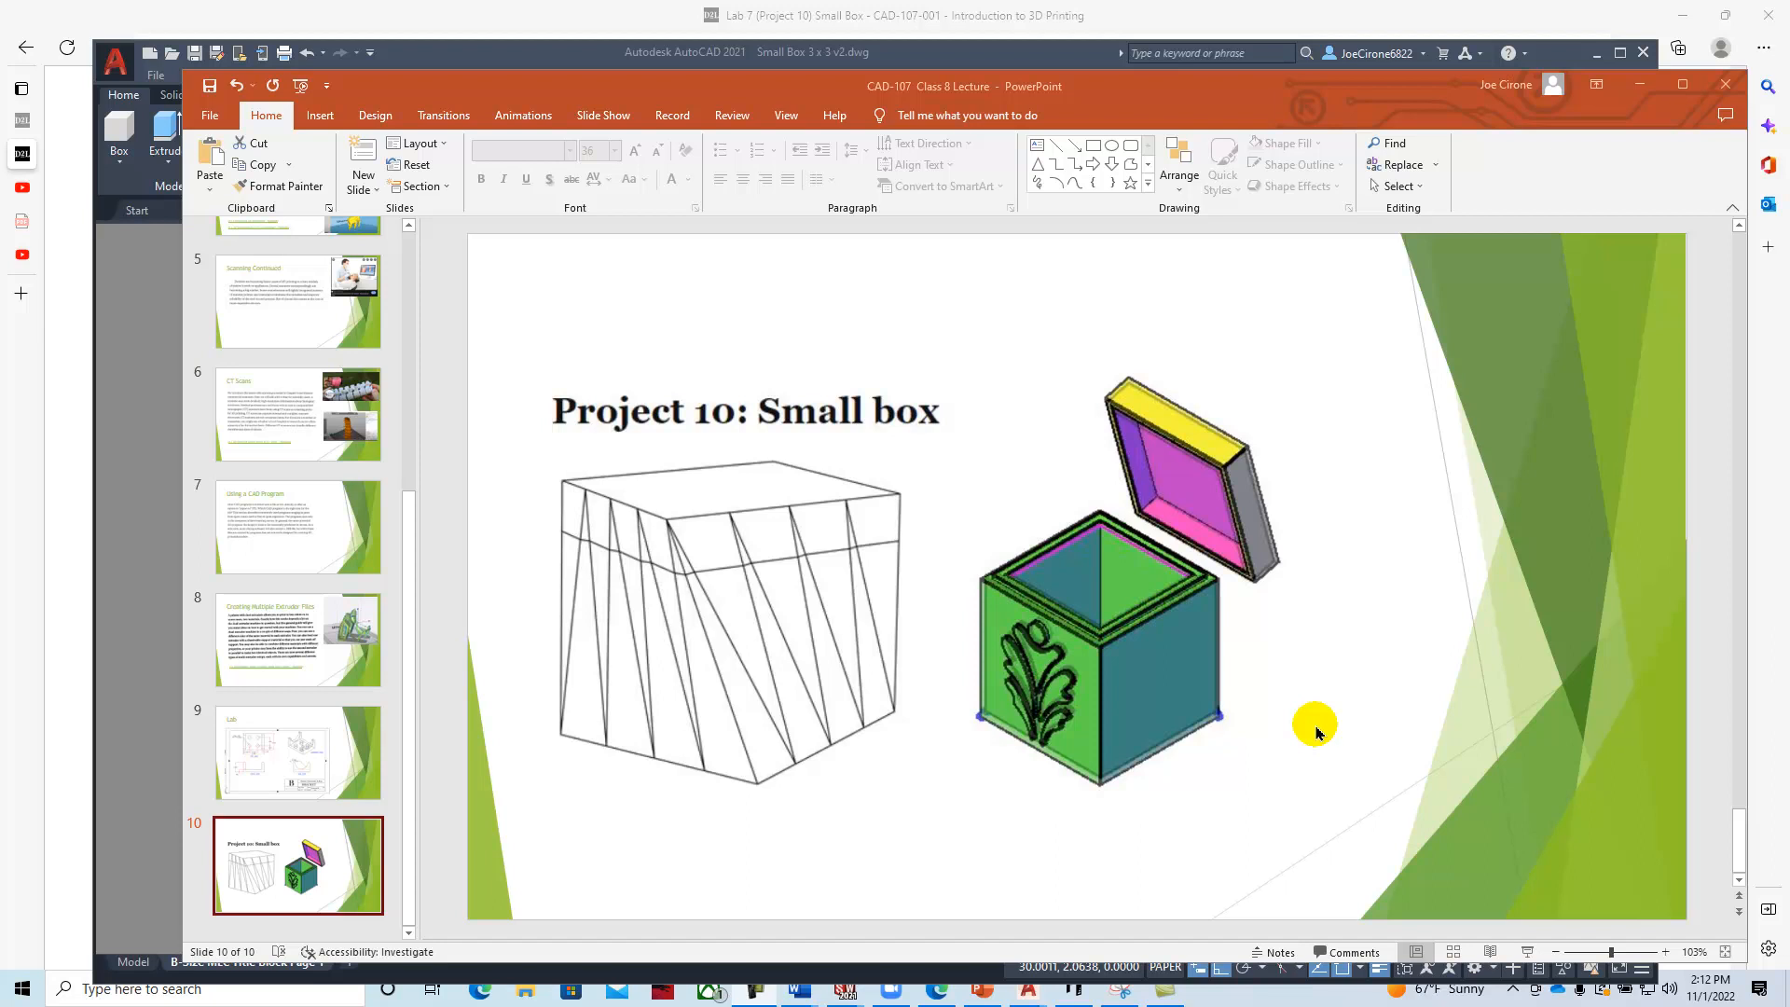
{"action": "mouse_move", "coordinate": [1169, 785]}
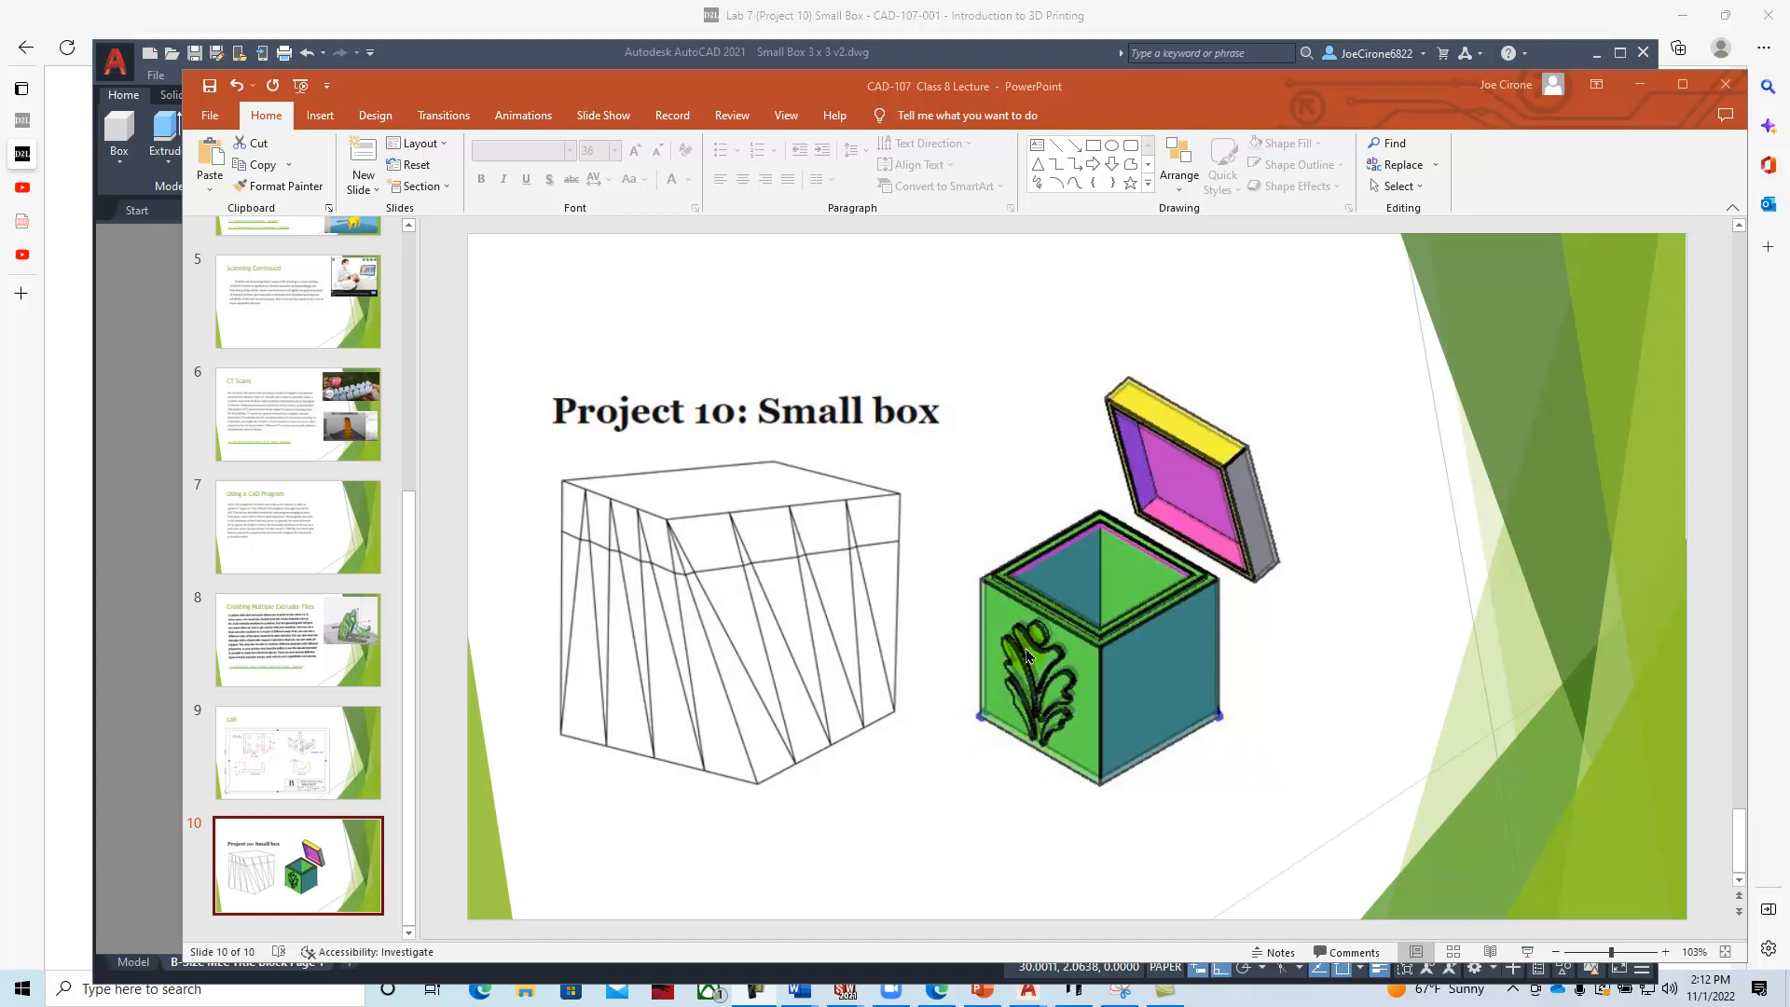
{"action": "mouse_move", "coordinate": [1022, 660]}
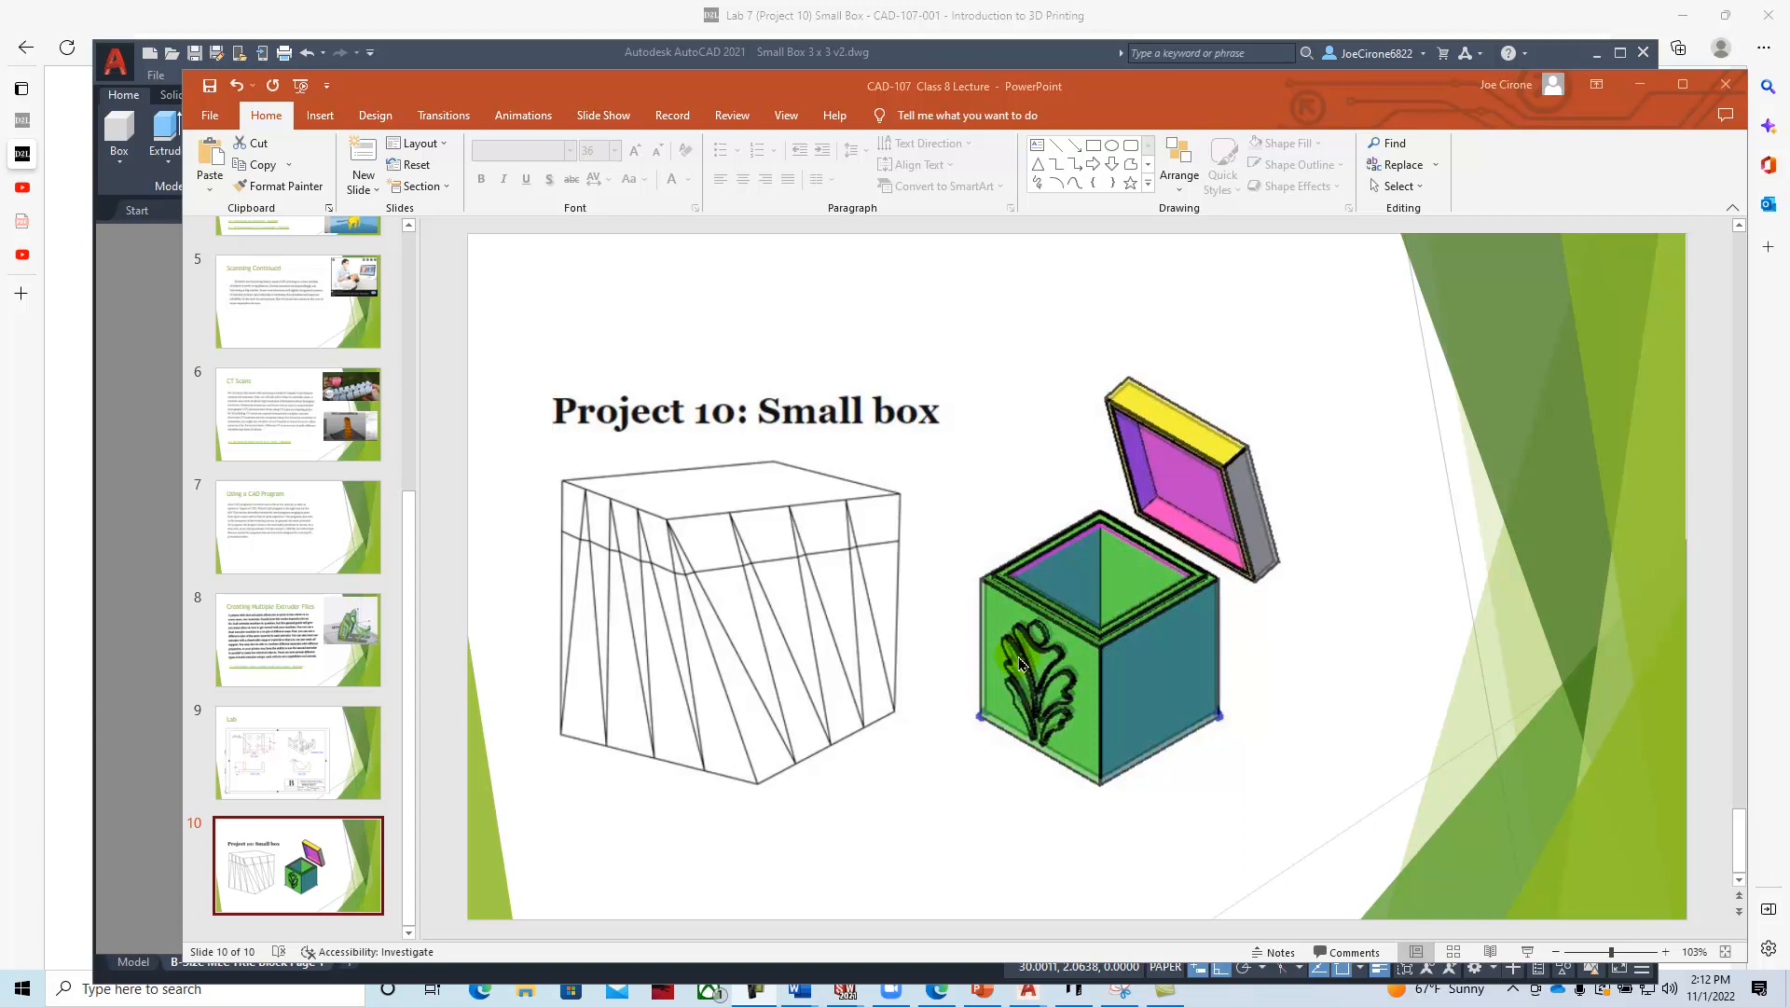
{"action": "mouse_move", "coordinate": [998, 651]}
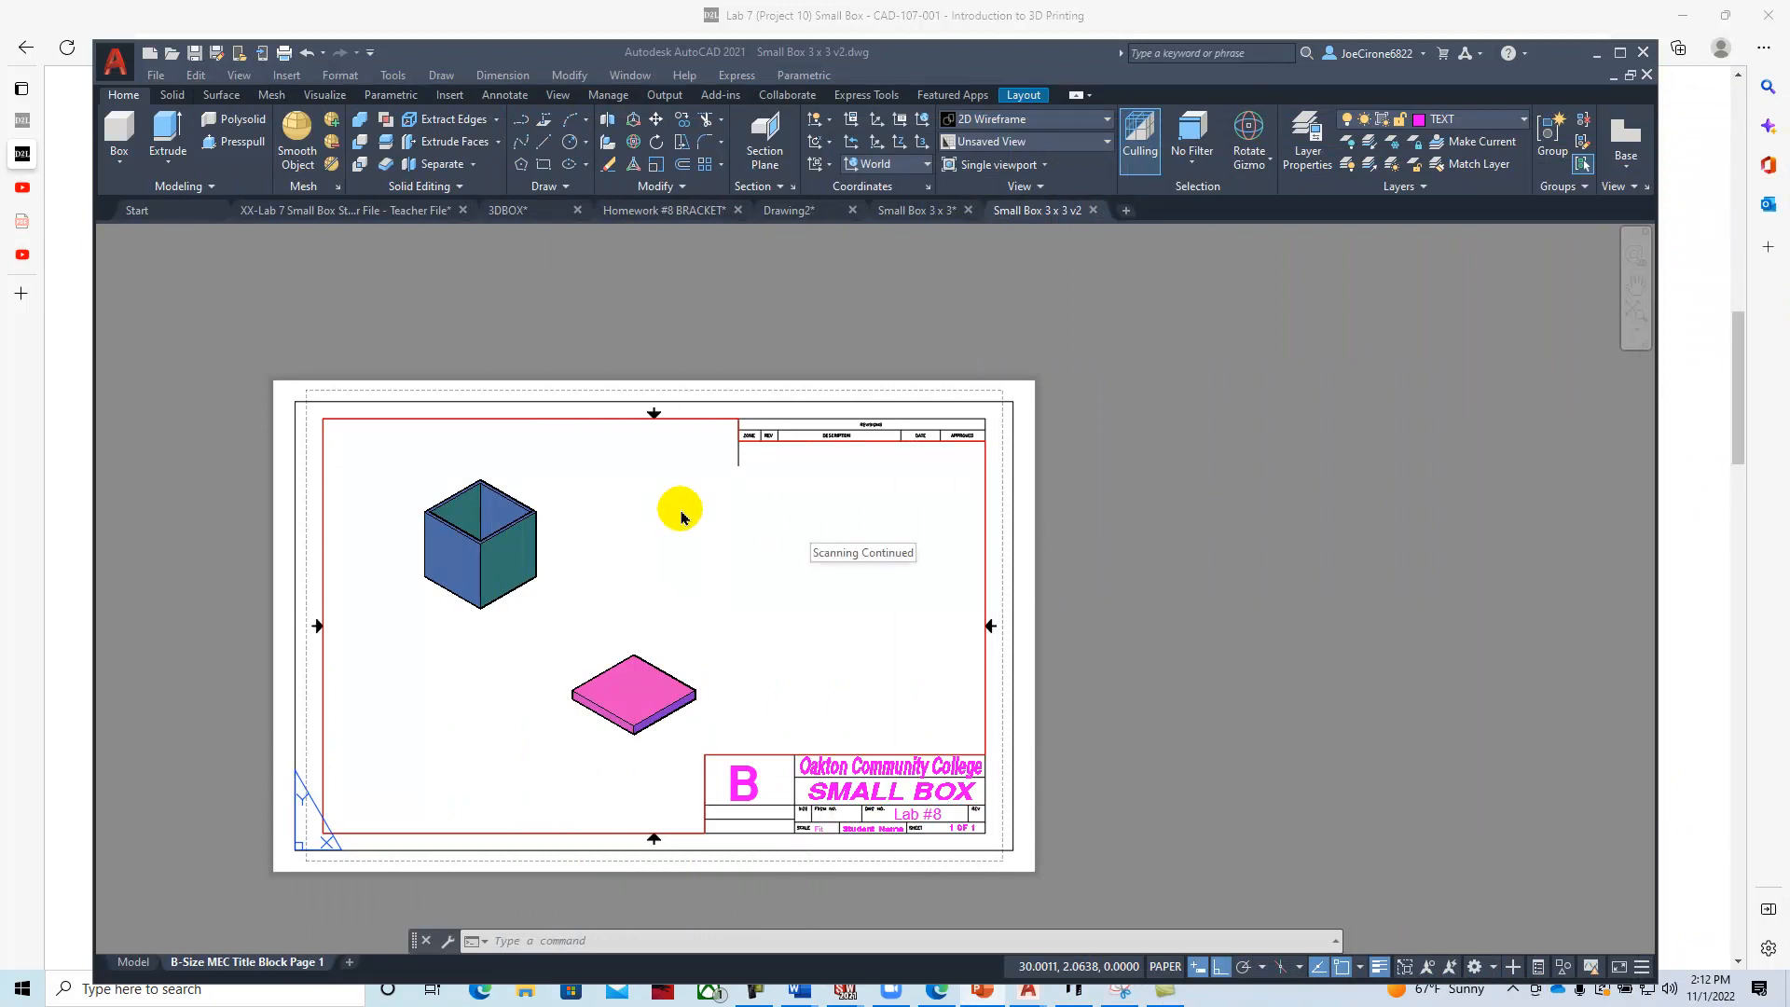
{"action": "mouse_move", "coordinate": [666, 525]}
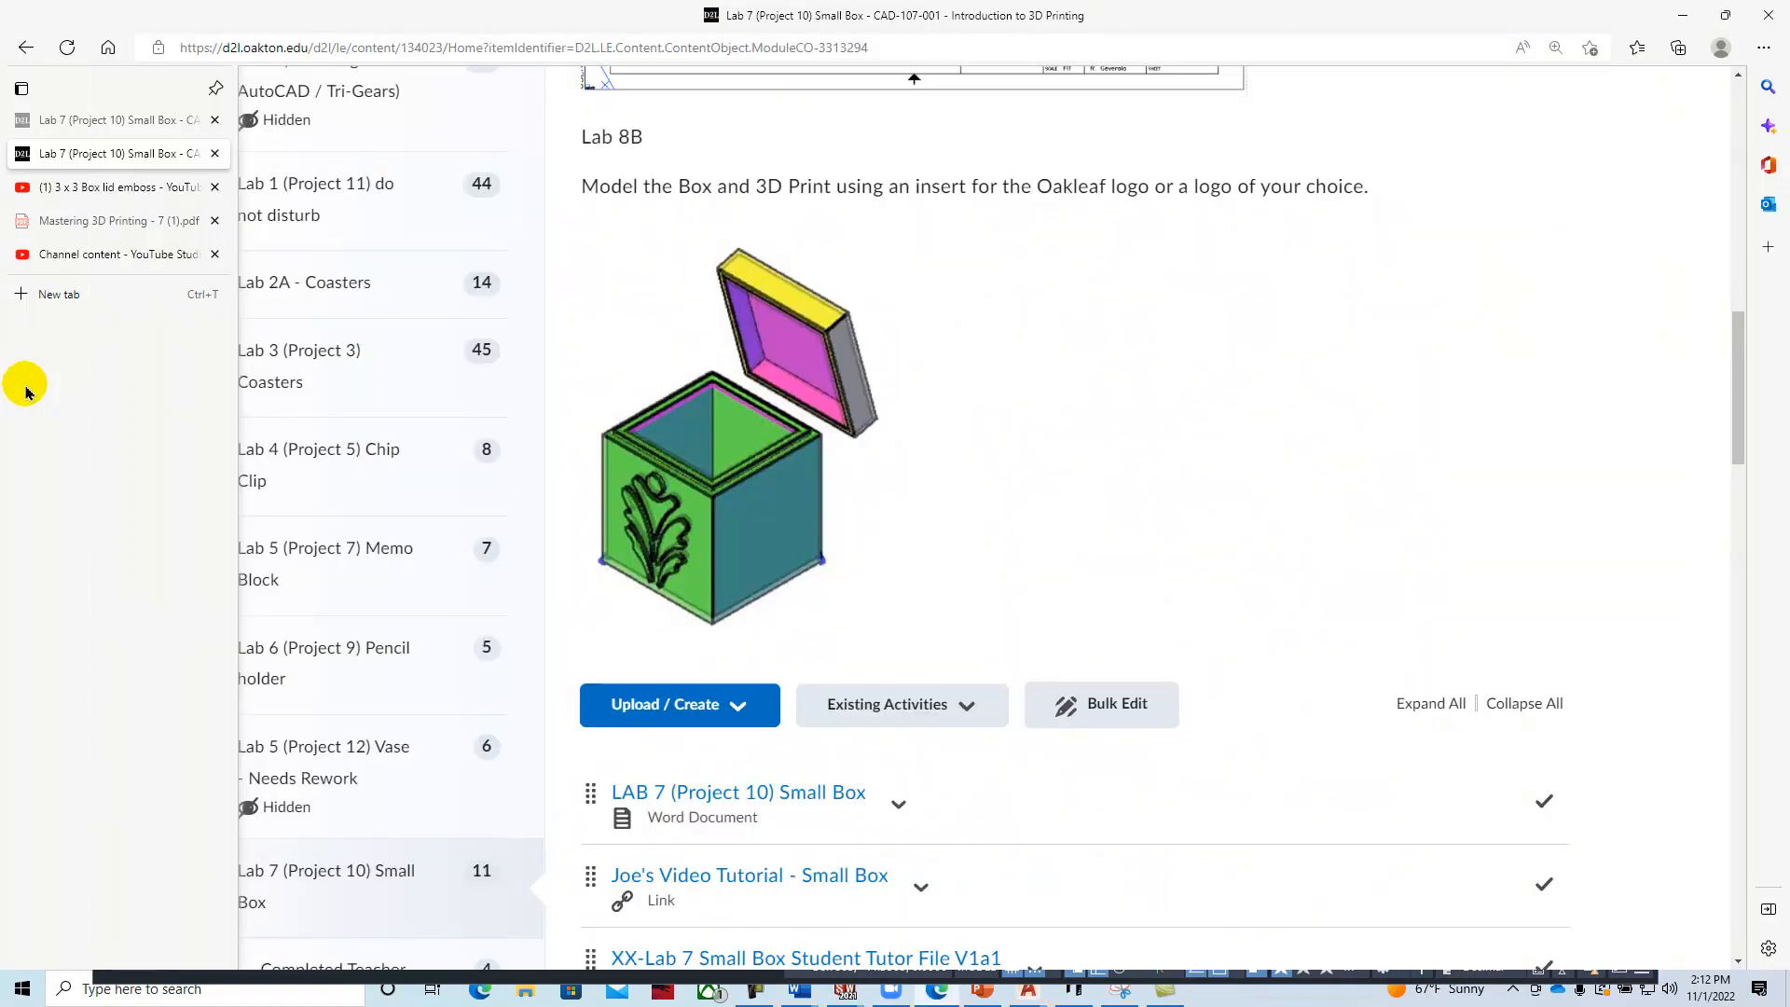
{"action": "mouse_move", "coordinate": [1012, 500]}
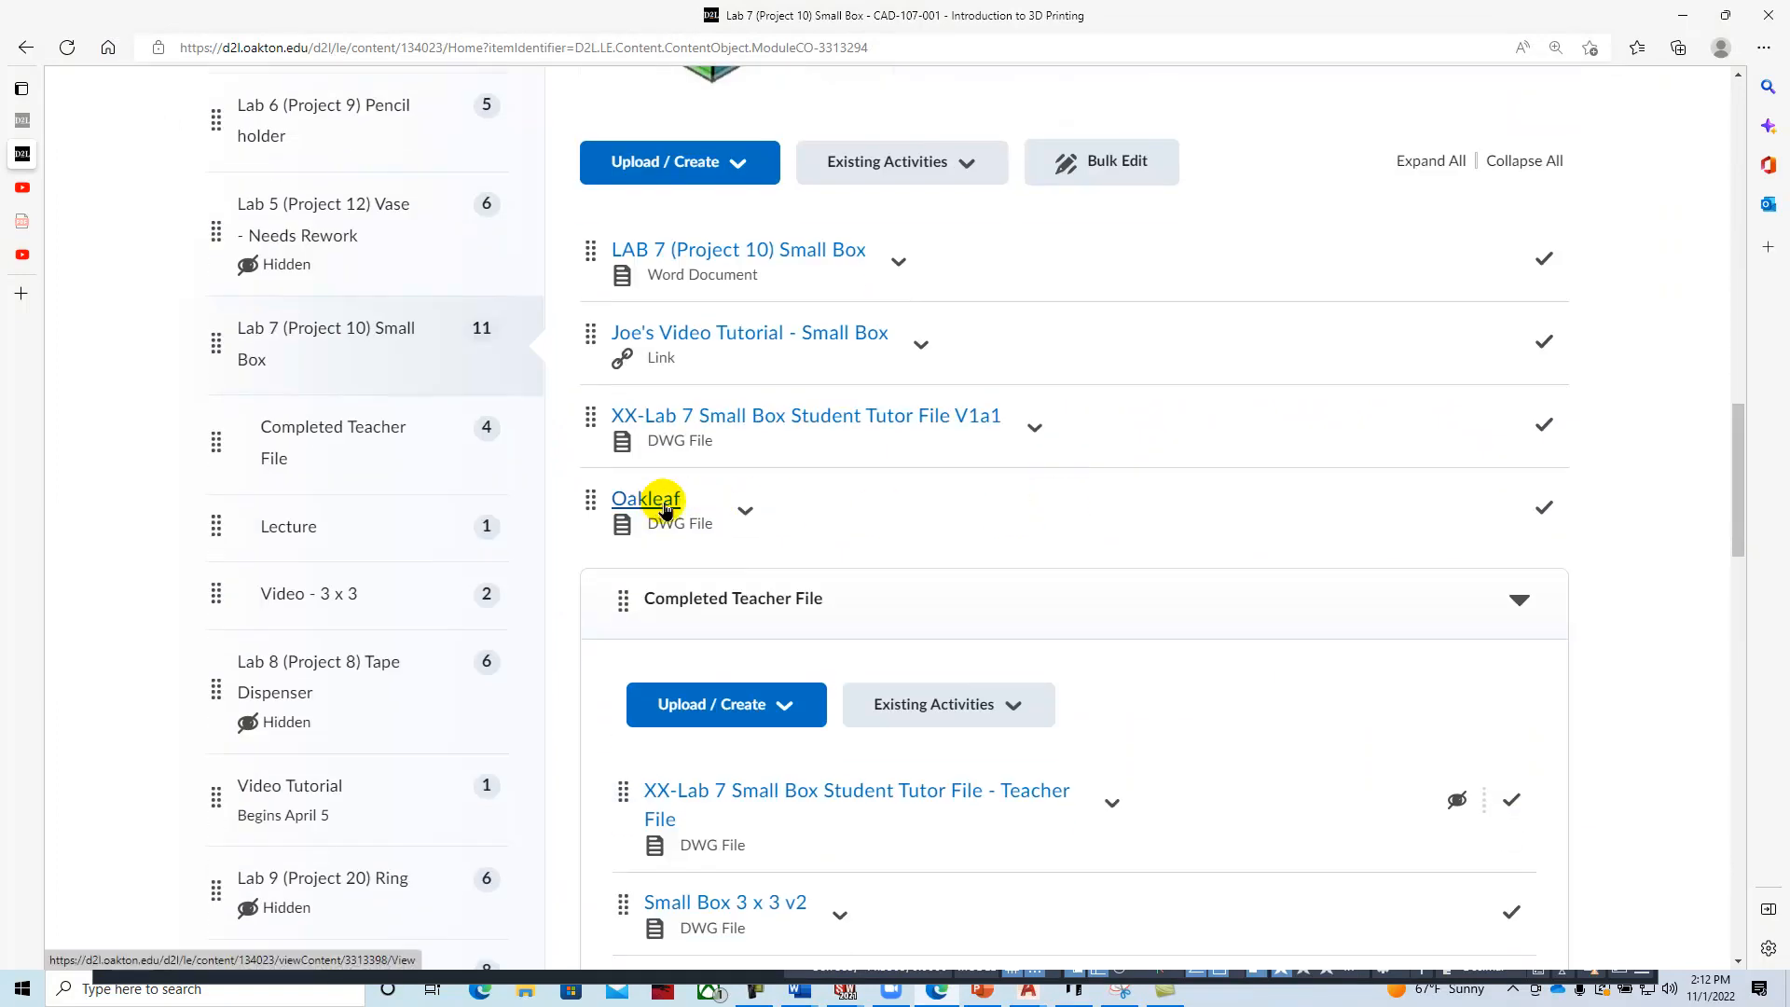
Download the Oakleaf DWG file from the Lab 7 Small Box content list.
{"action": "left_click", "coordinate": [743, 509]}
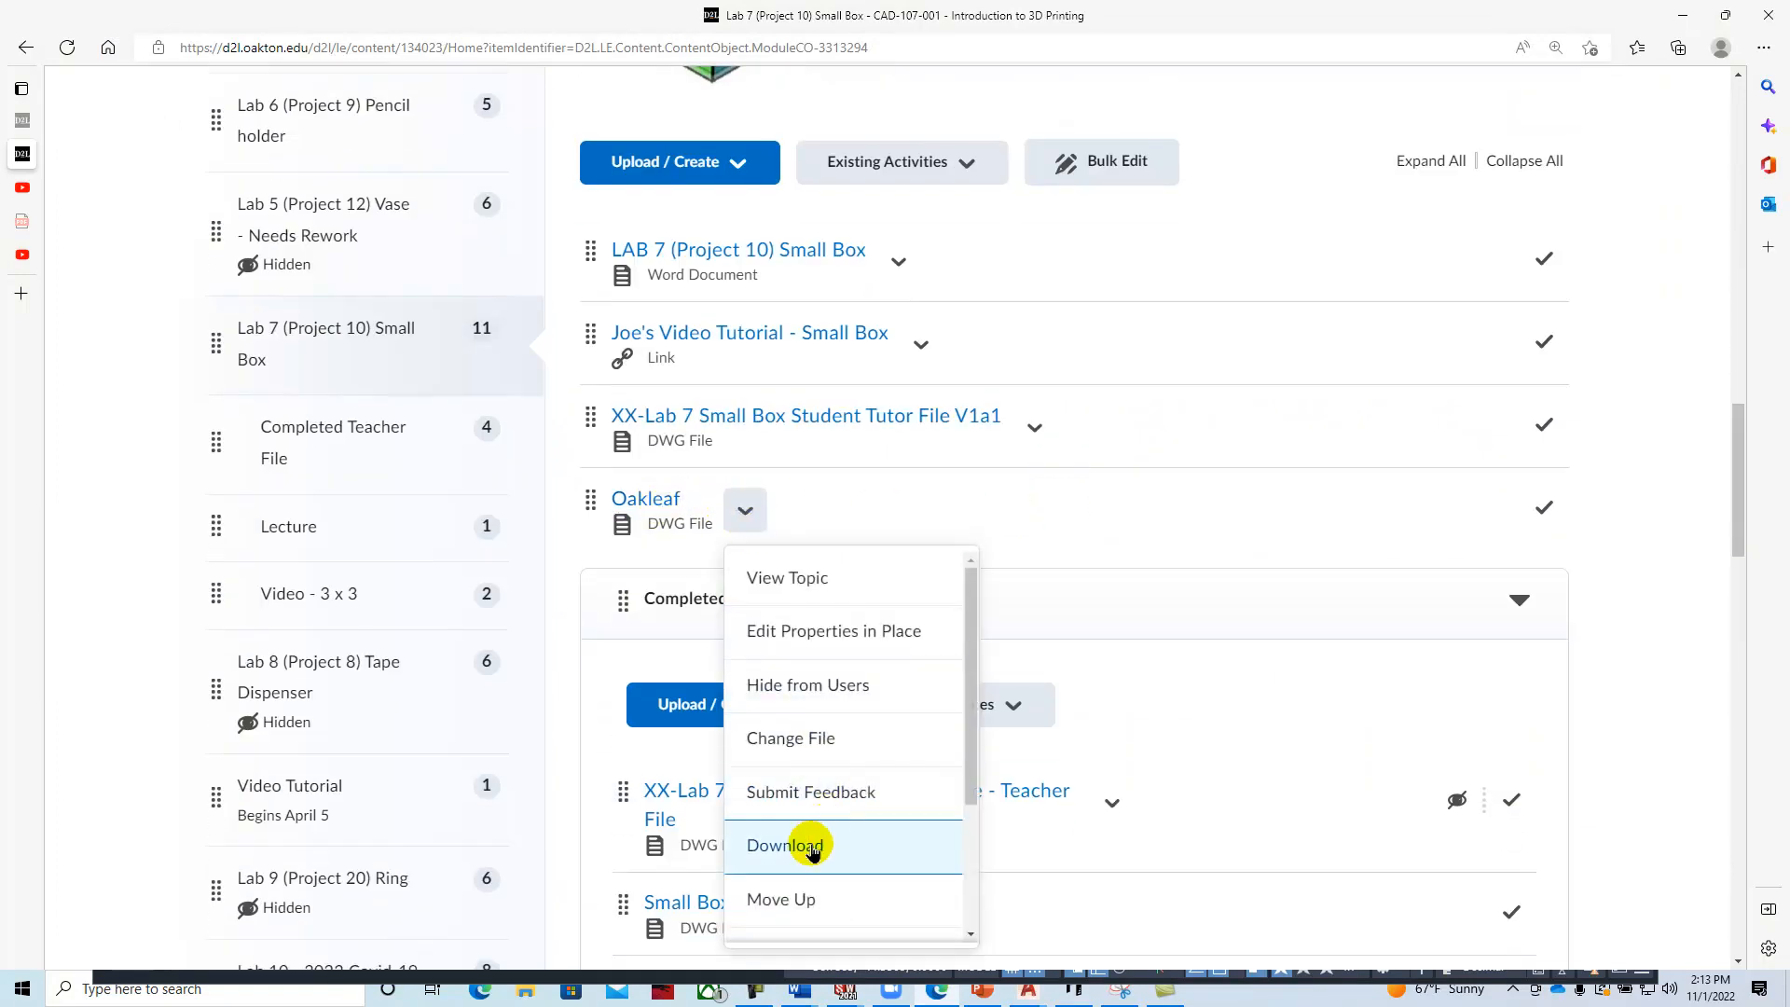
{"action": "left_click", "coordinate": [784, 845]}
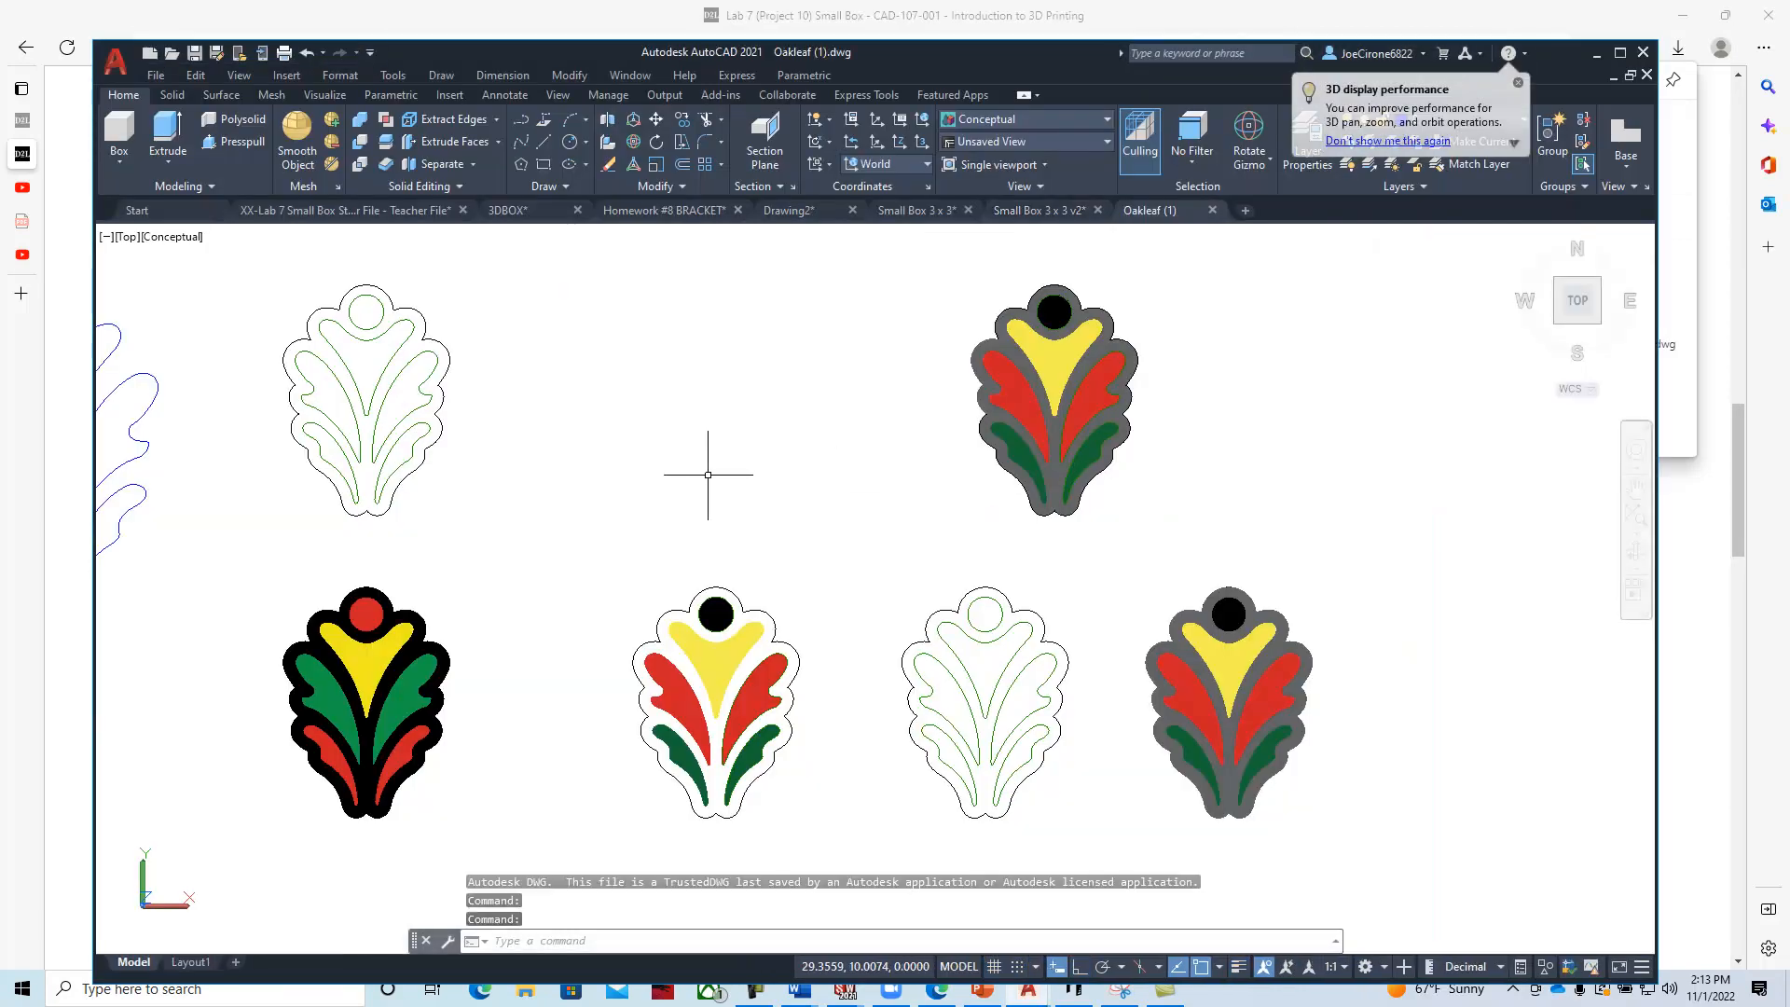
Copy the six blue oakleaf curves with the top circle's centre as base point.
{"action": "left_click_drag", "start_coordinate": [707, 473], "coordinate": [616, 519]}
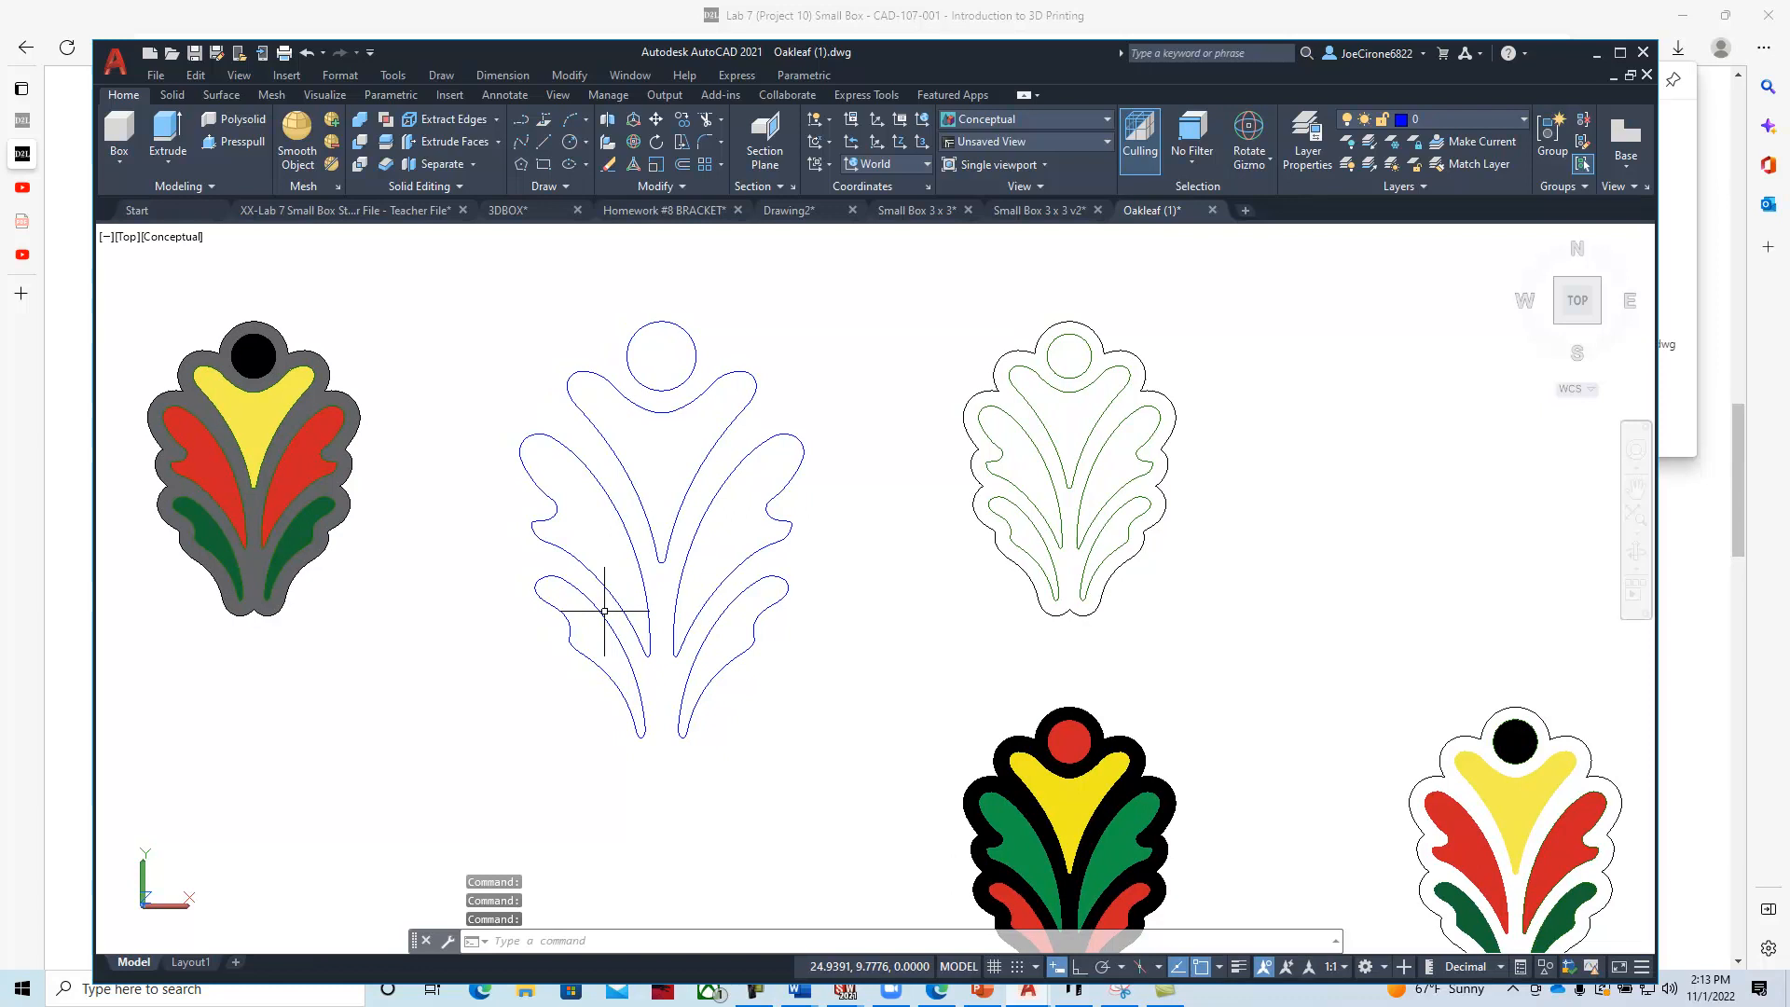
{"action": "mouse_move", "coordinate": [524, 514]}
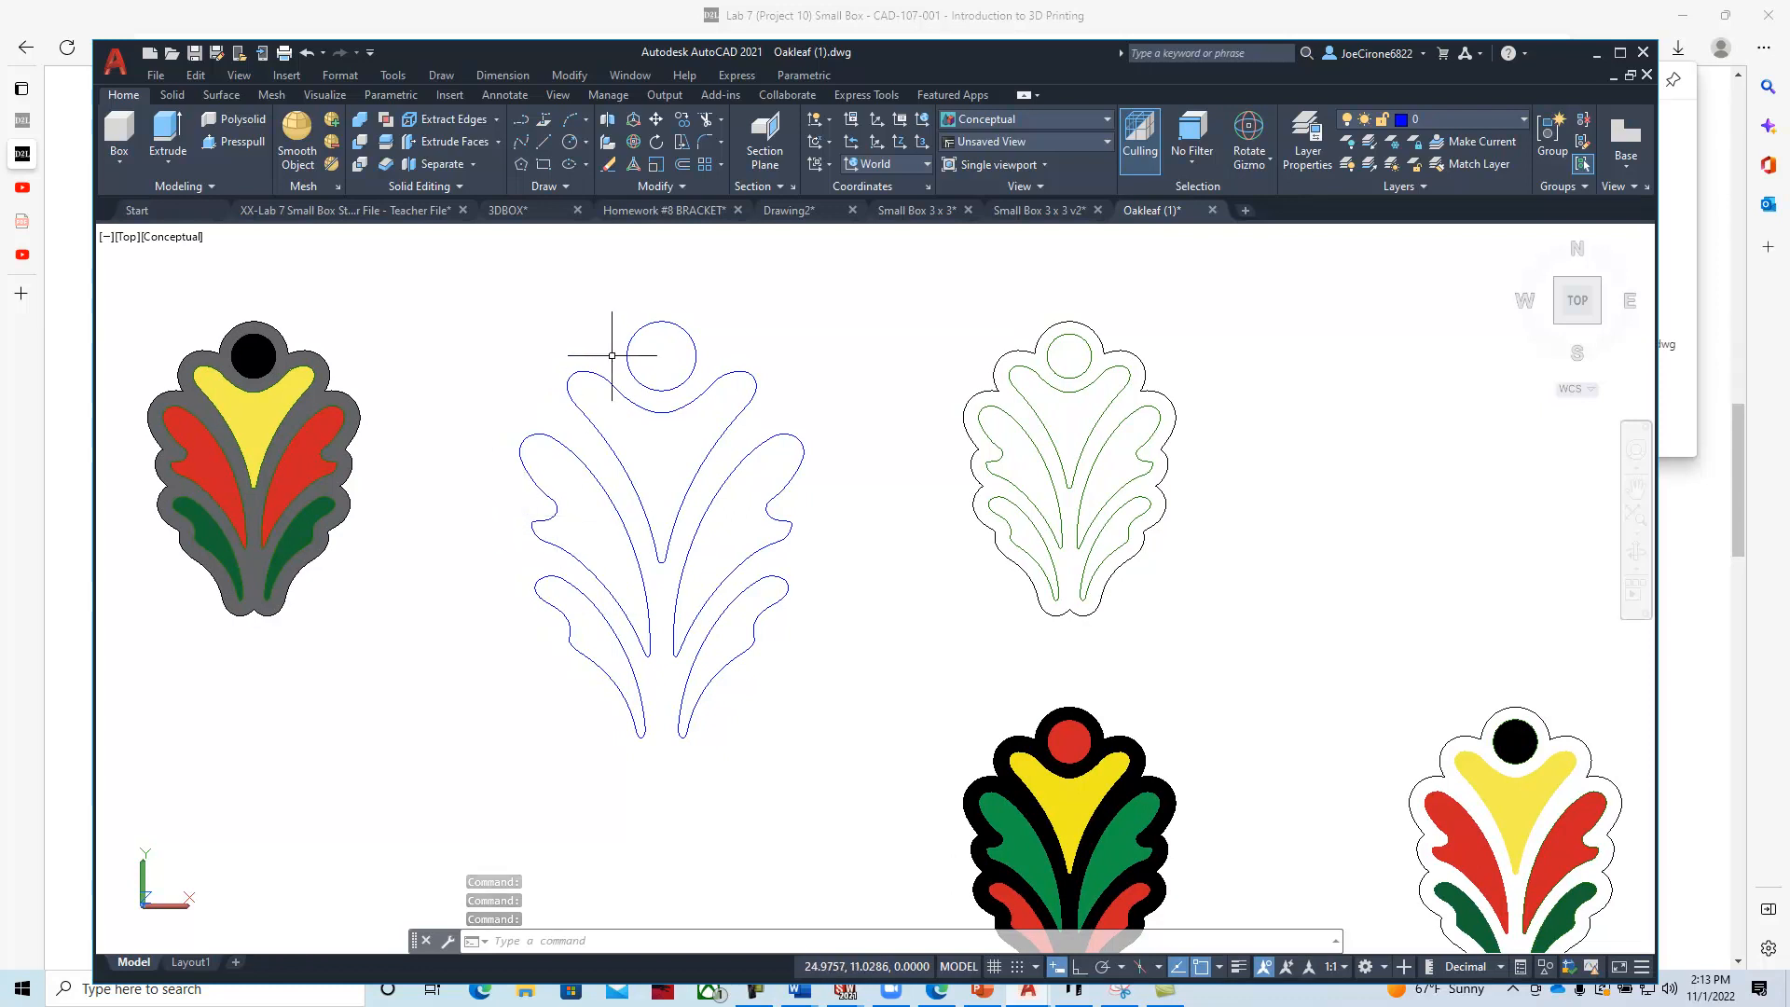
{"action": "left_click", "coordinate": [194, 75]}
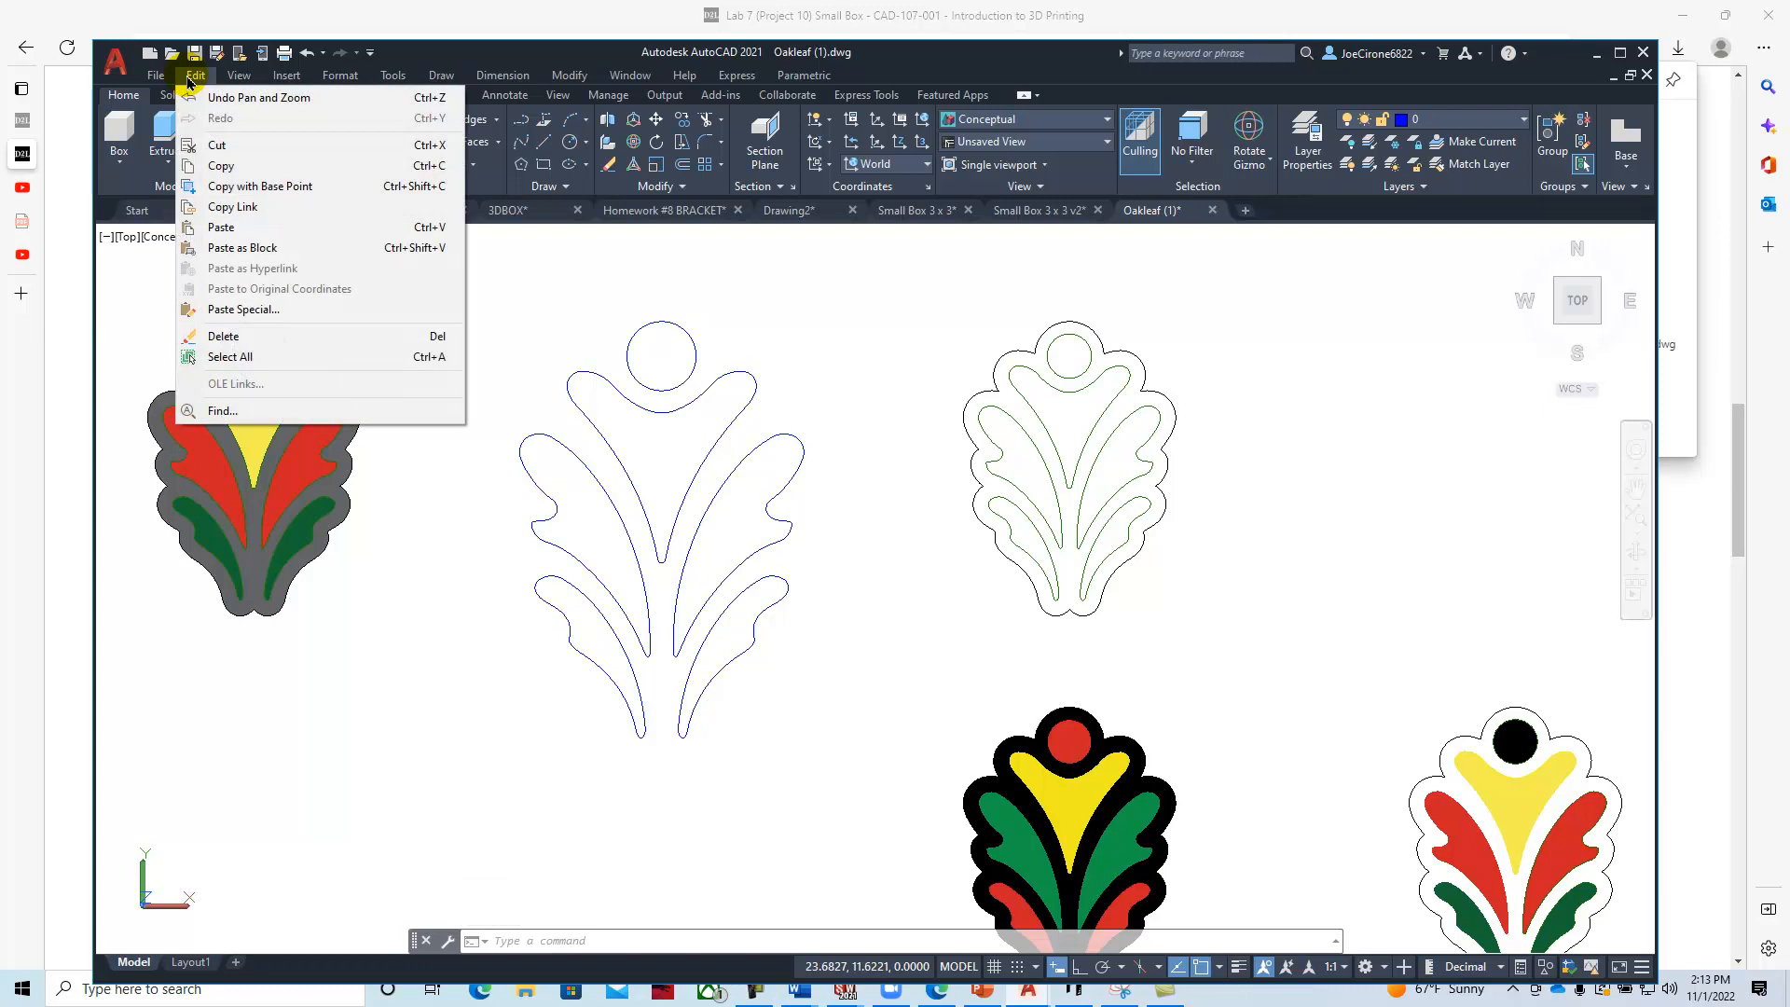
{"action": "left_click", "coordinate": [259, 184]}
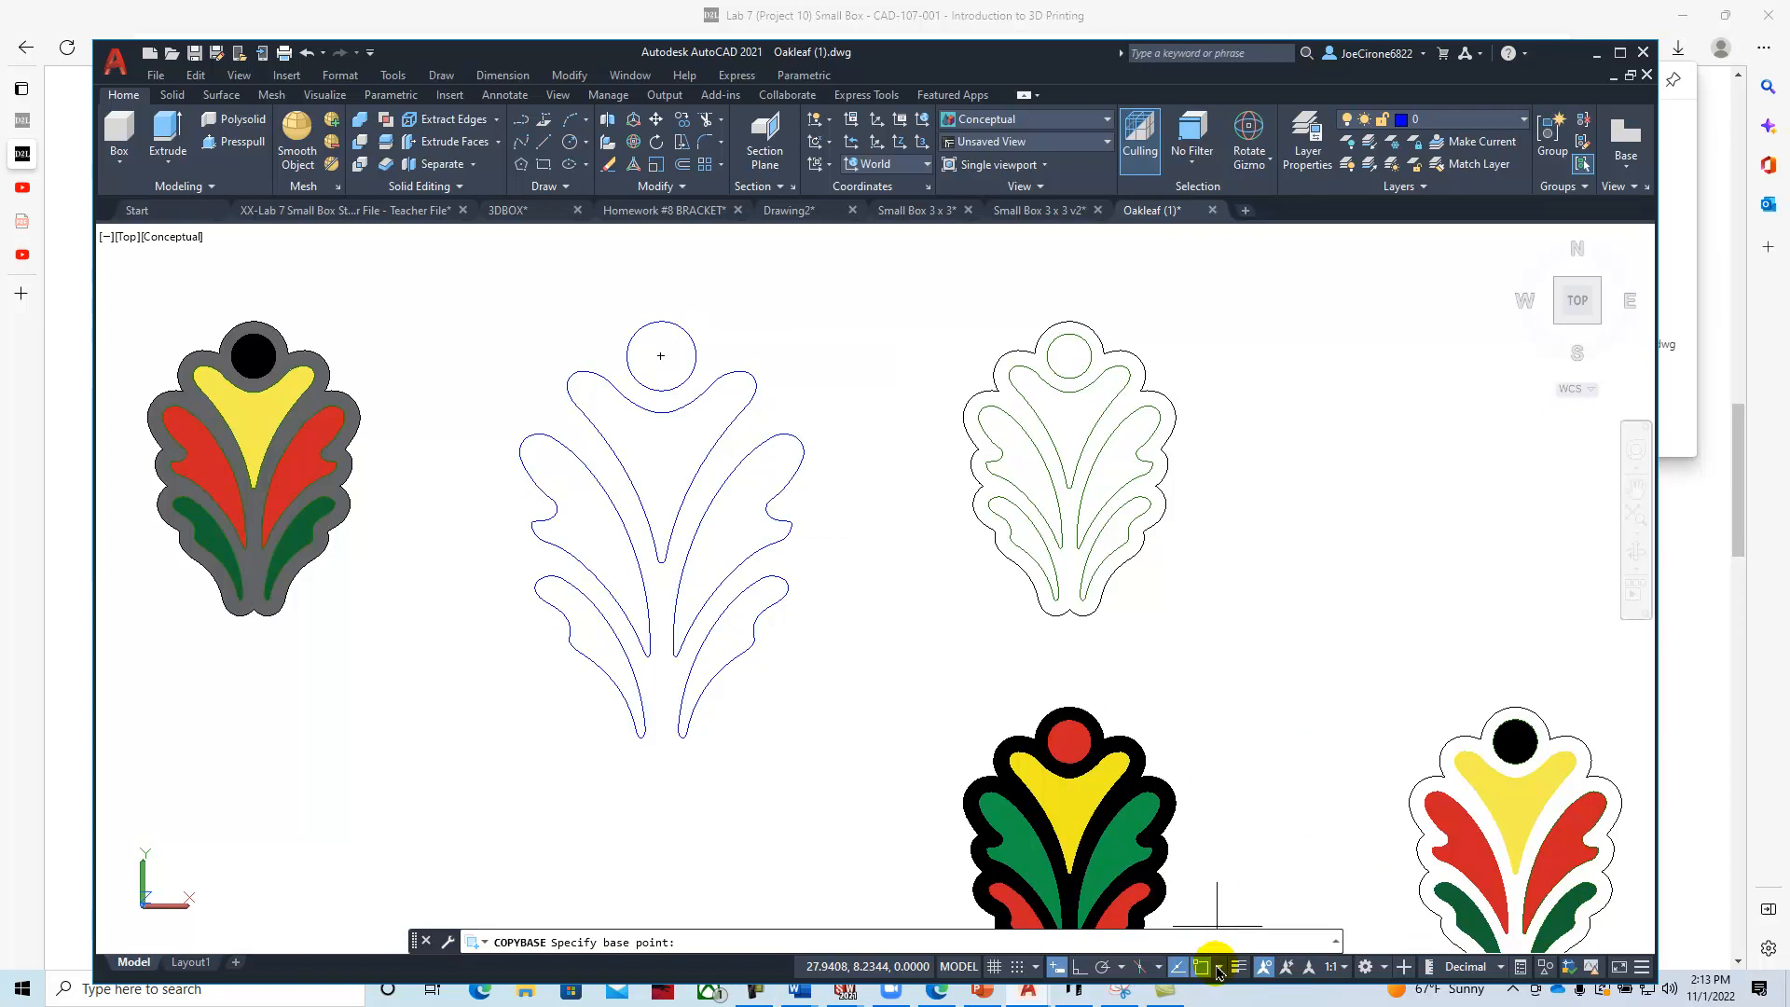
{"action": "left_click", "coordinate": [1215, 967]}
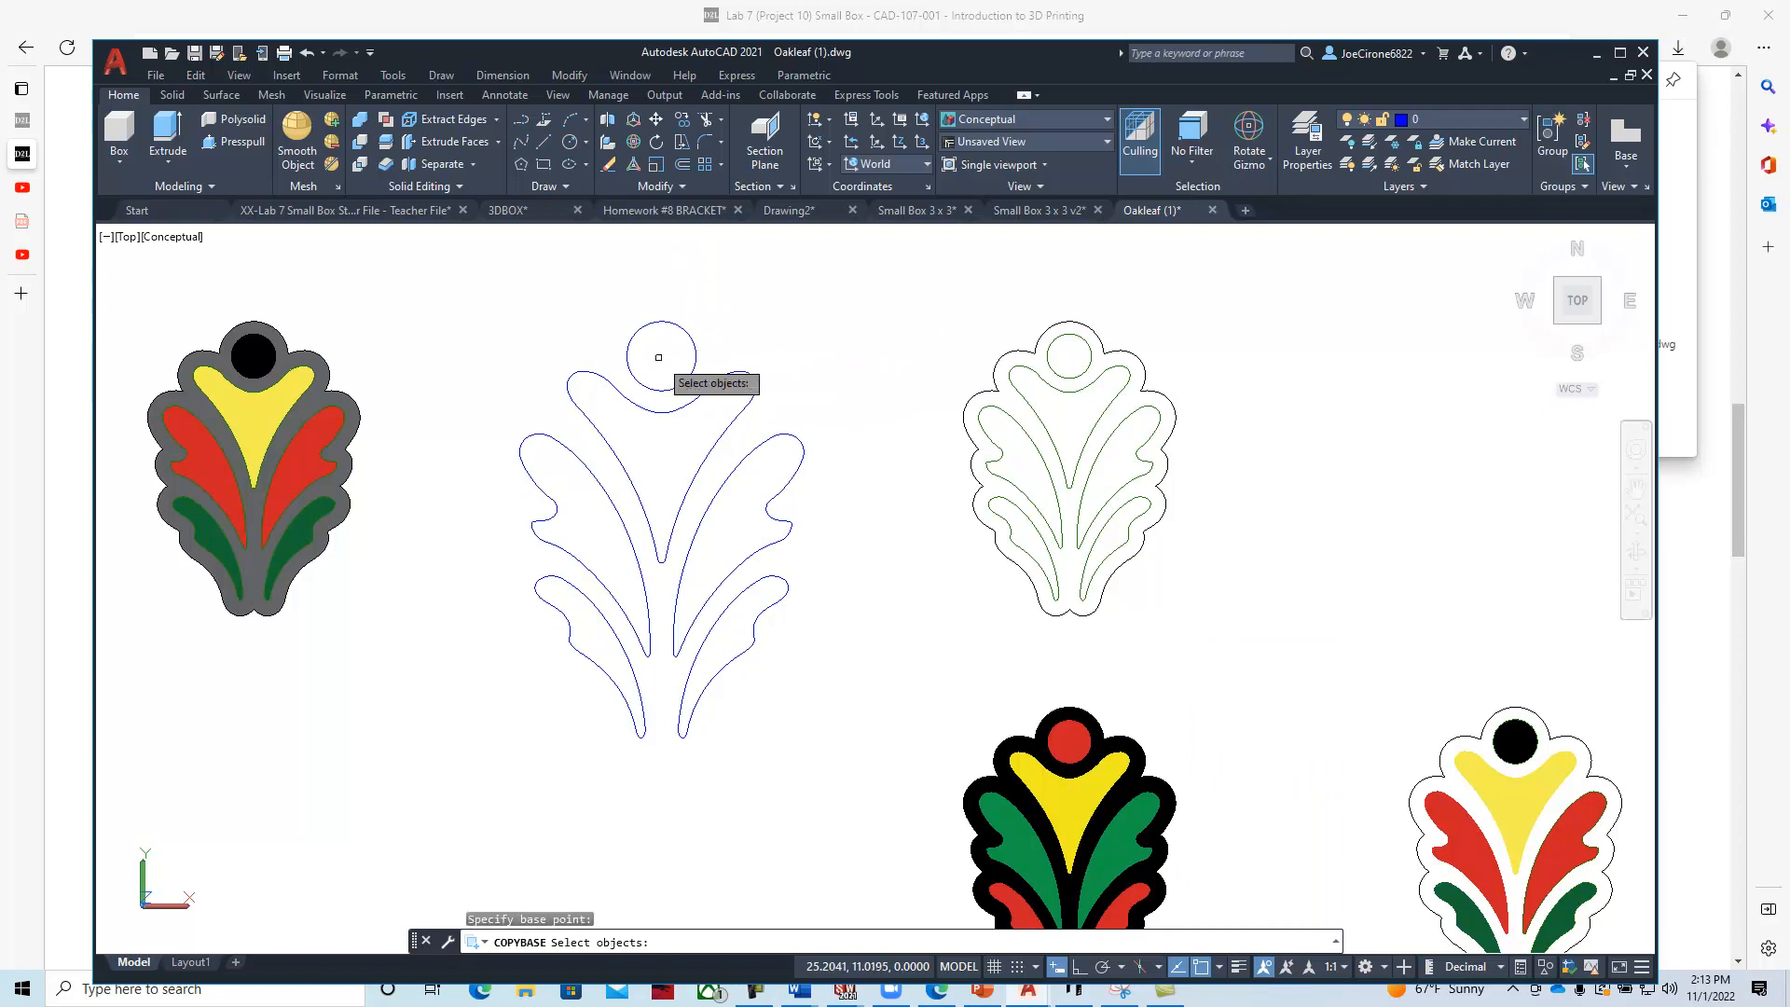
{"action": "left_click_drag", "start_coordinate": [657, 356], "coordinate": [838, 775]}
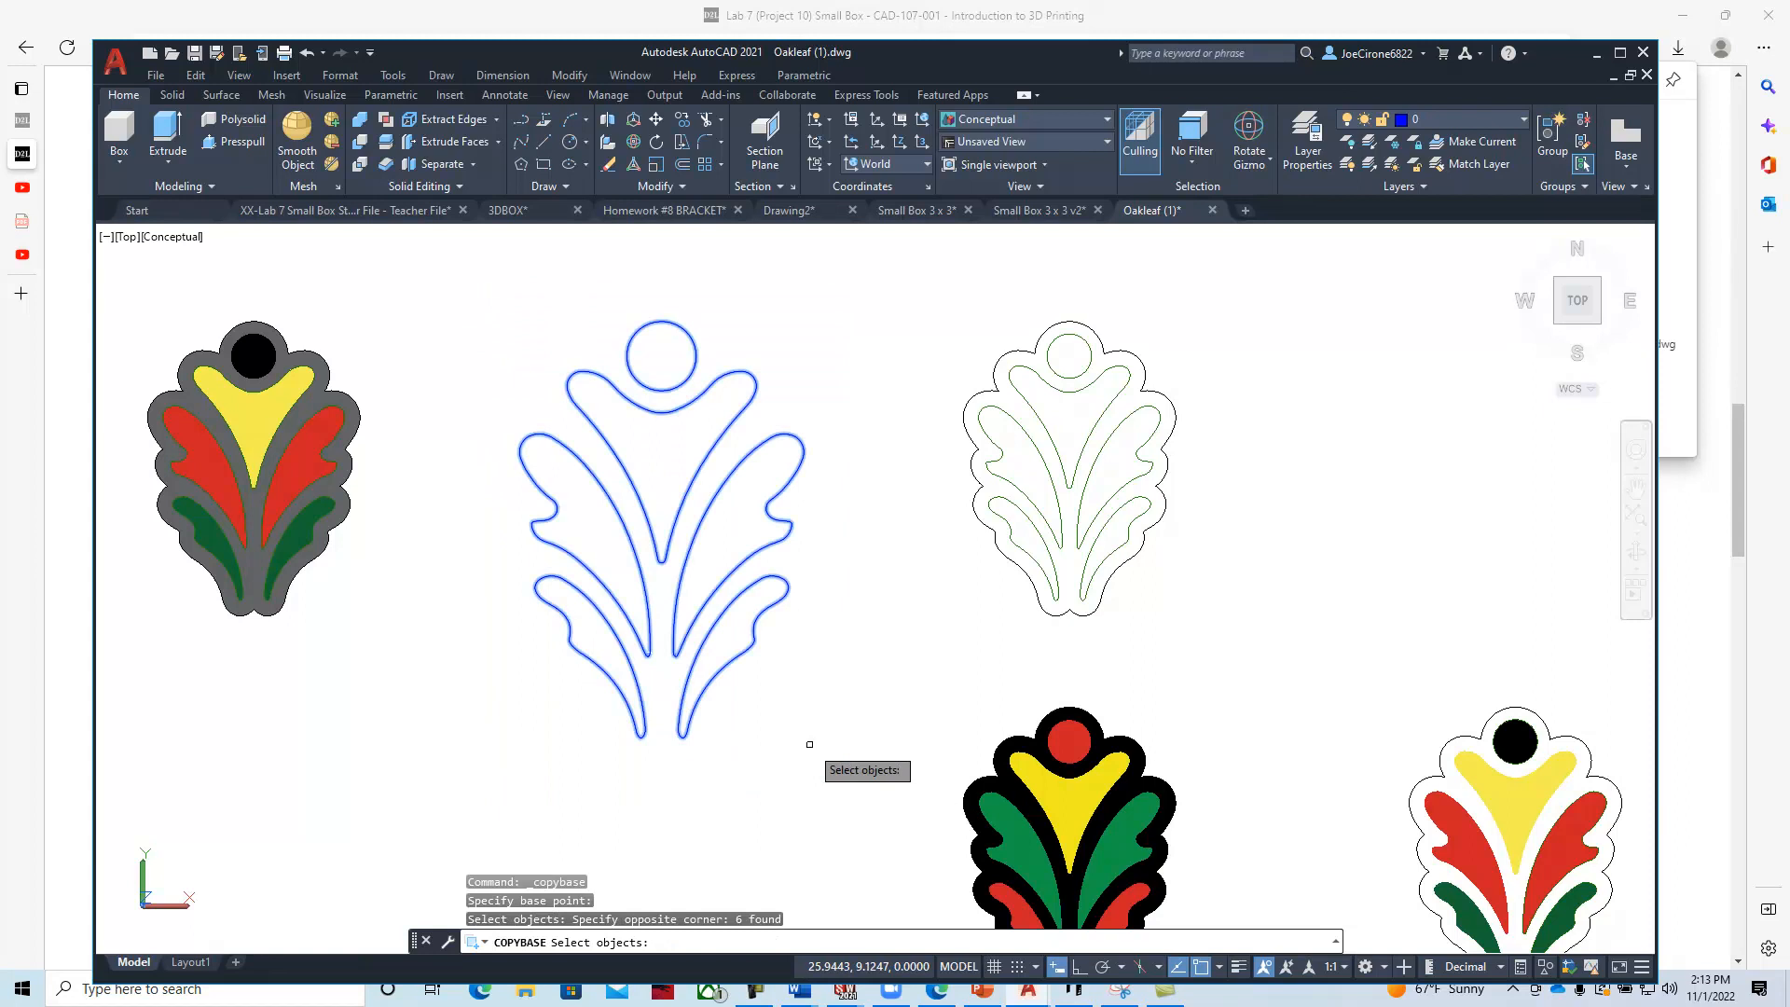
{"action": "left_click", "coordinate": [748, 505]}
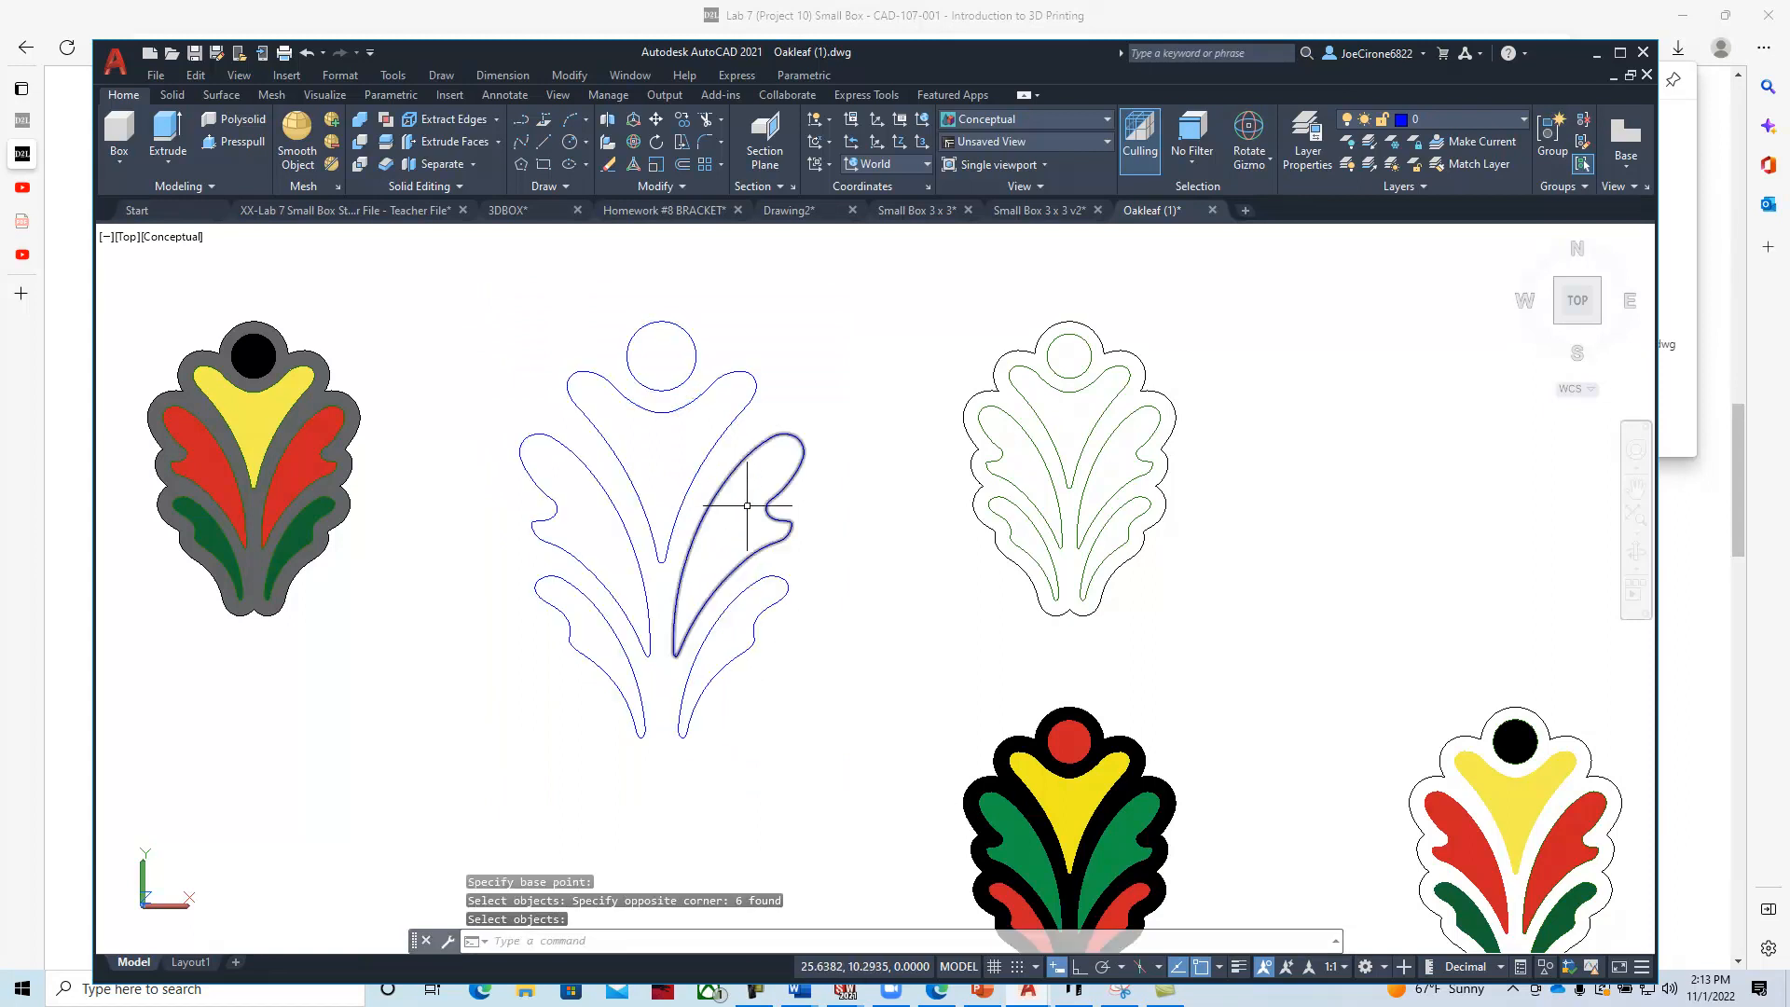
{"action": "left_click", "coordinate": [1036, 210]}
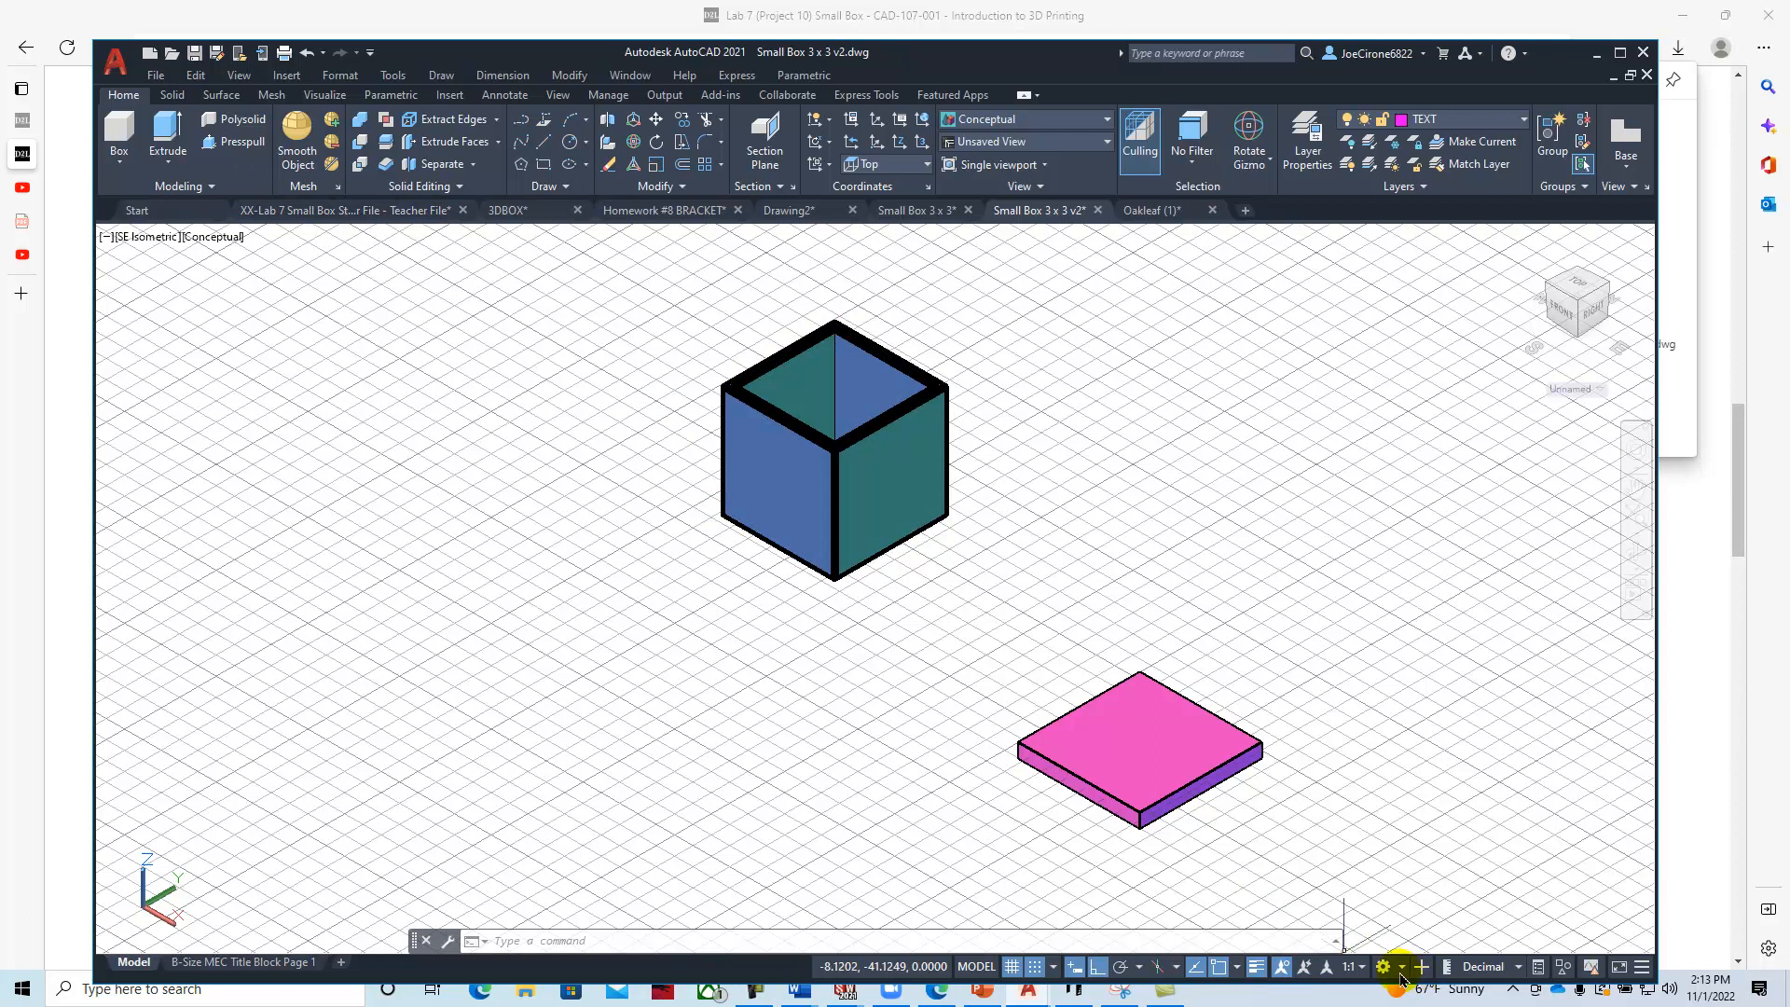
Switch to the Small Box 3 x 3 v2 drawing.
{"action": "left_click", "coordinate": [1382, 966]}
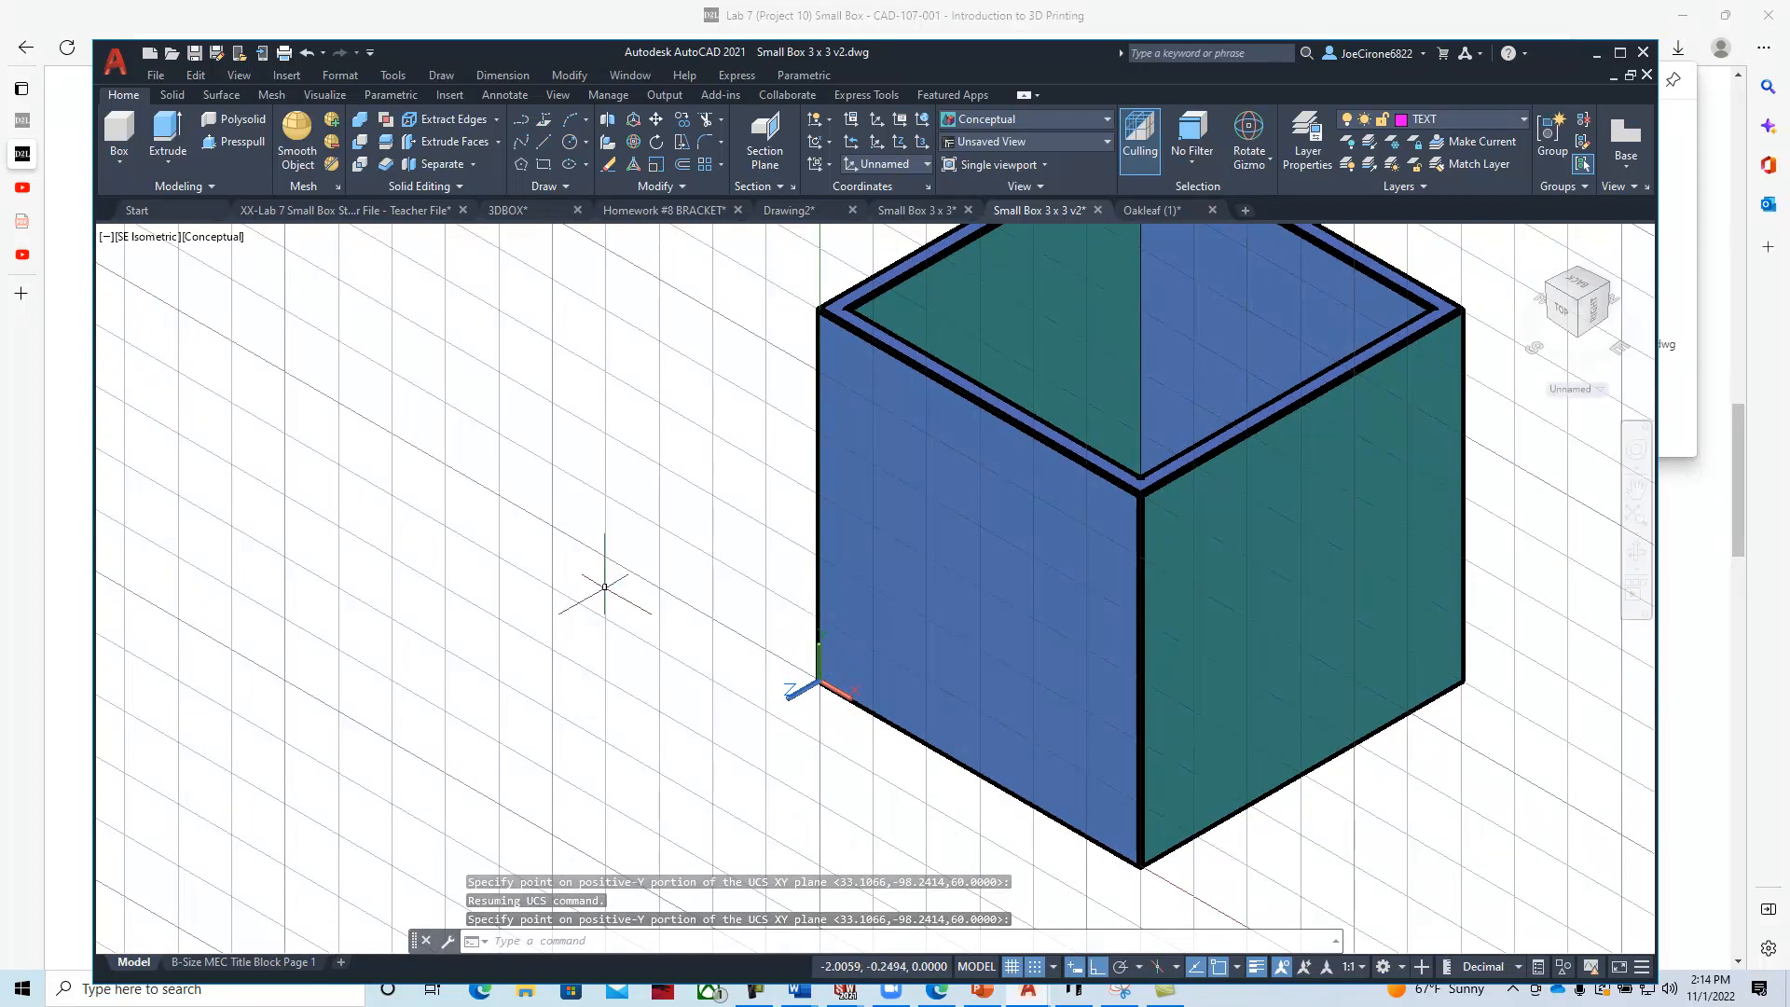
{"action": "mouse_move", "coordinate": [624, 631]}
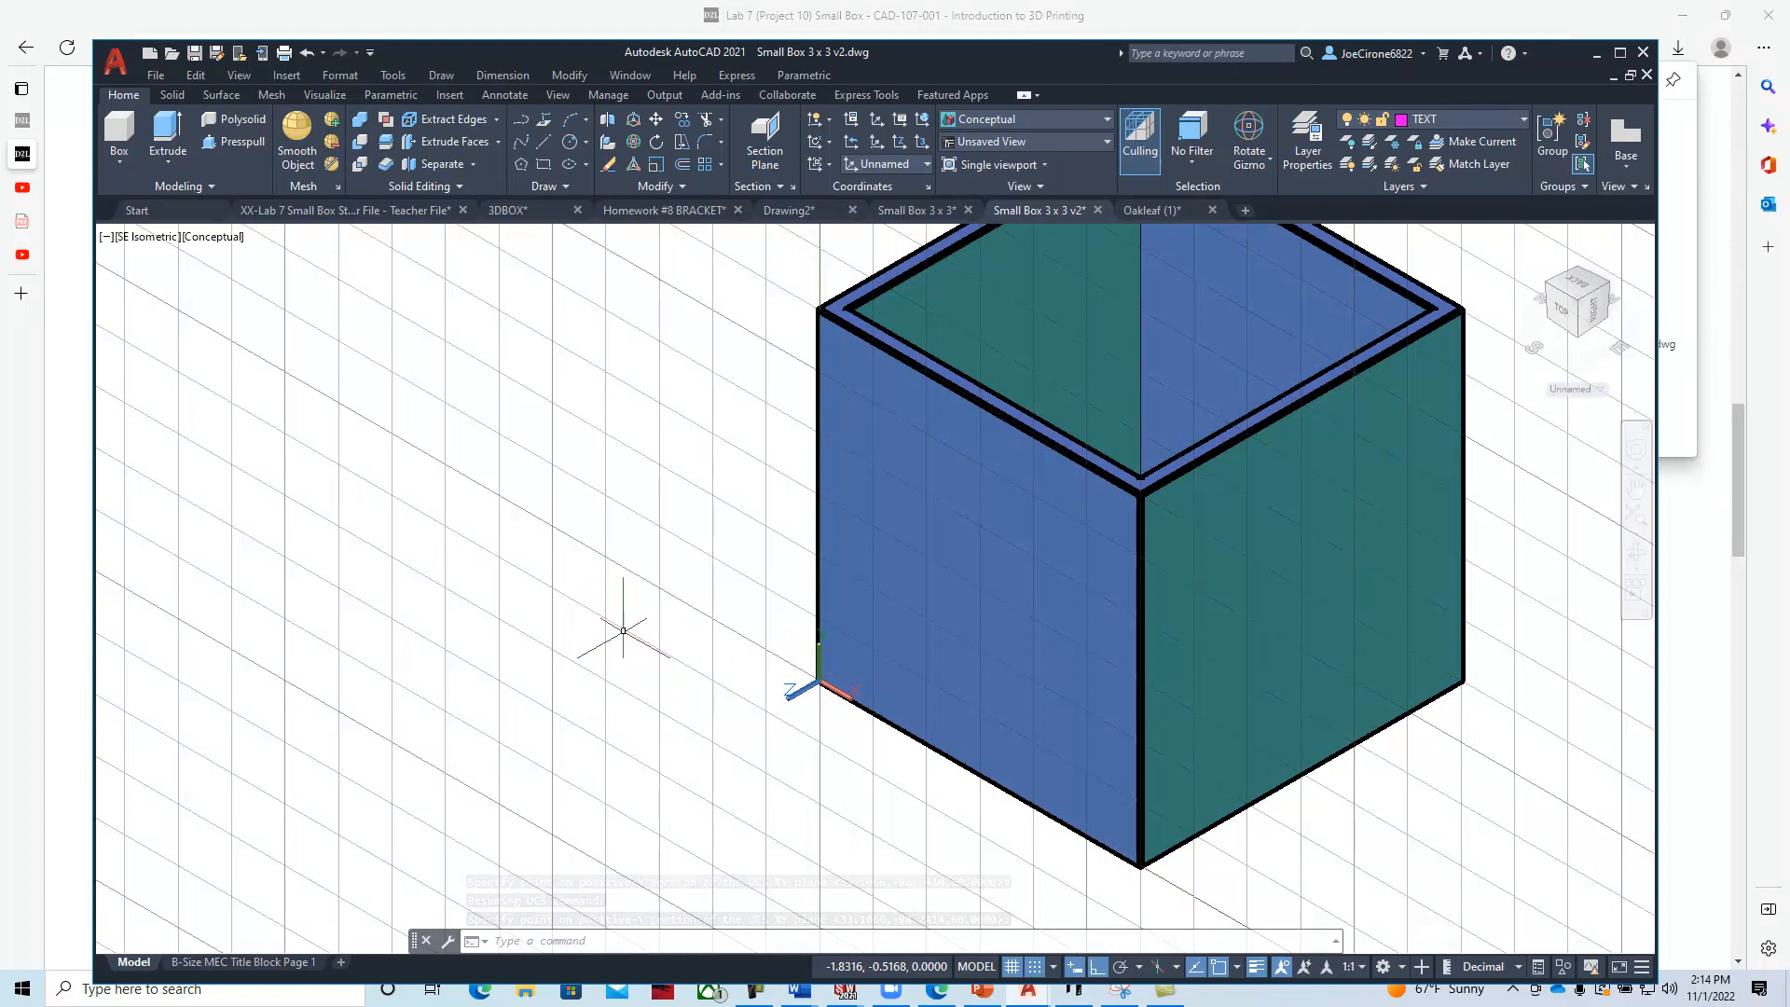
Paste the copied oakleaf outline using Edit > Paste.
{"action": "left_click", "coordinate": [194, 75]}
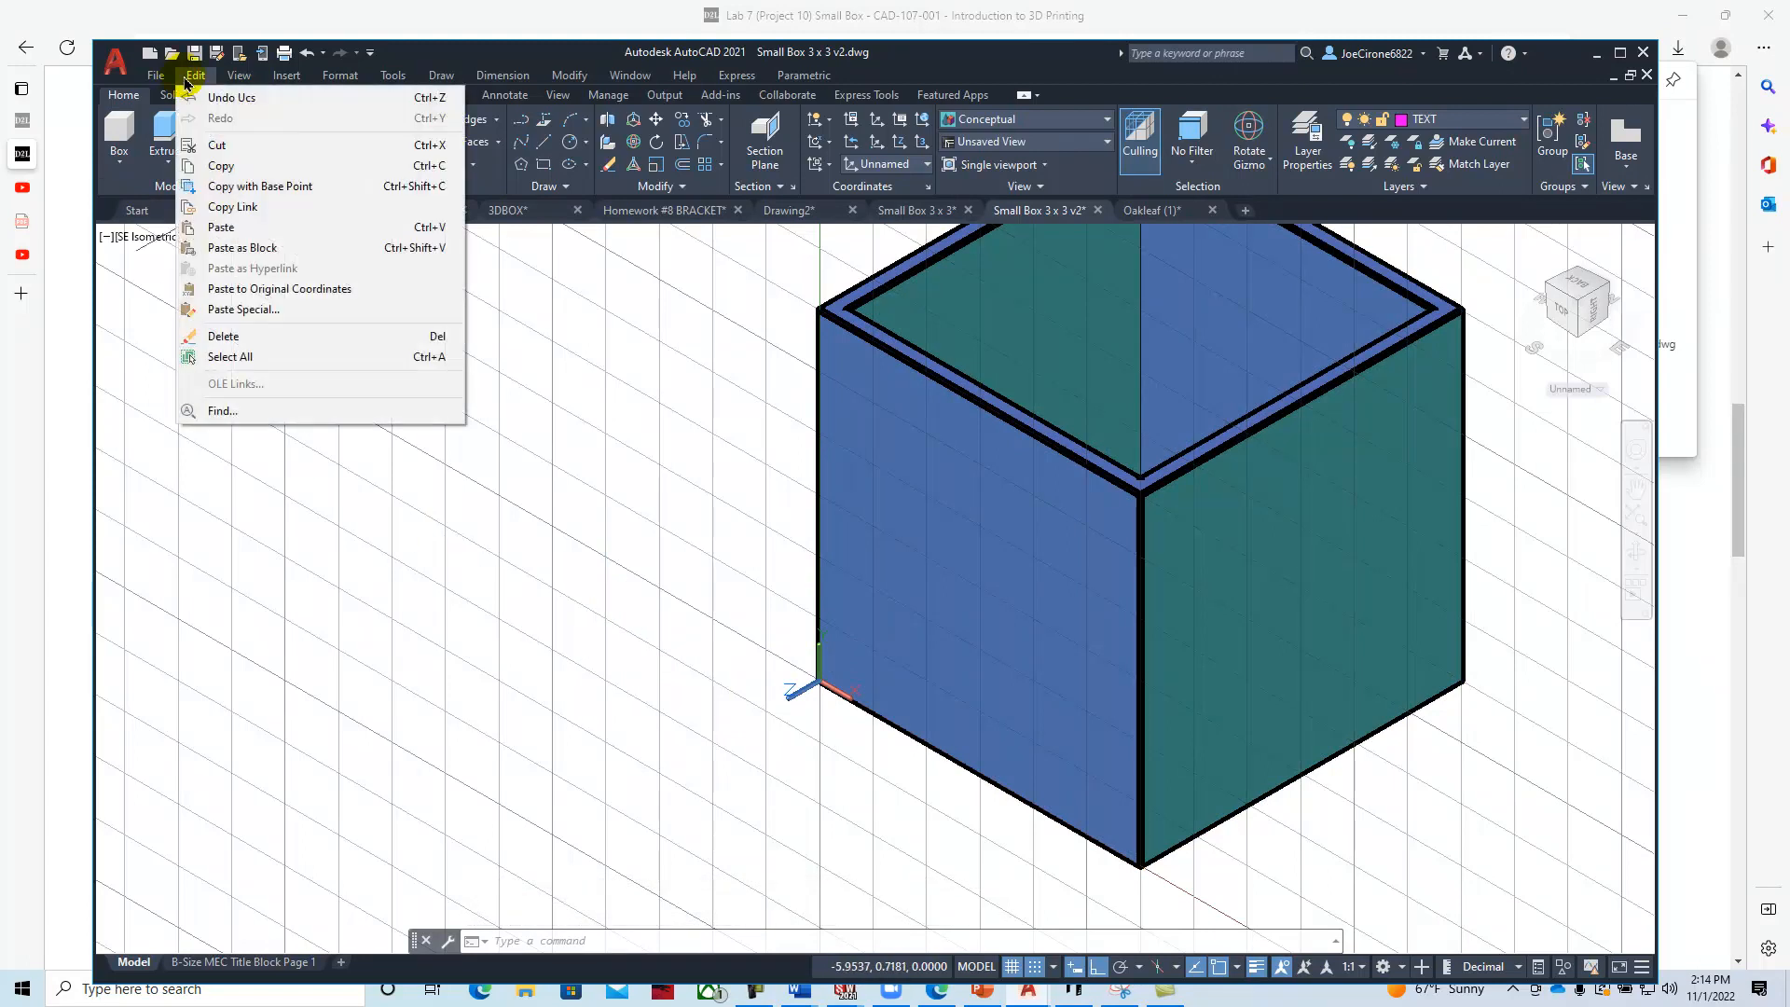
{"action": "left_click", "coordinate": [220, 227]}
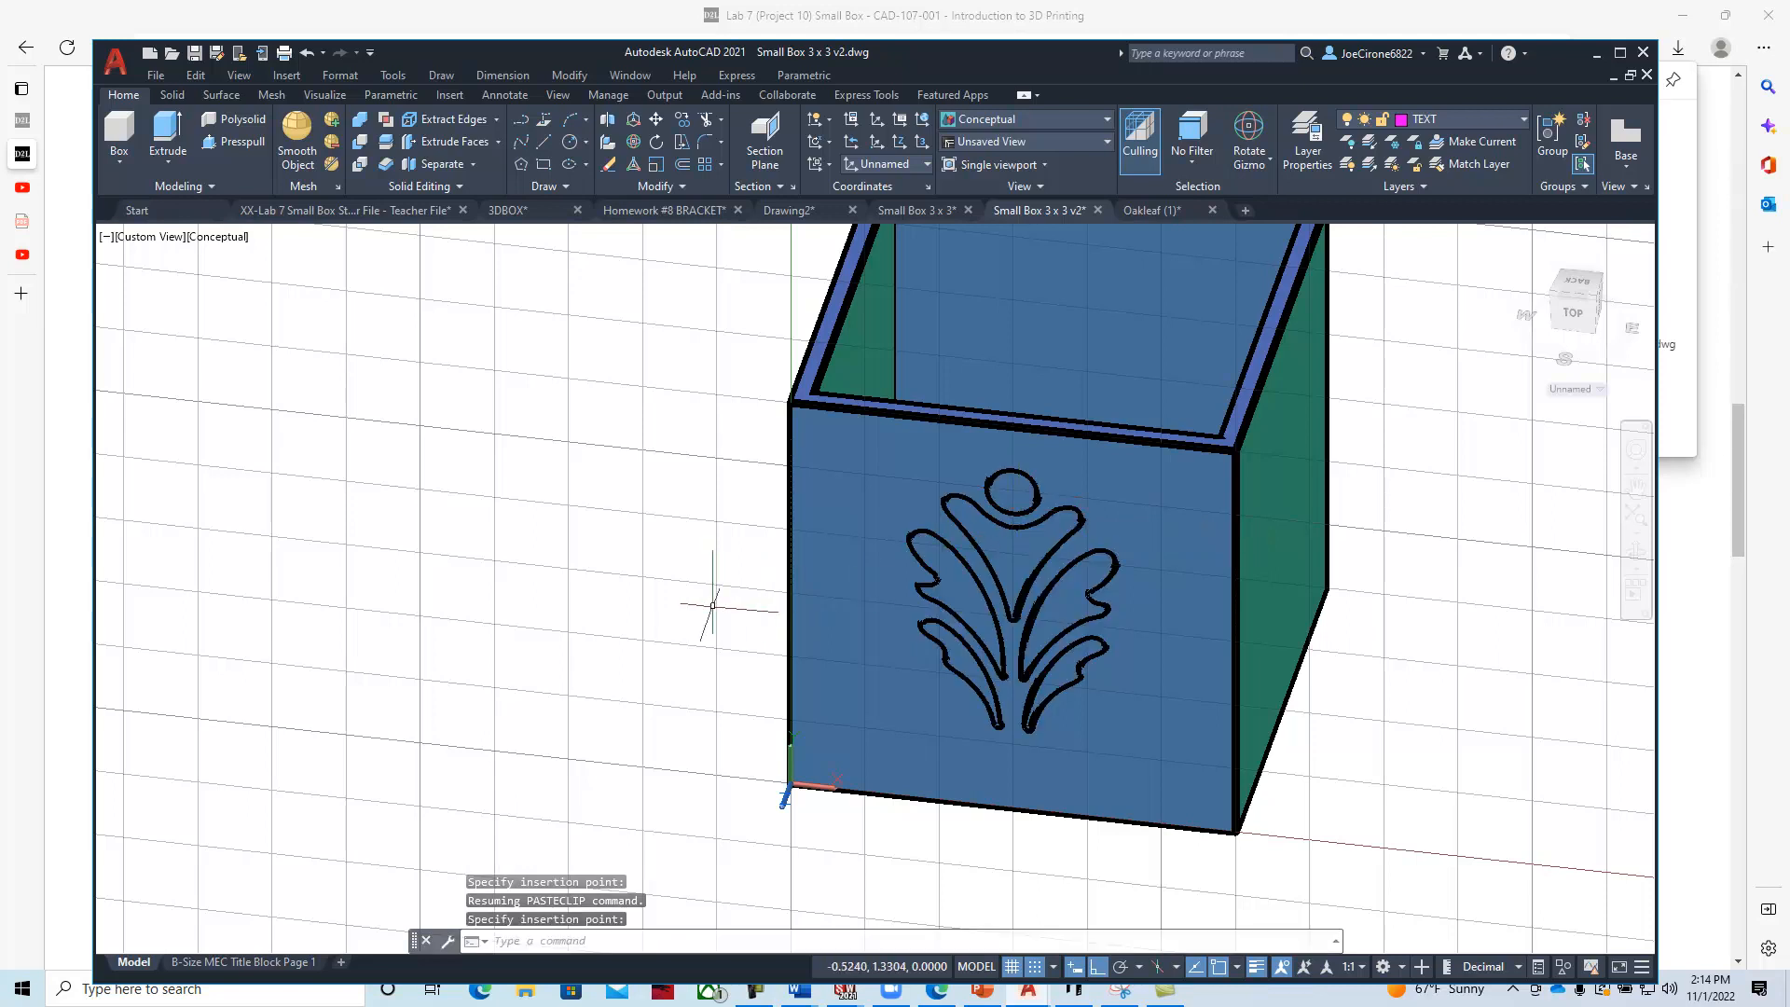
{"action": "mouse_move", "coordinate": [375, 558]}
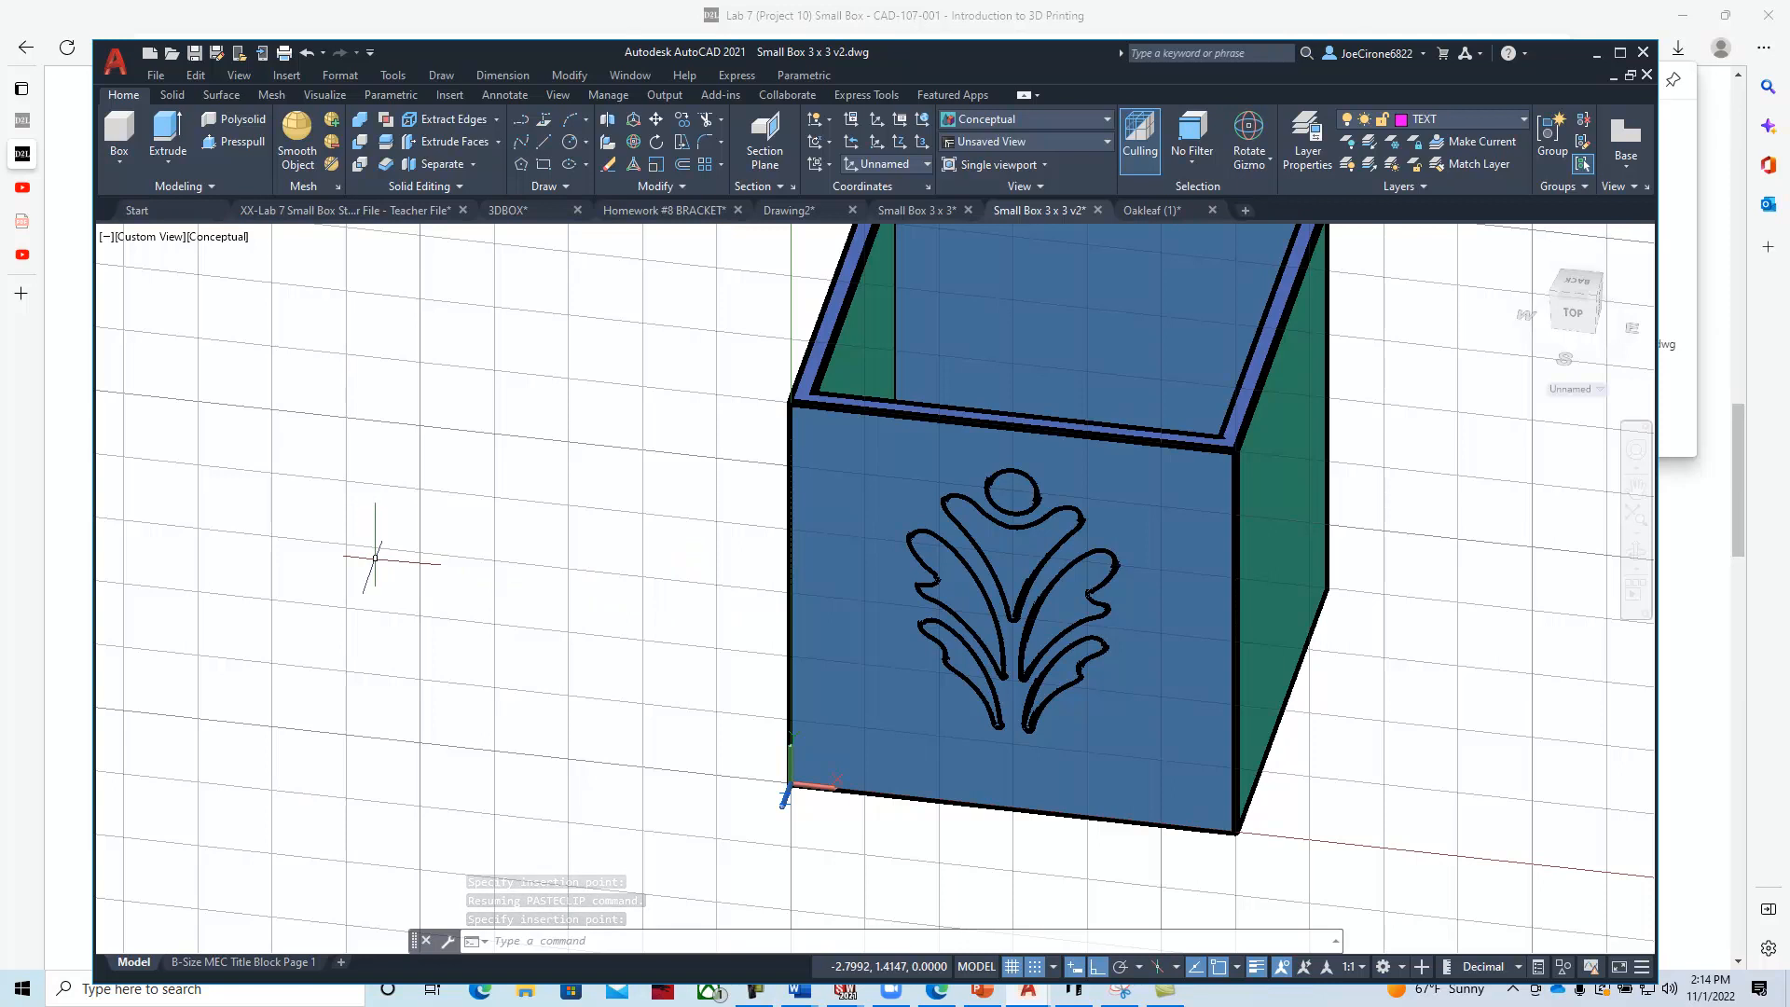
{"action": "mouse_move", "coordinate": [217, 512]}
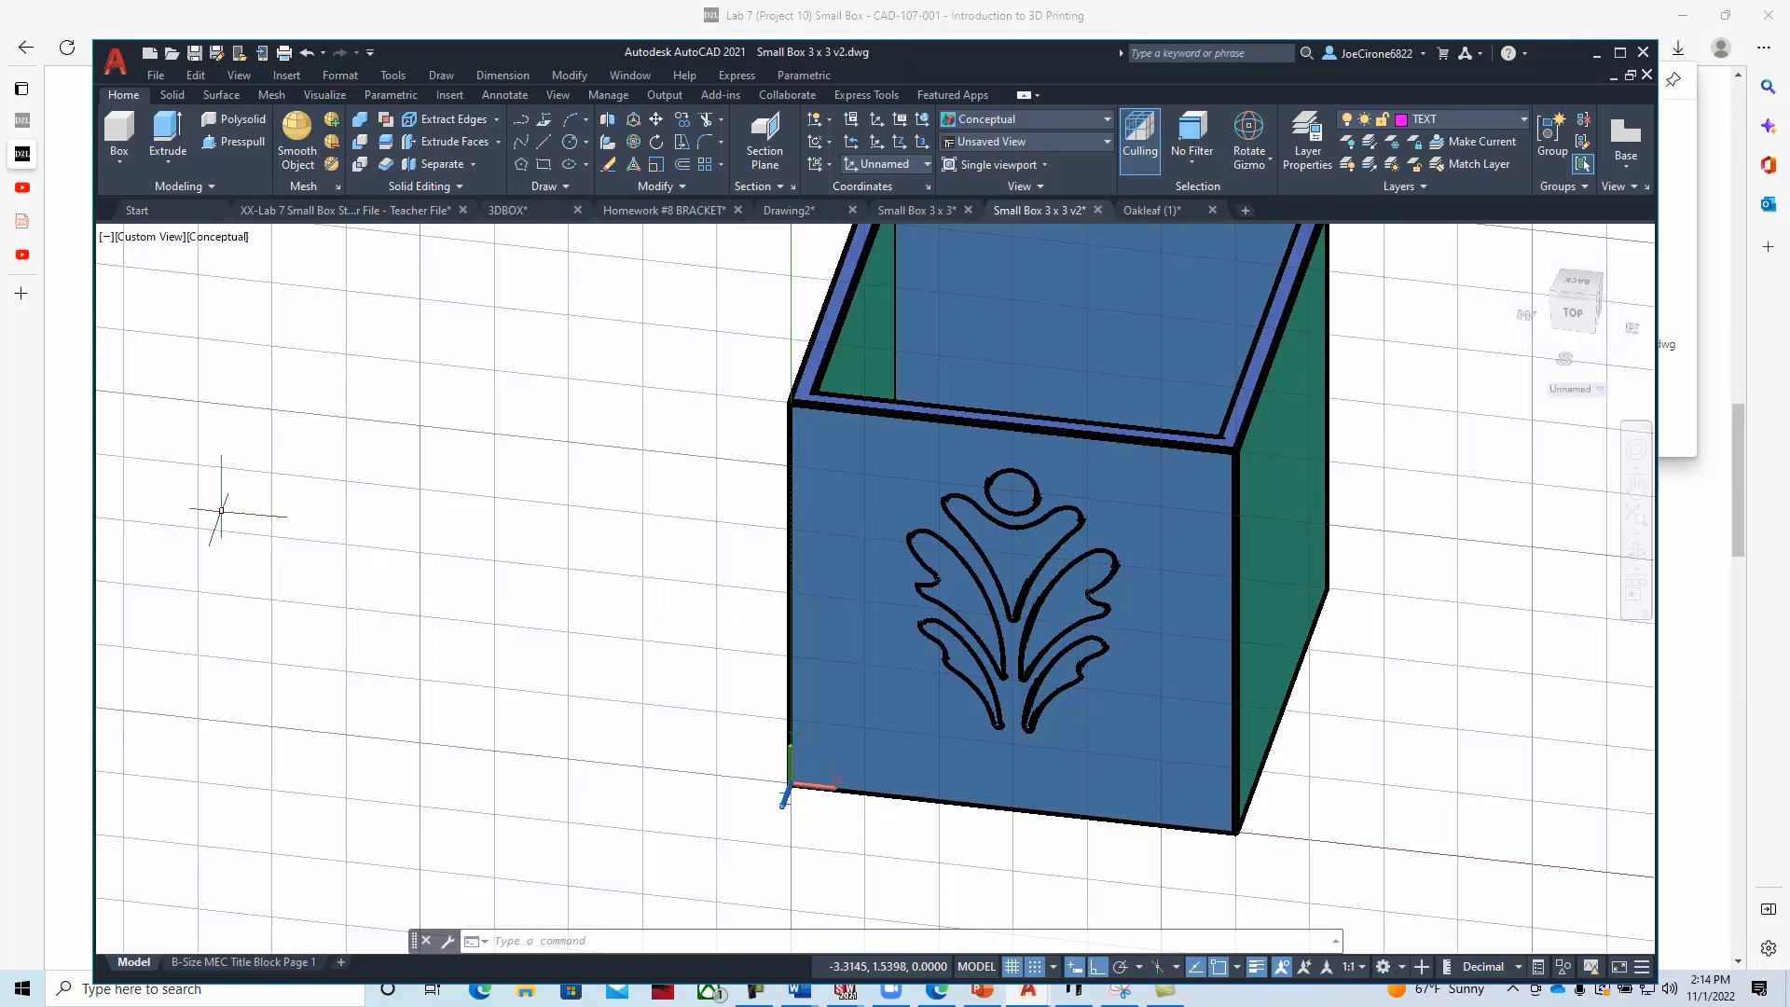
Draw a magenta line leftward from the logo's circle, then paste another oakleaf copy.
{"action": "left_click", "coordinate": [195, 75]}
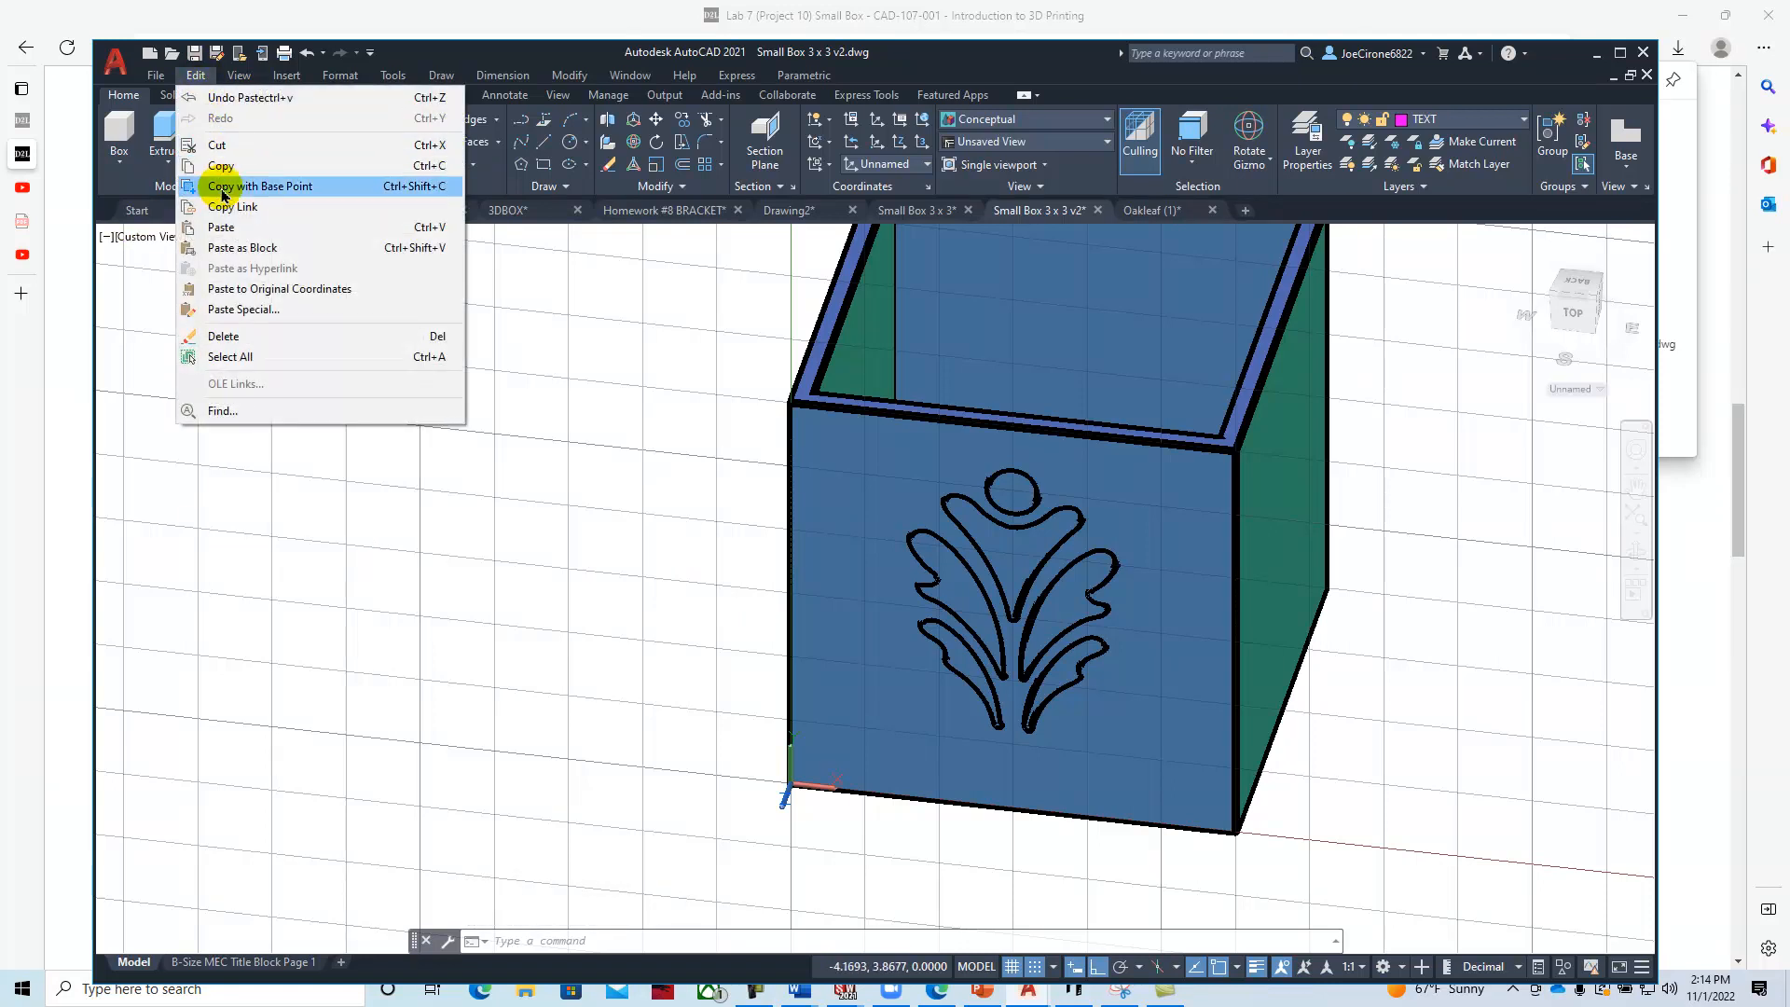
{"action": "mouse_move", "coordinate": [239, 228]}
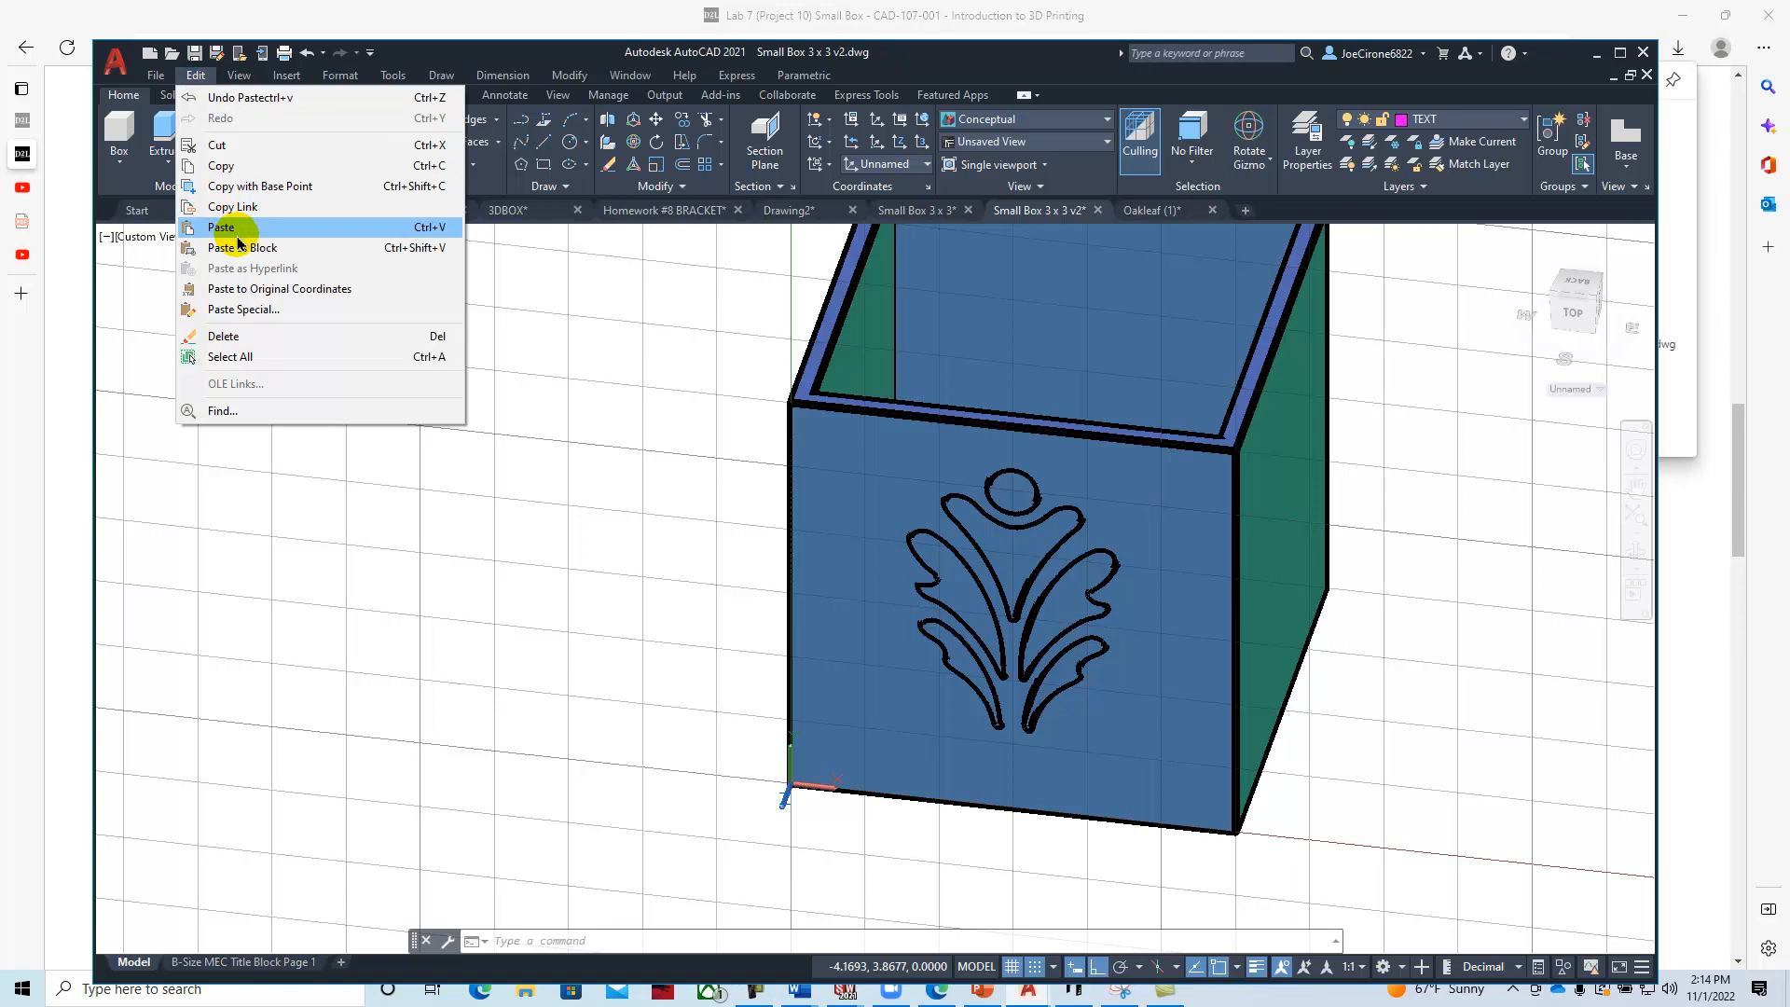
{"action": "left_click", "coordinate": [154, 75]}
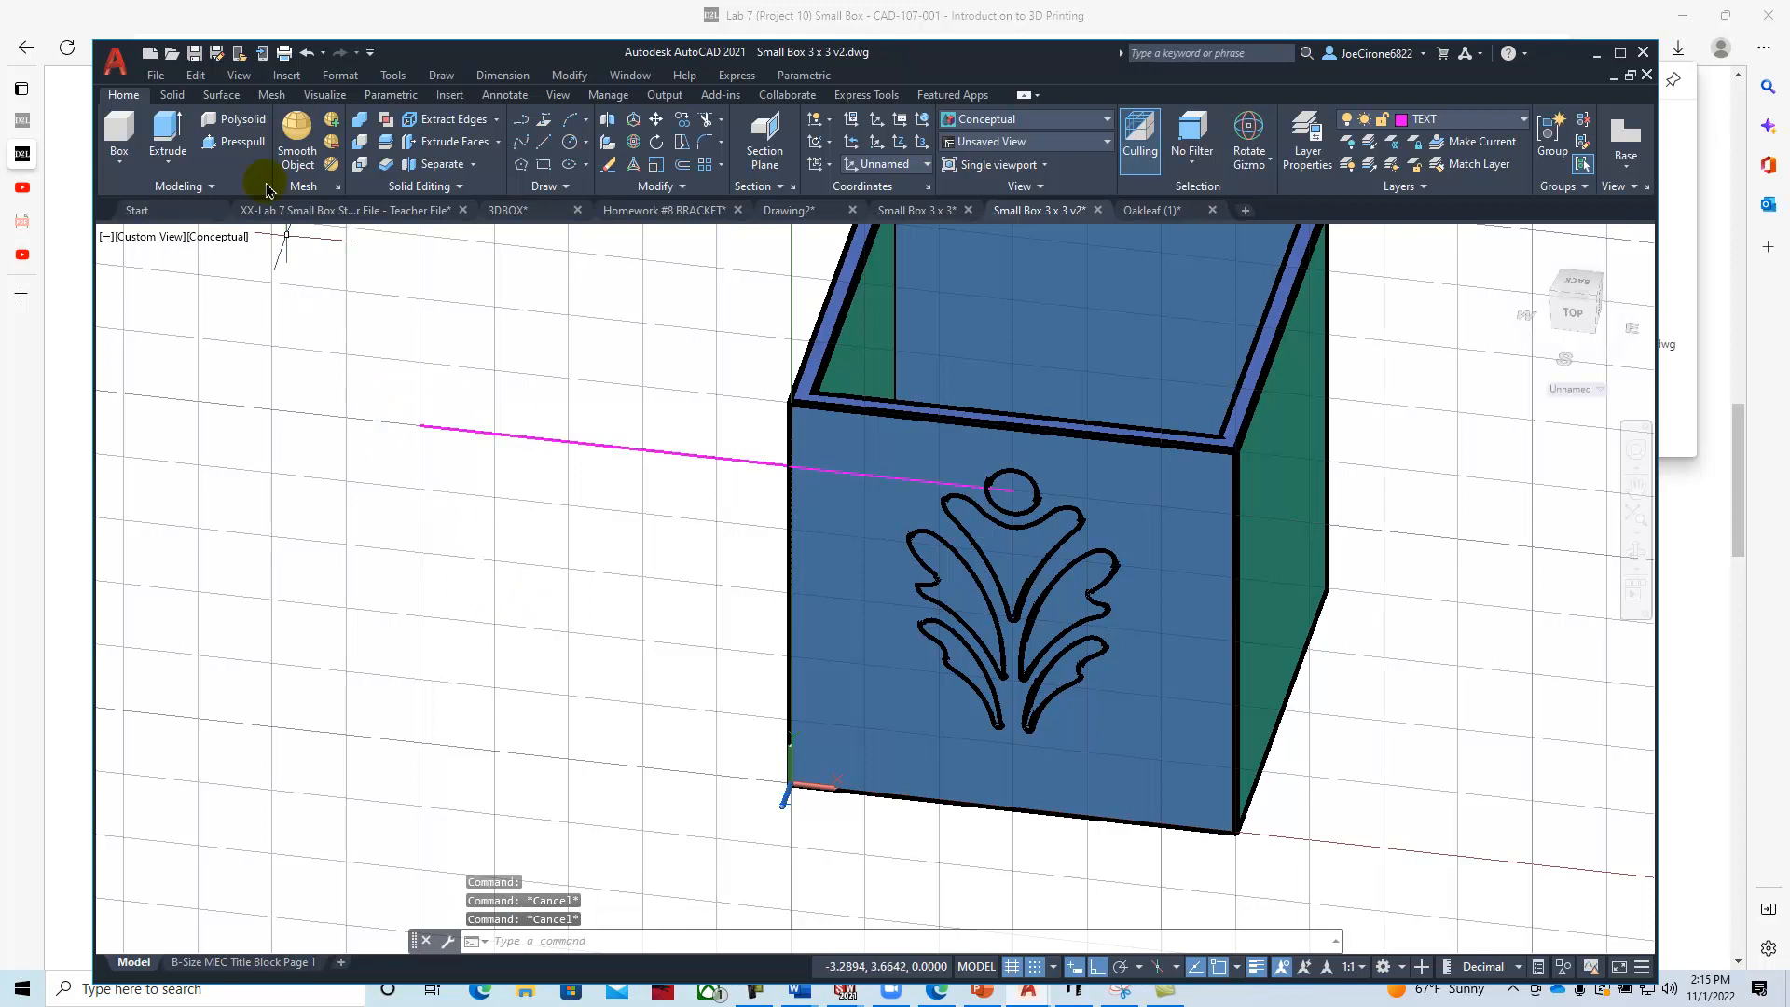
{"action": "left_click", "coordinate": [195, 76]}
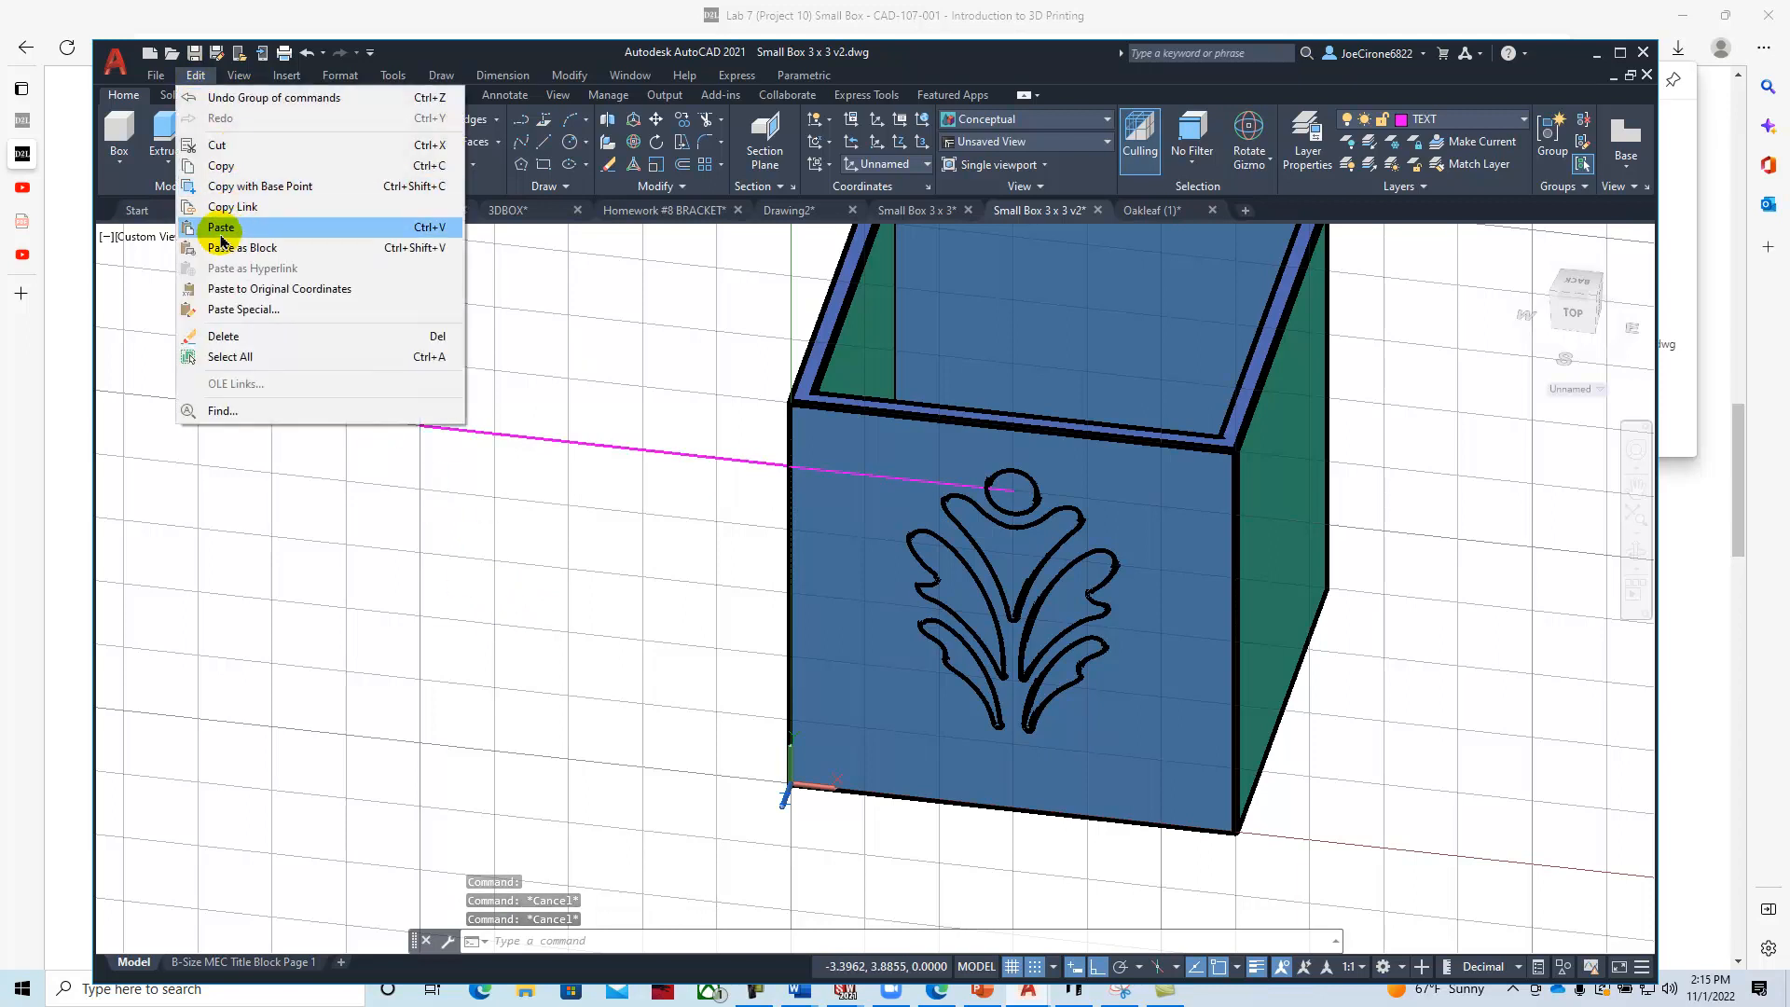
{"action": "left_click", "coordinate": [222, 226]}
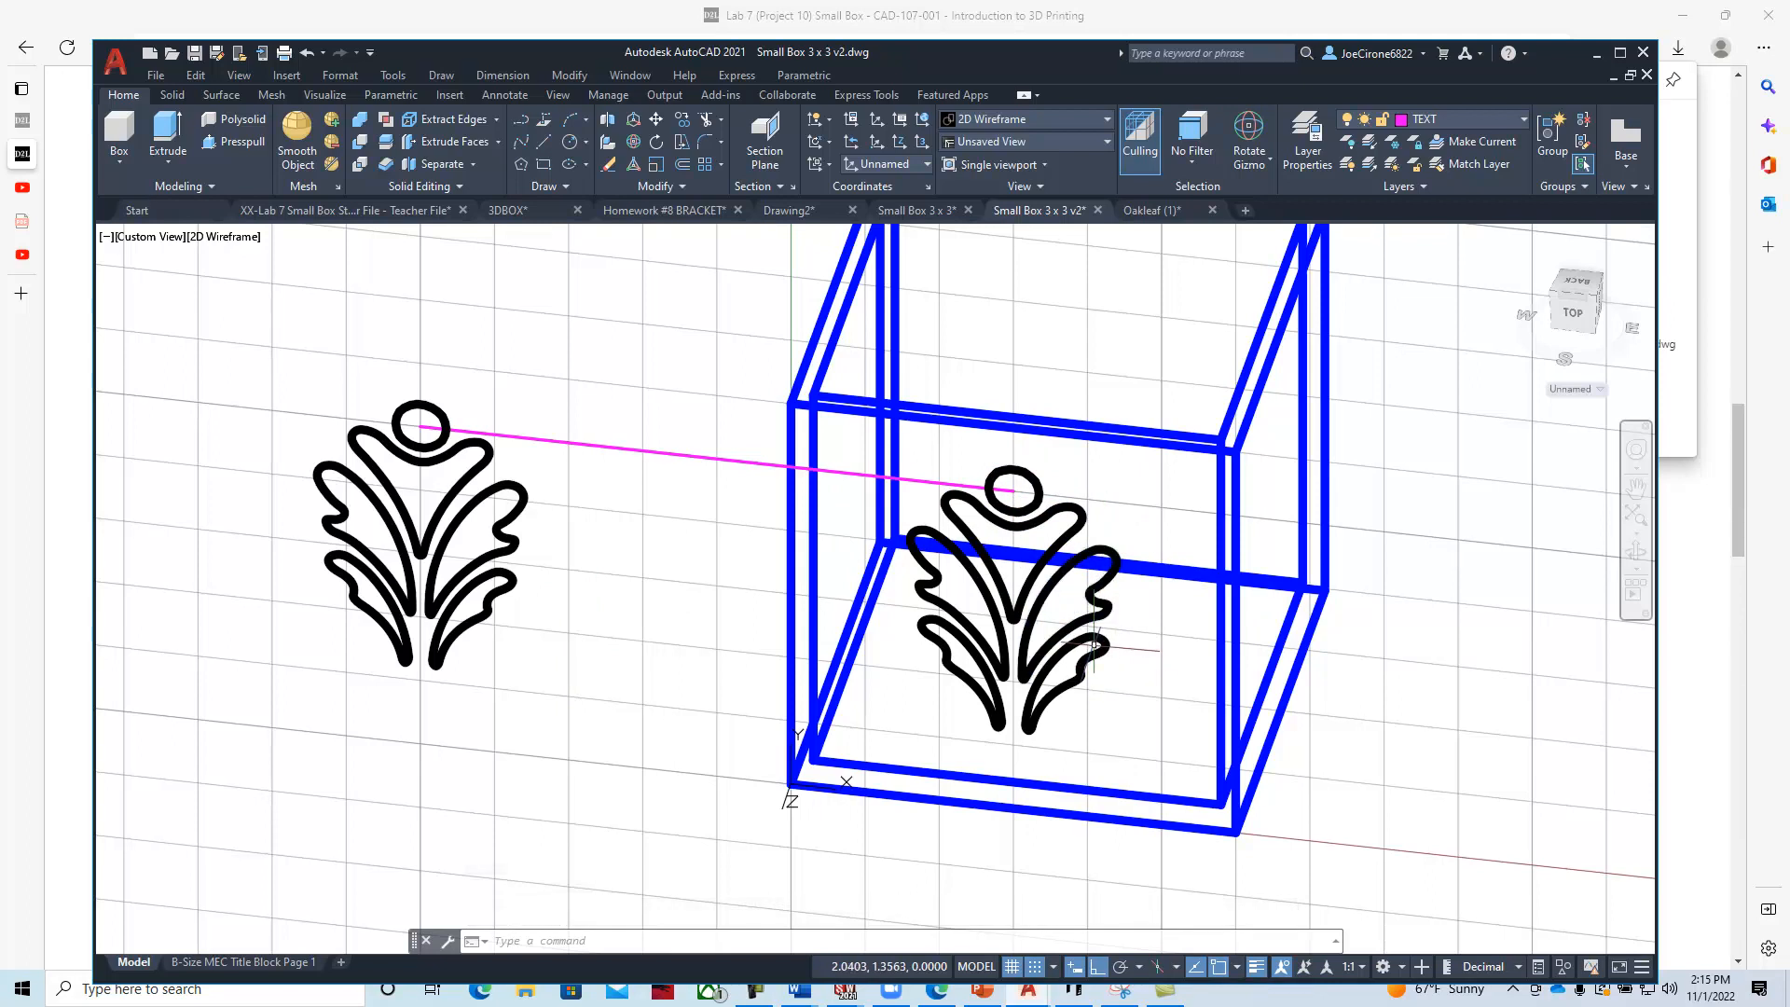
Place the second oakleaf at the magenta line's left endpoint.
{"action": "left_click", "coordinate": [971, 650]}
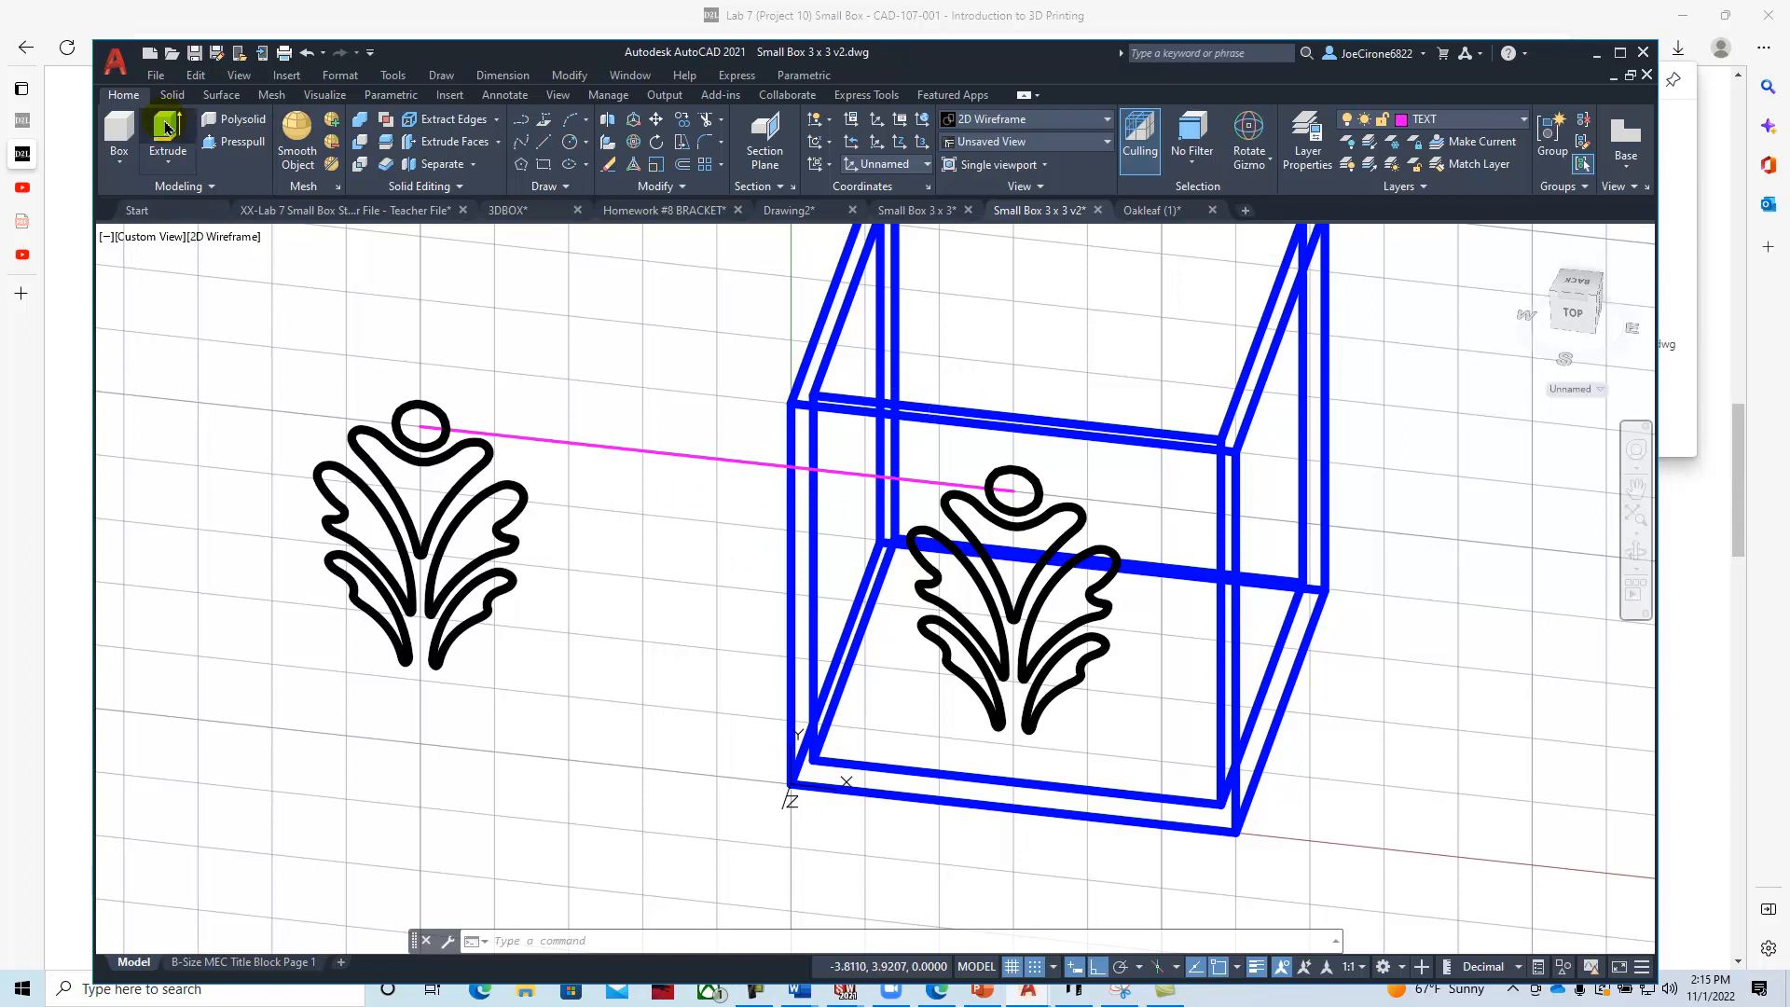
Extrude the oakleaf curves on the box's front face to a height of .032.
{"action": "left_click", "coordinate": [167, 134]}
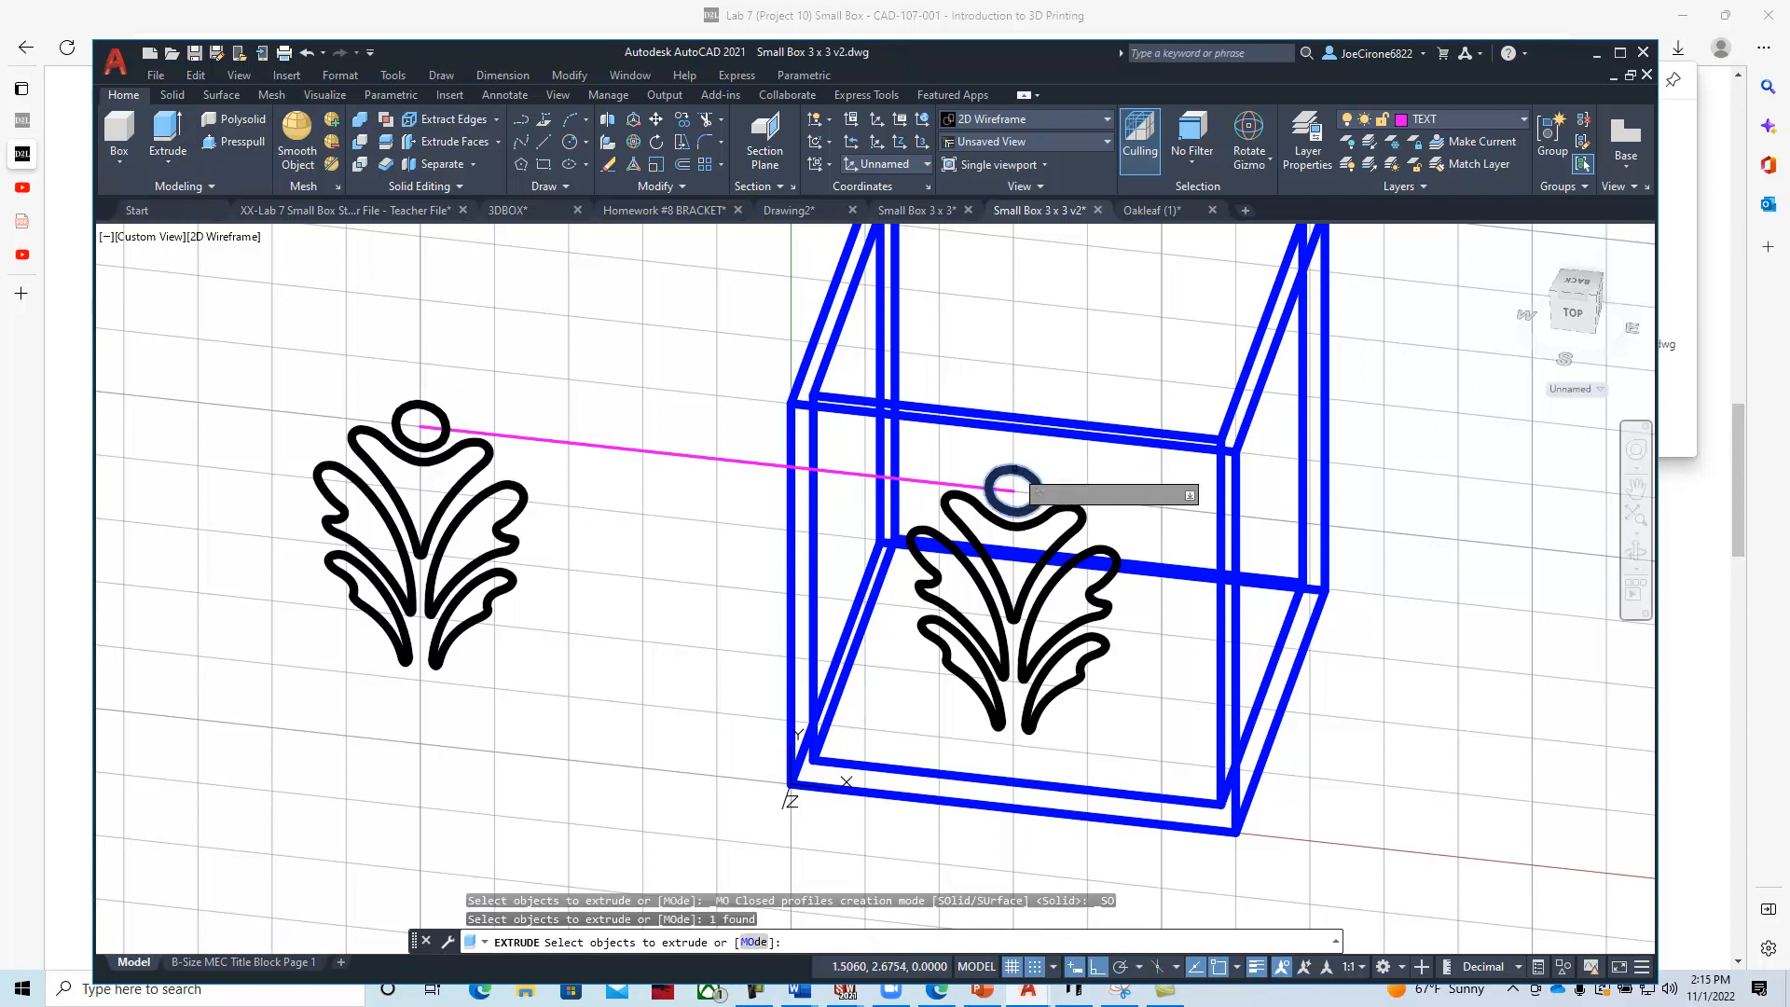
{"action": "left_click", "coordinate": [1017, 559]}
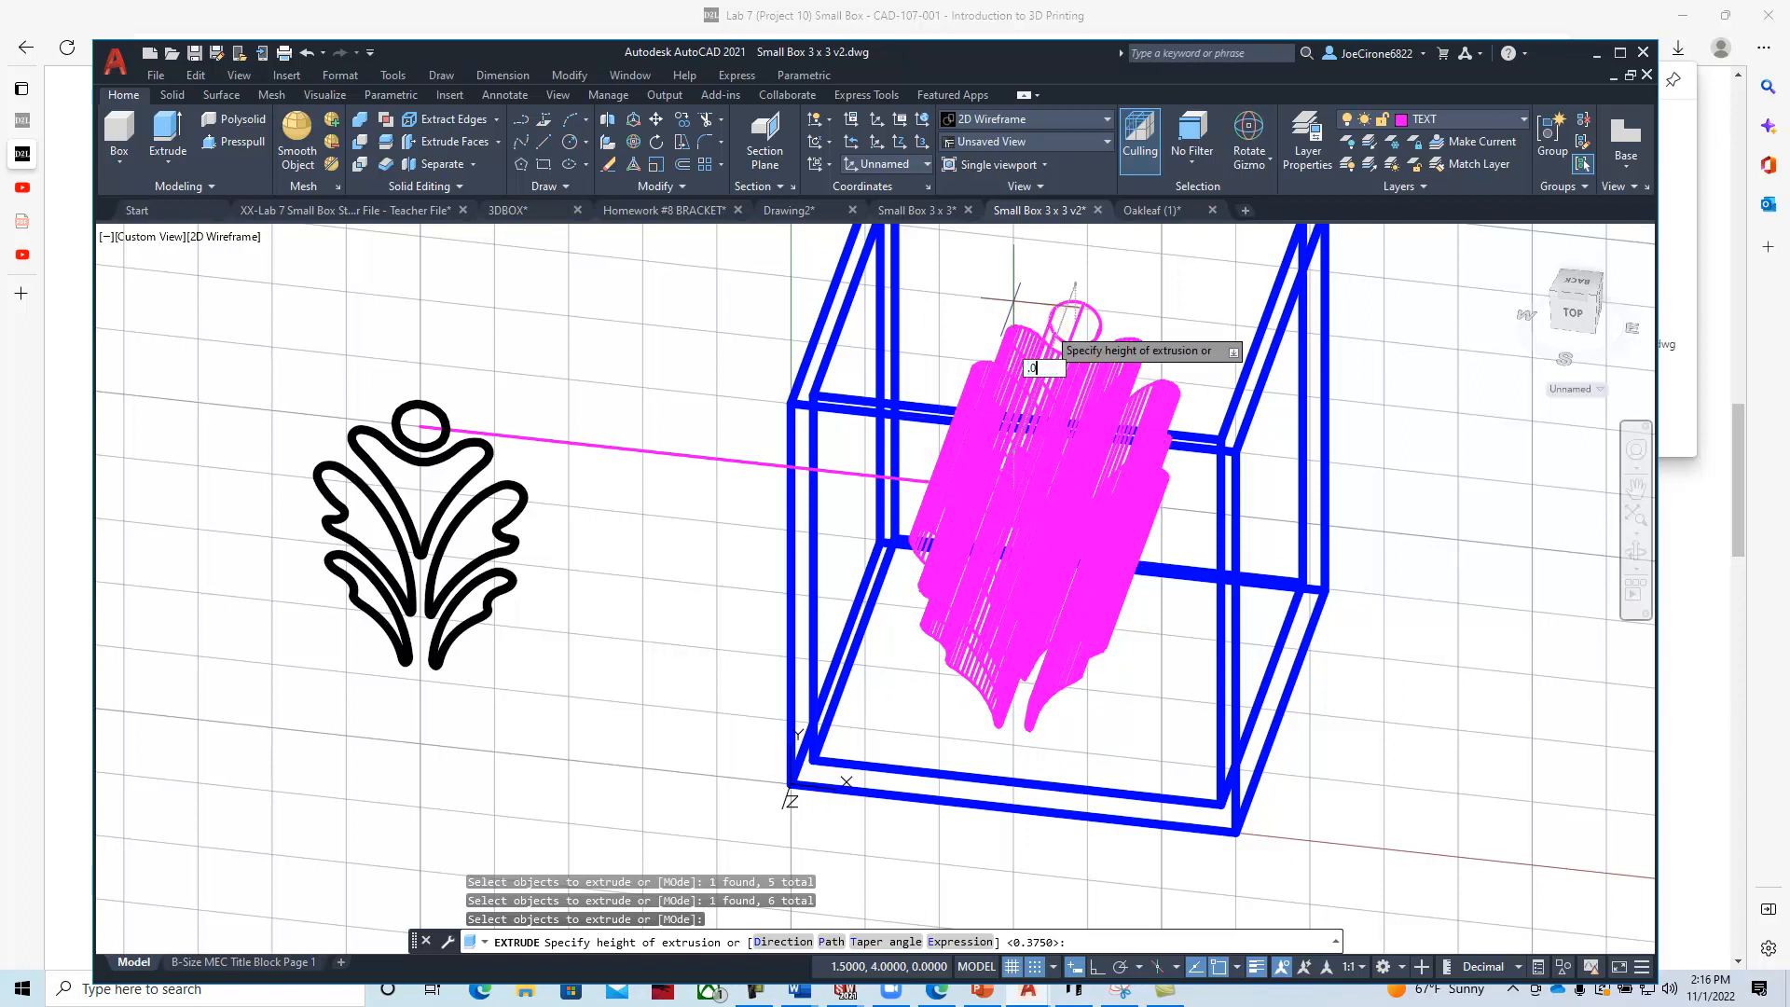
{"action": "type", "text": ".032"}
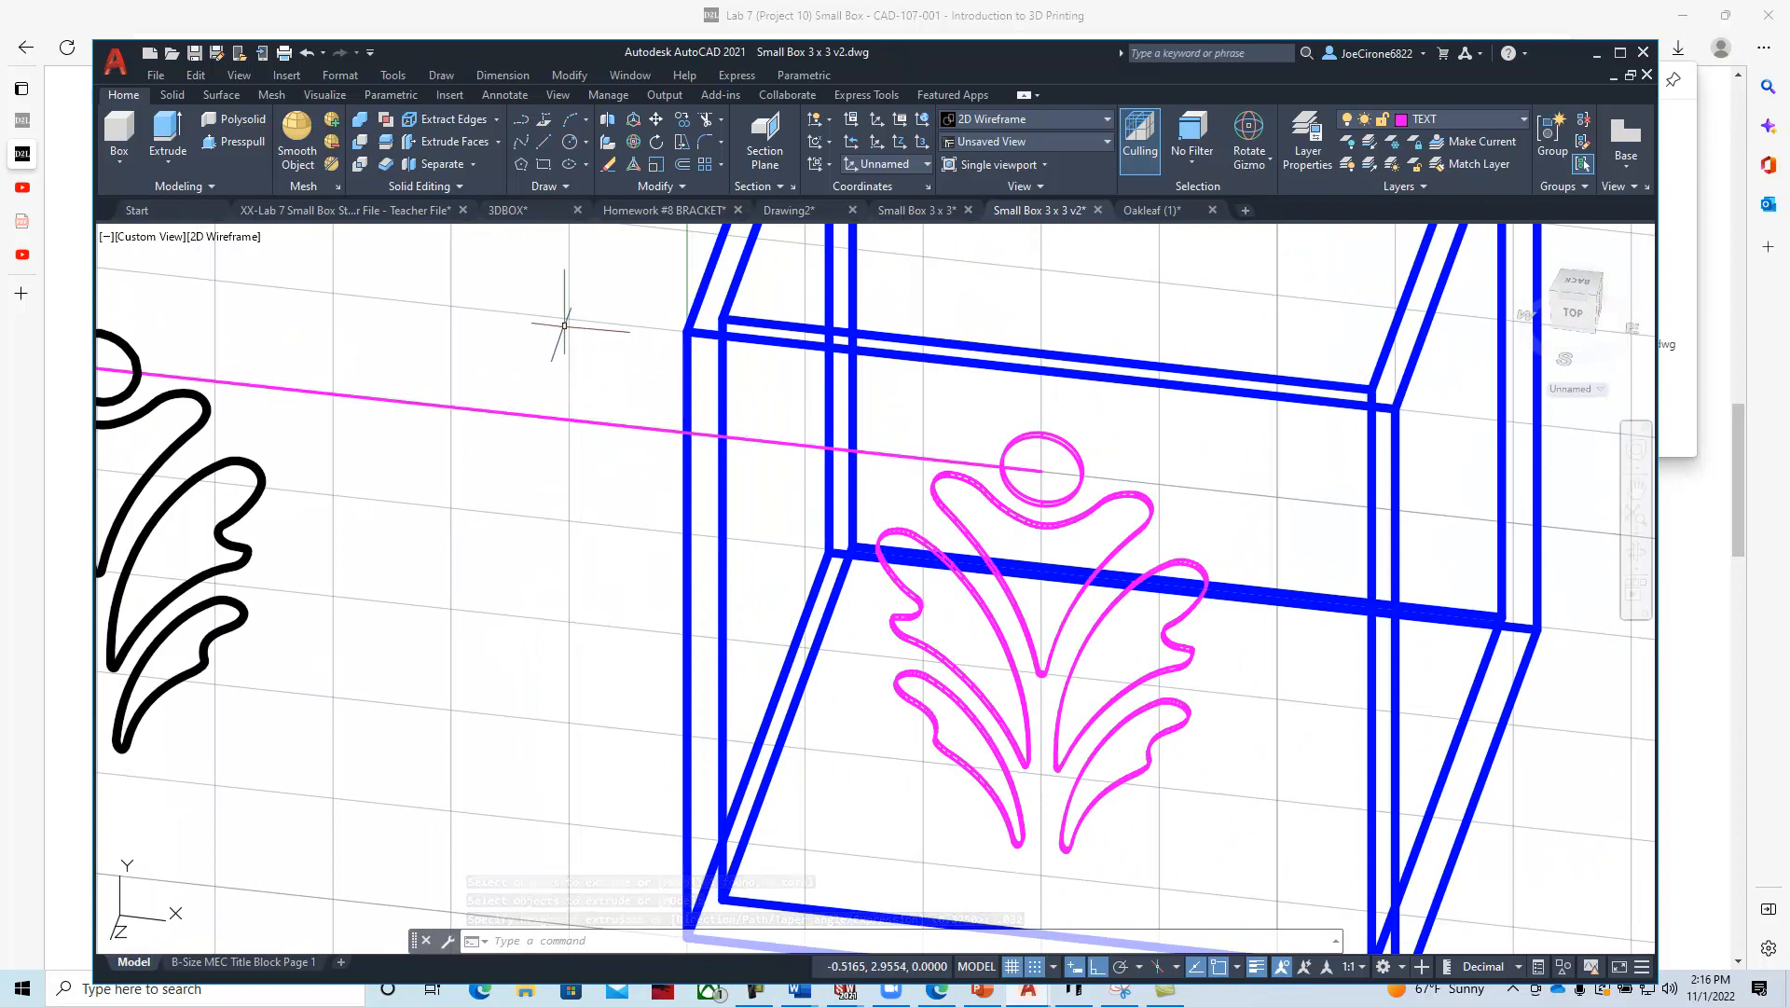
{"action": "mouse_move", "coordinate": [548, 356]}
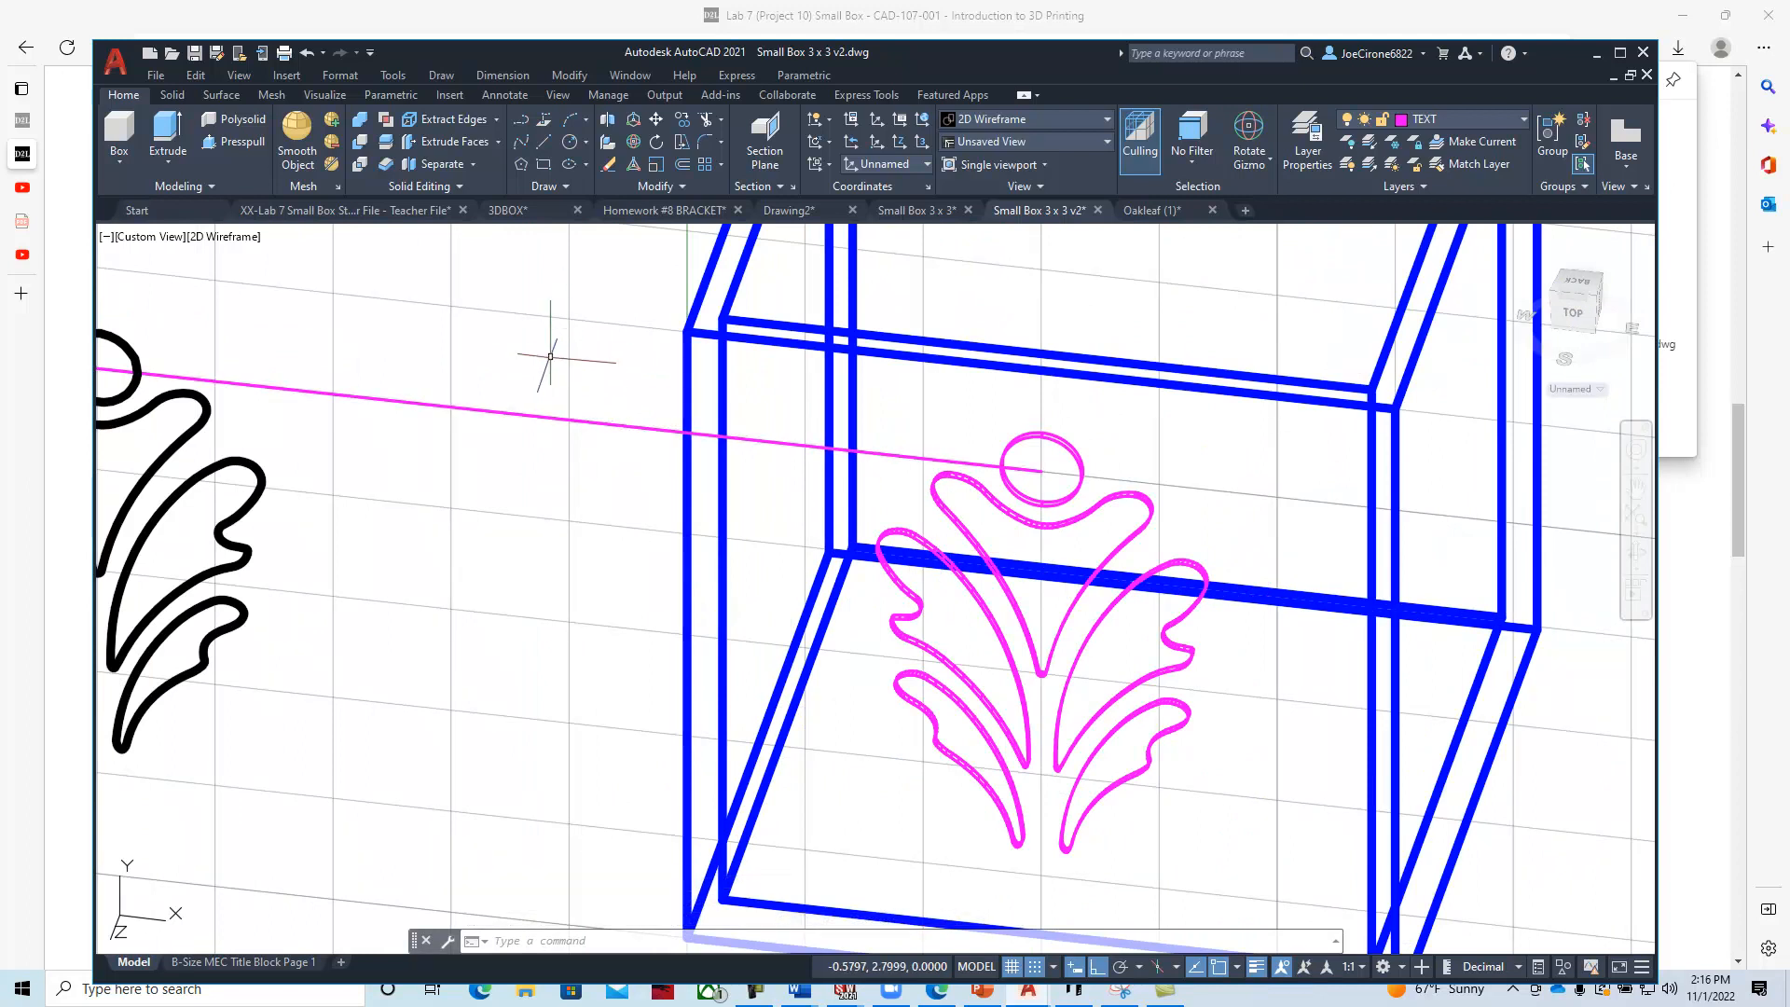
{"action": "mouse_move", "coordinate": [548, 357]}
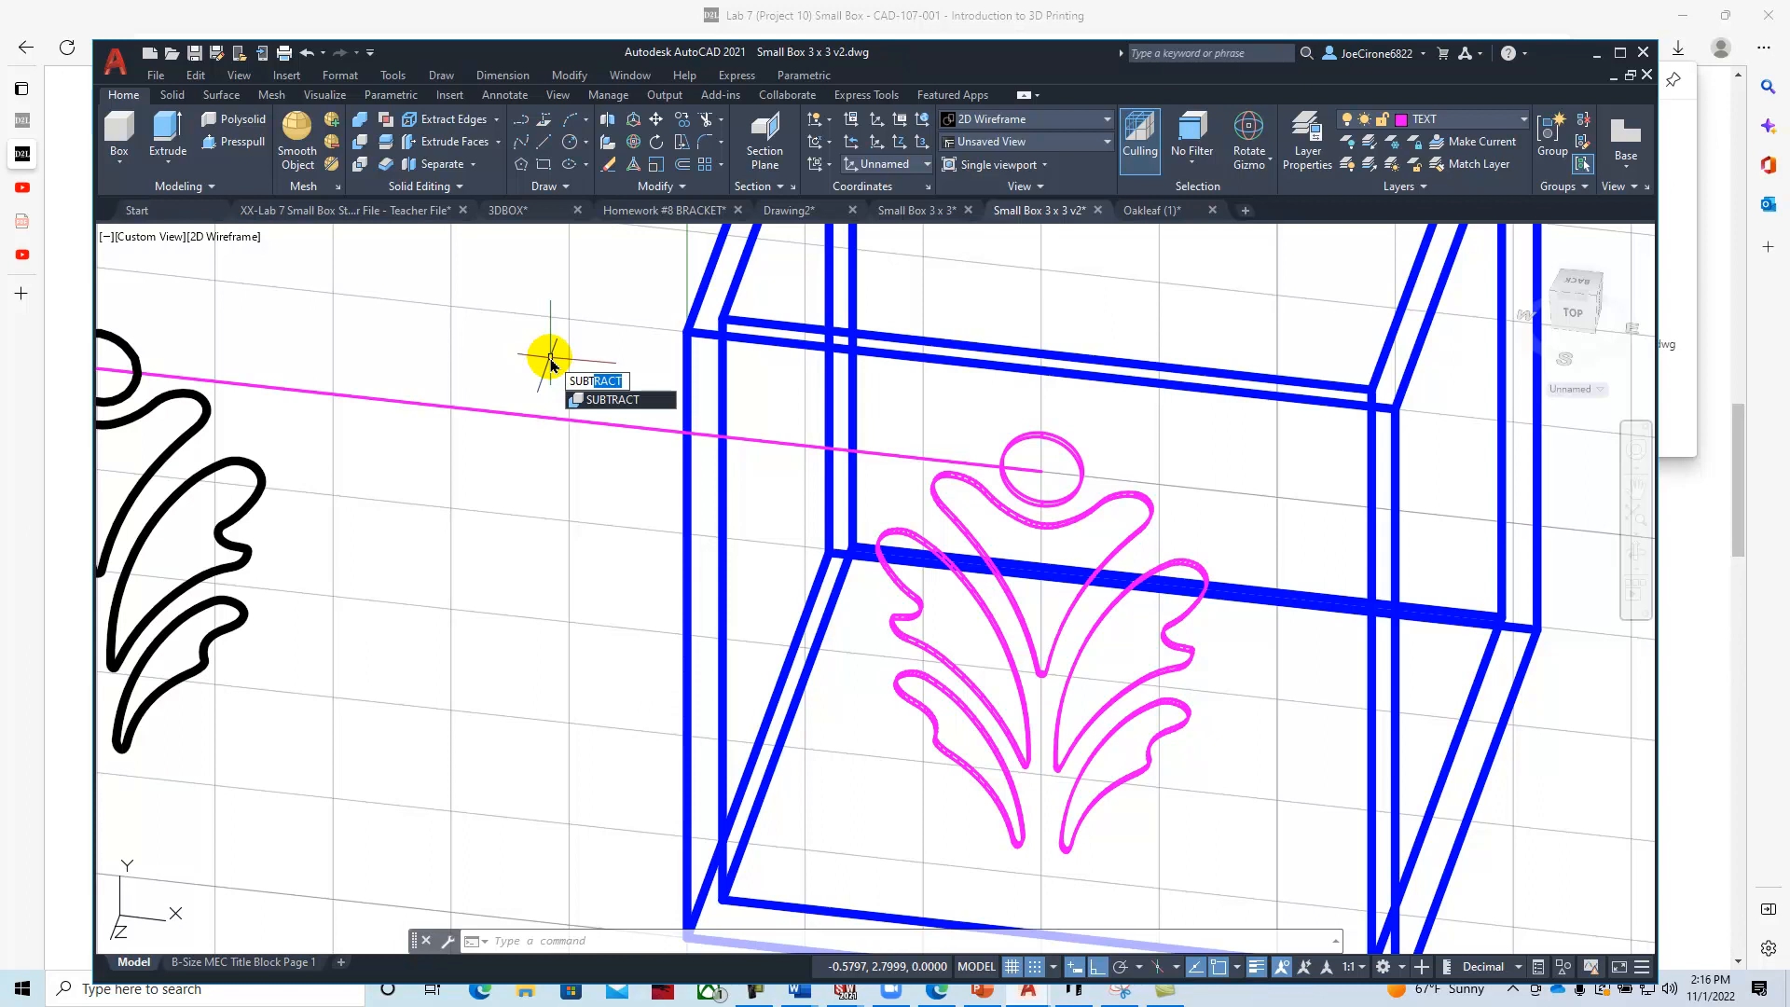
Subtract the oakleaf circle and leaf pieces from the box.
{"action": "left_click", "coordinate": [548, 355]}
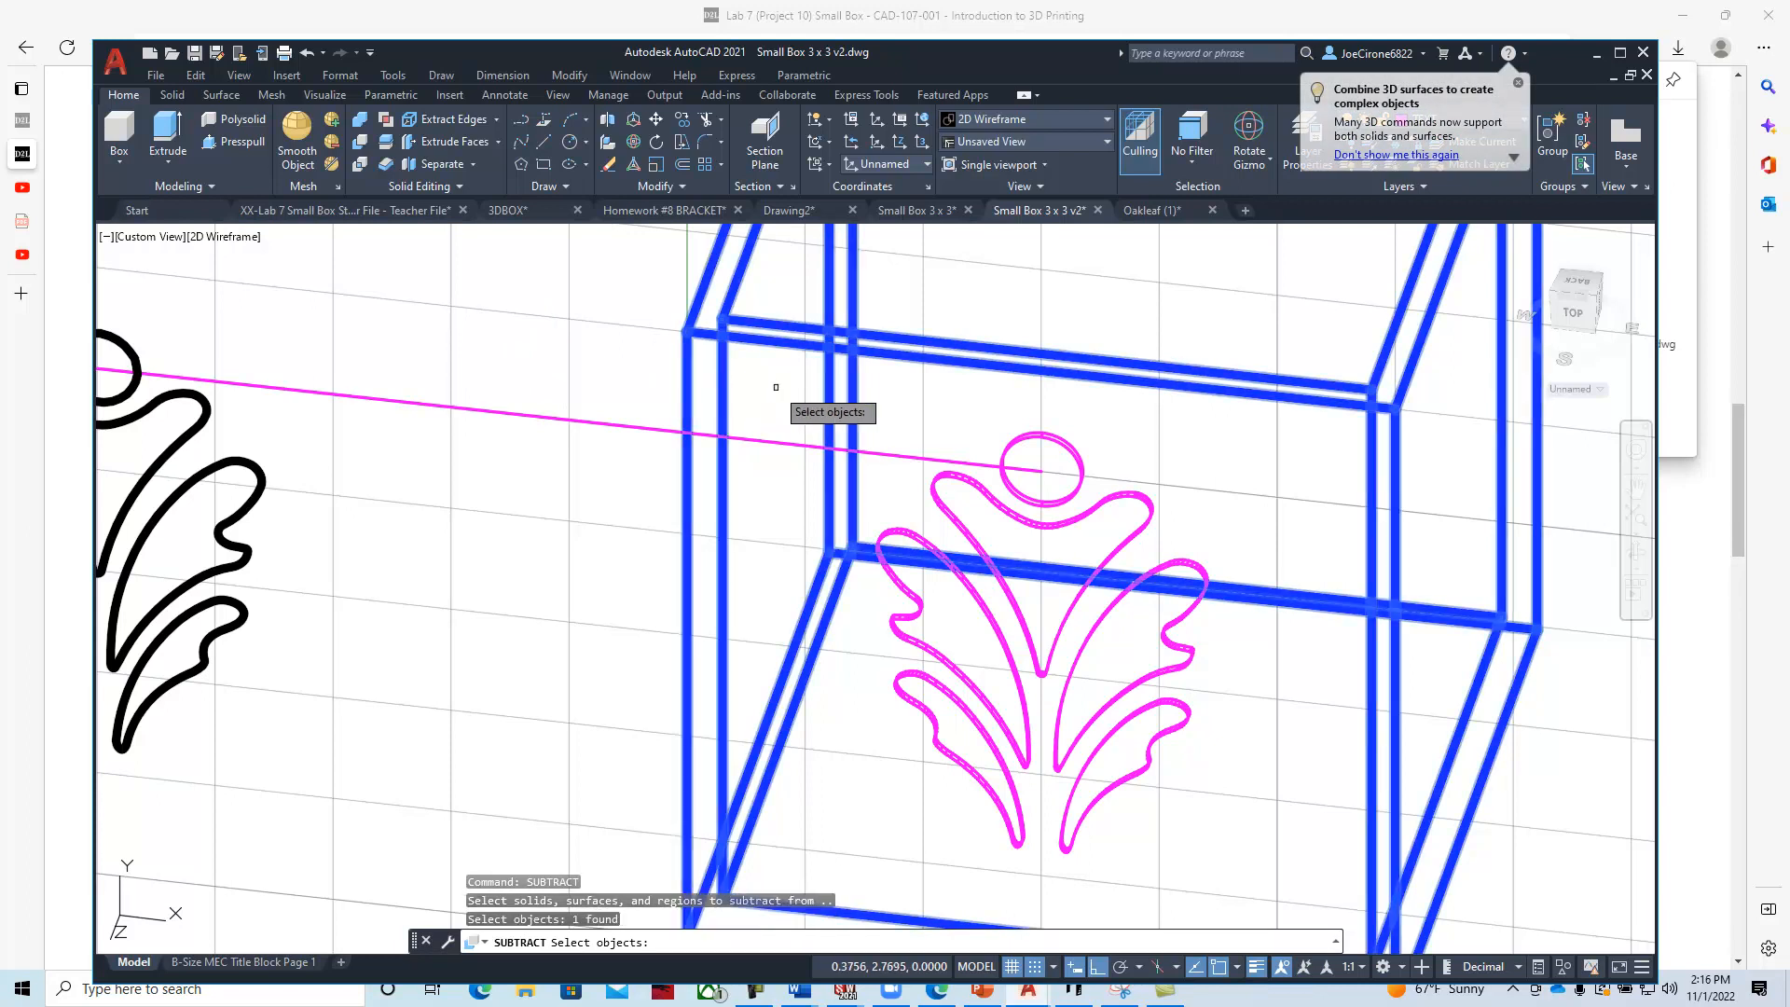
{"action": "left_click", "coordinate": [1039, 468]}
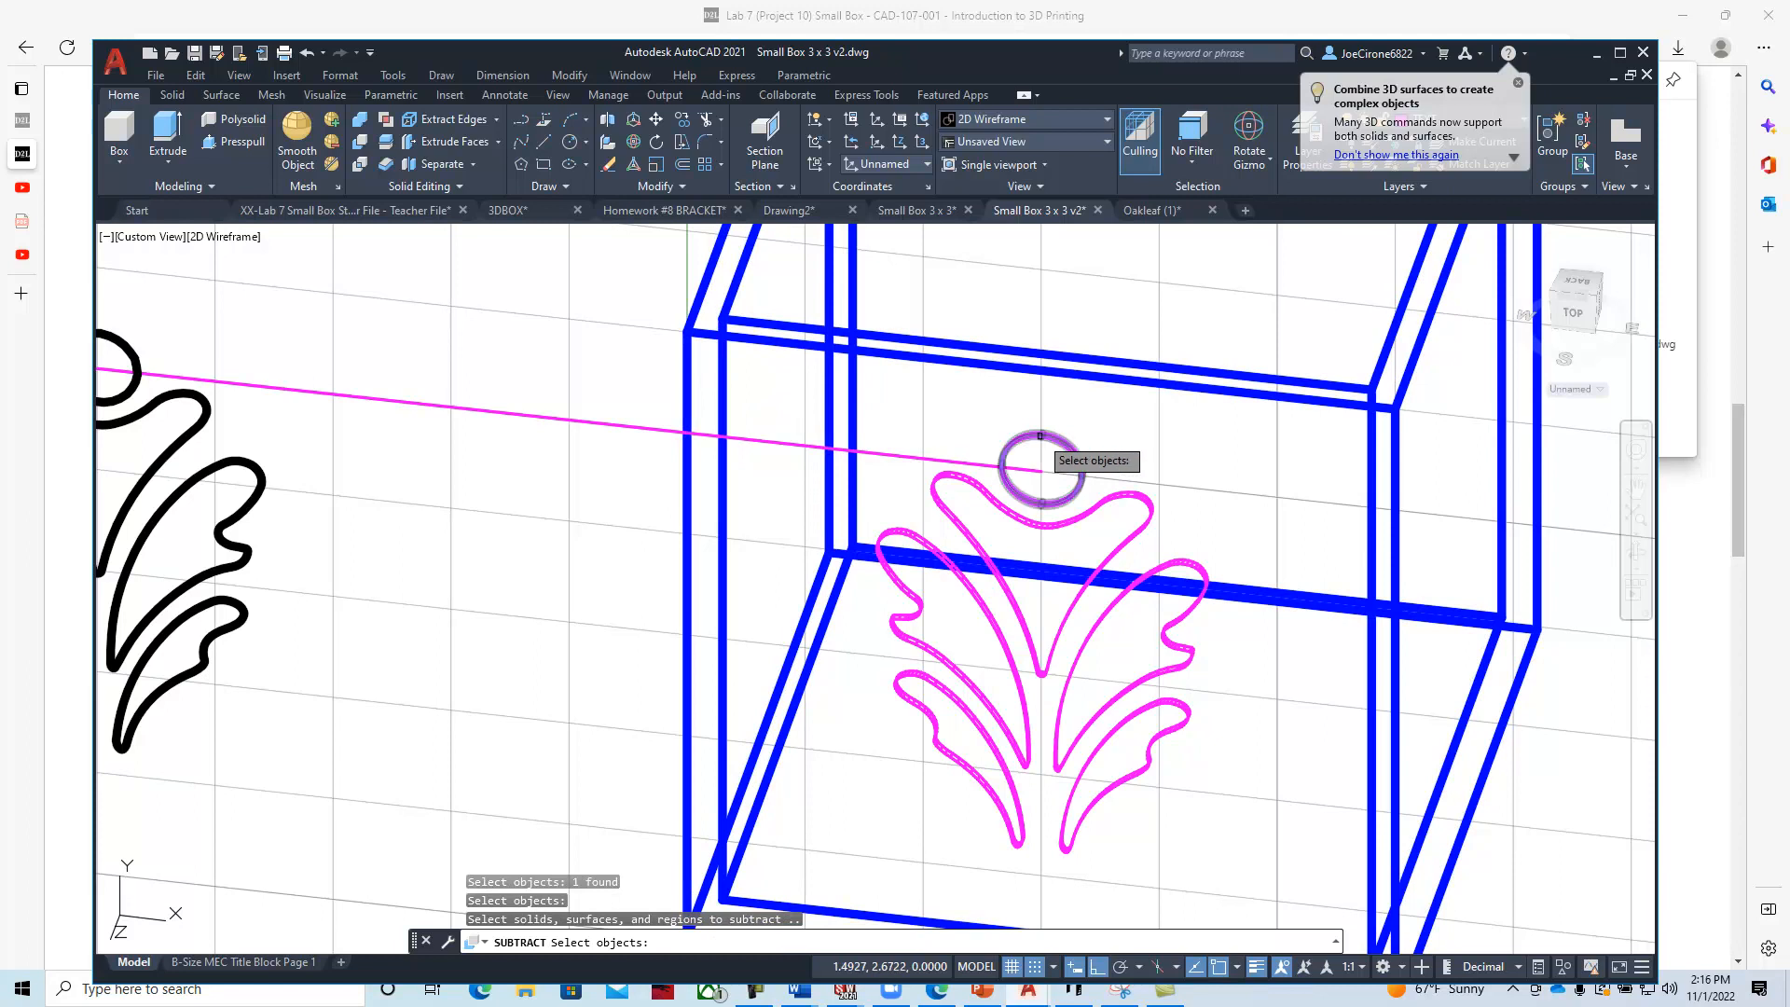
{"action": "left_click", "coordinate": [1039, 537]}
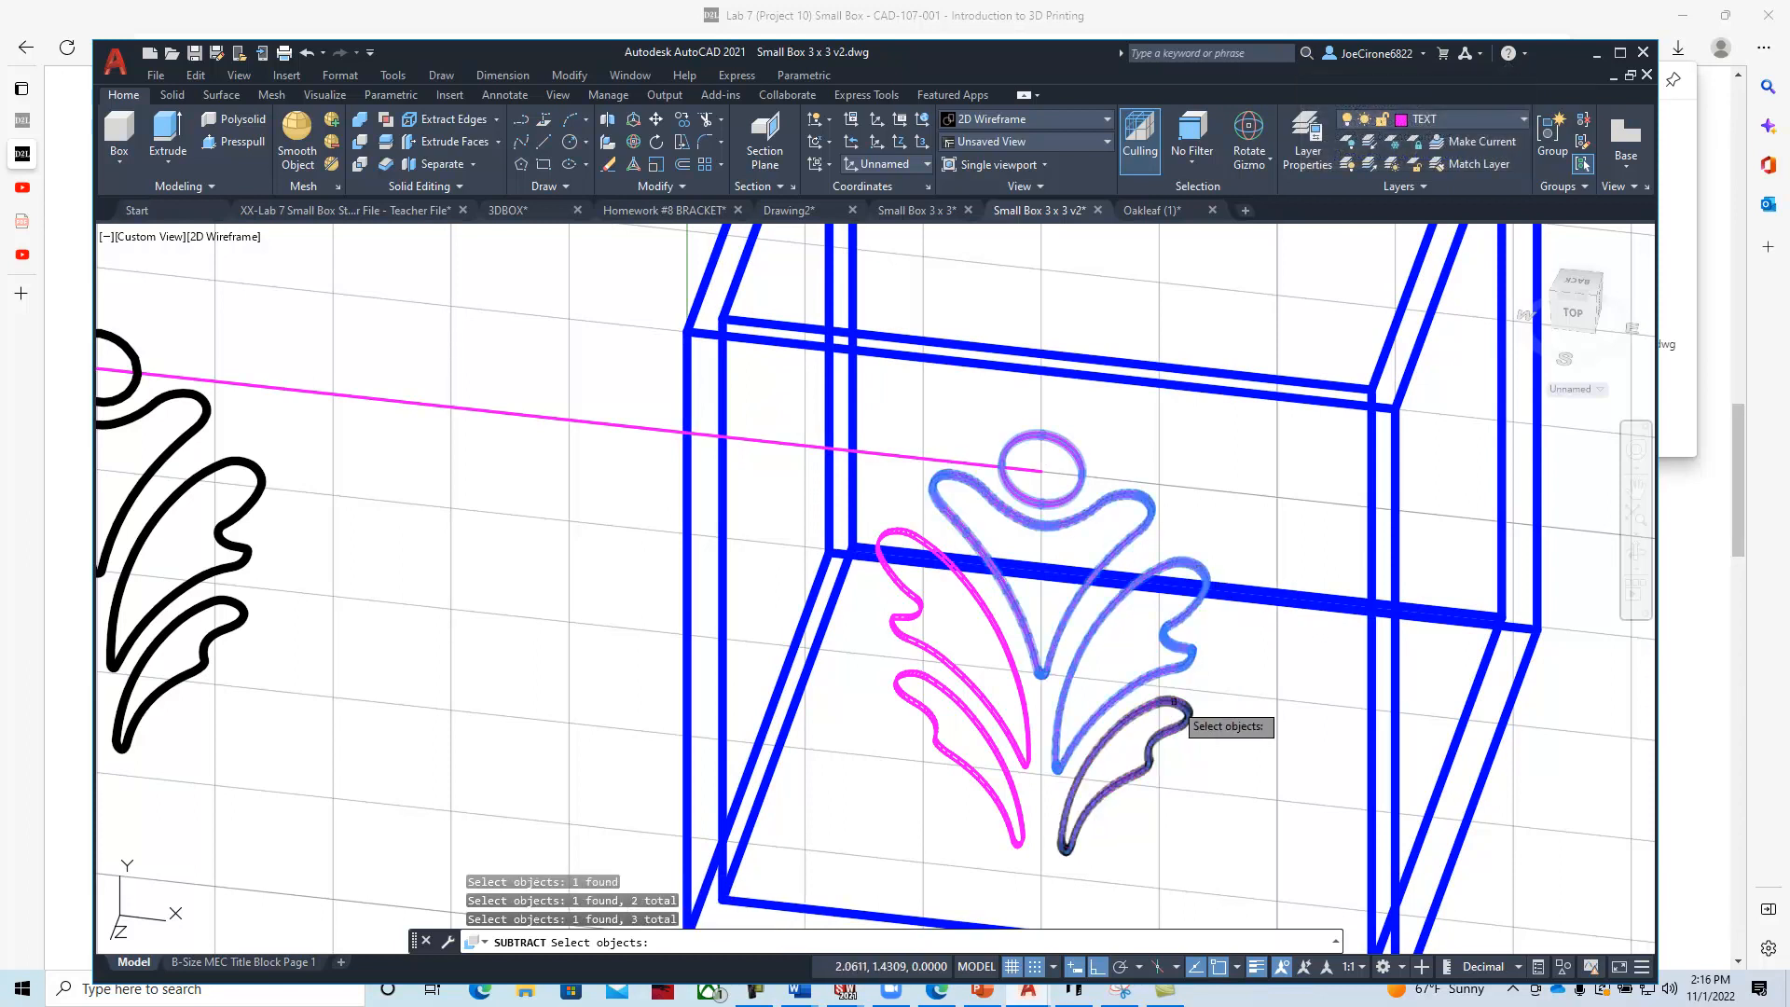
{"action": "left_click", "coordinate": [973, 726]}
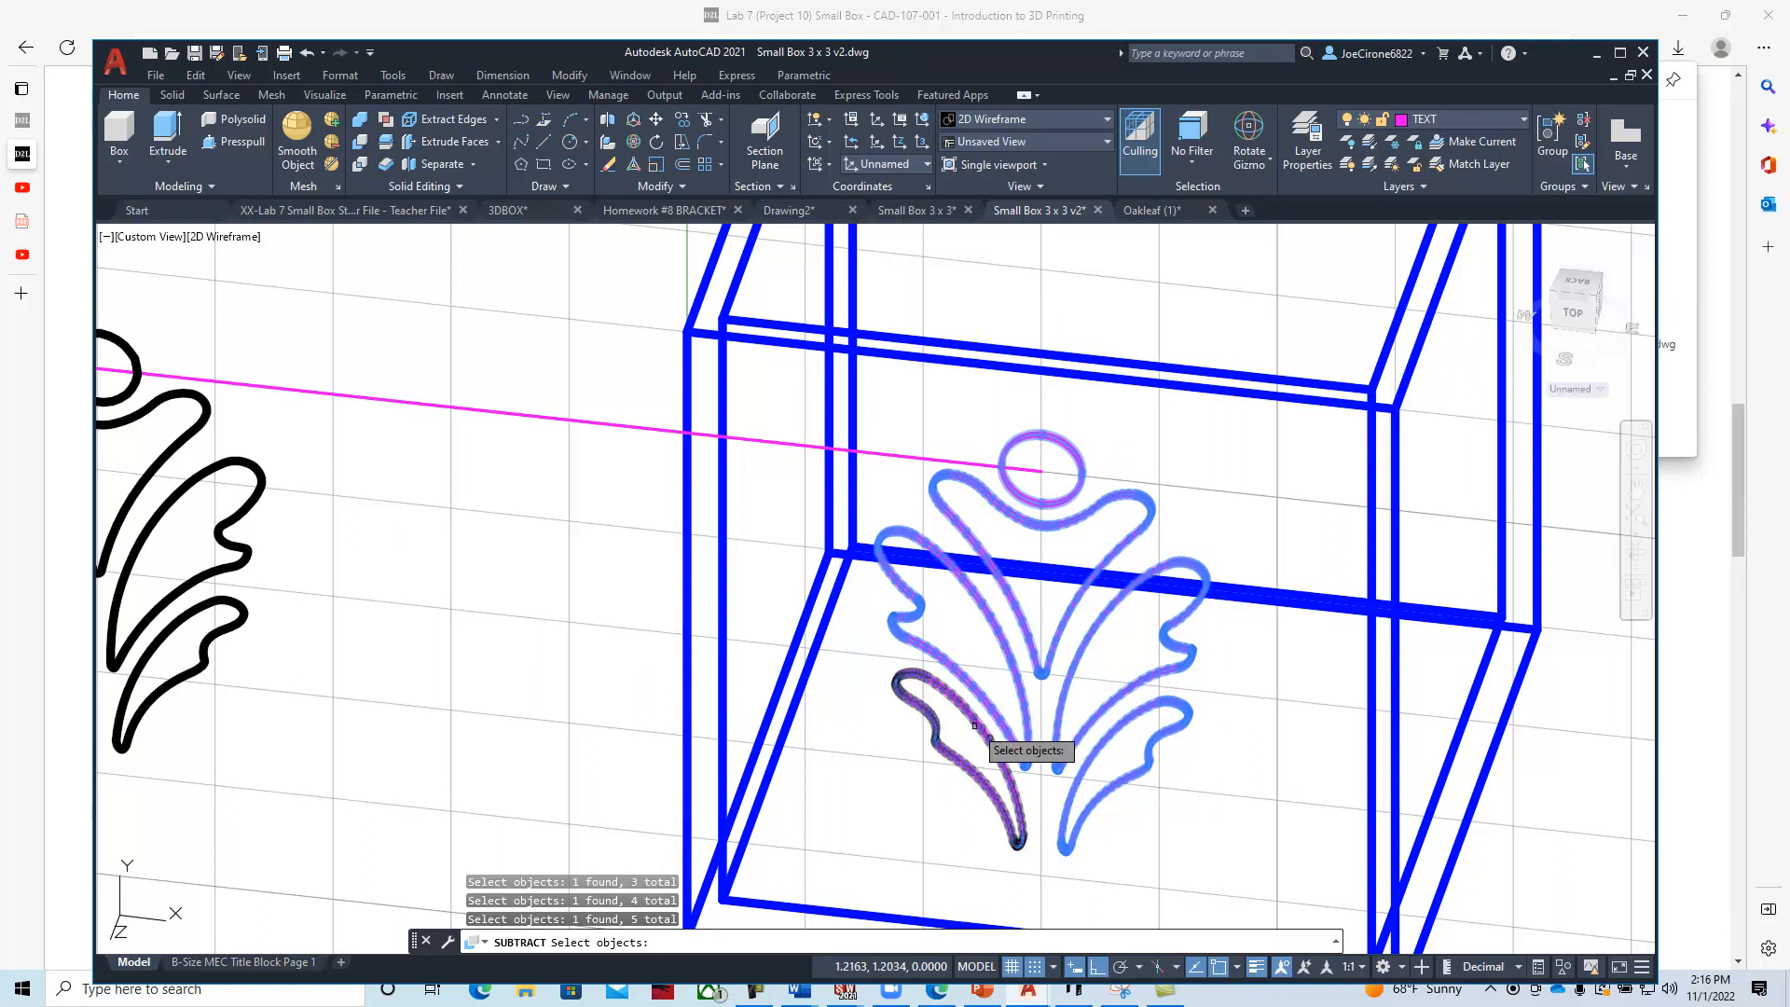
{"action": "left_click", "coordinate": [953, 725]}
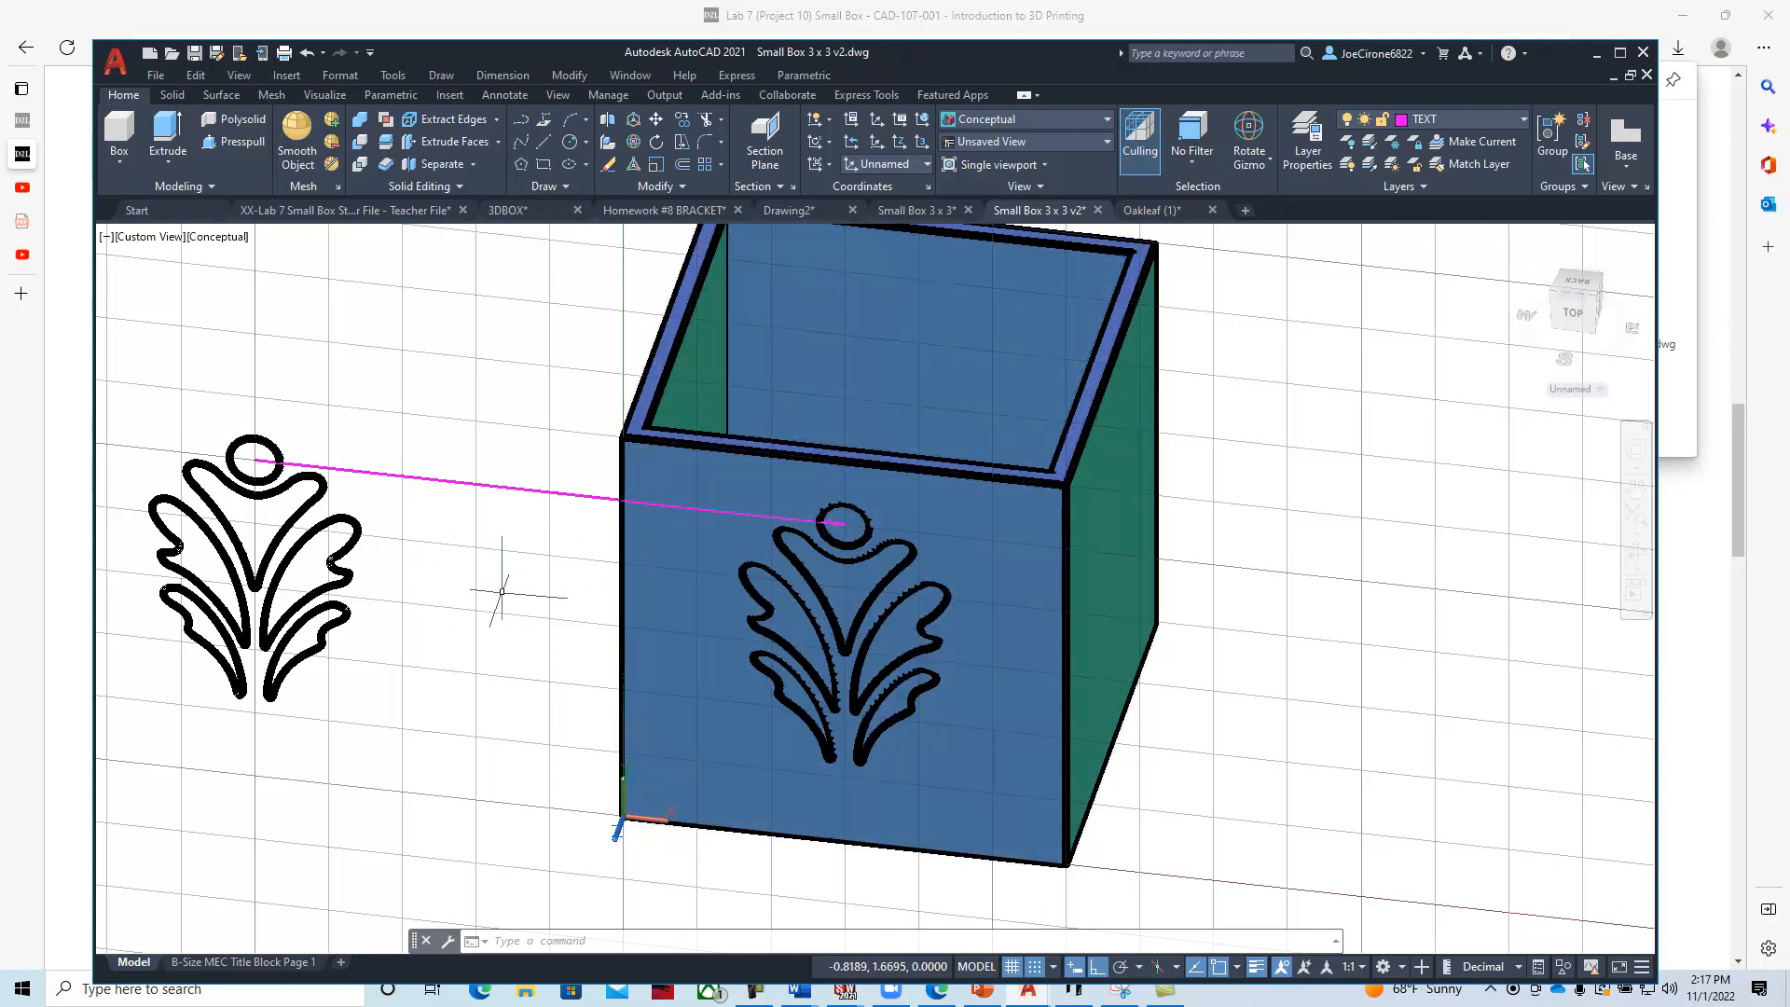
{"action": "mouse_move", "coordinate": [257, 554]}
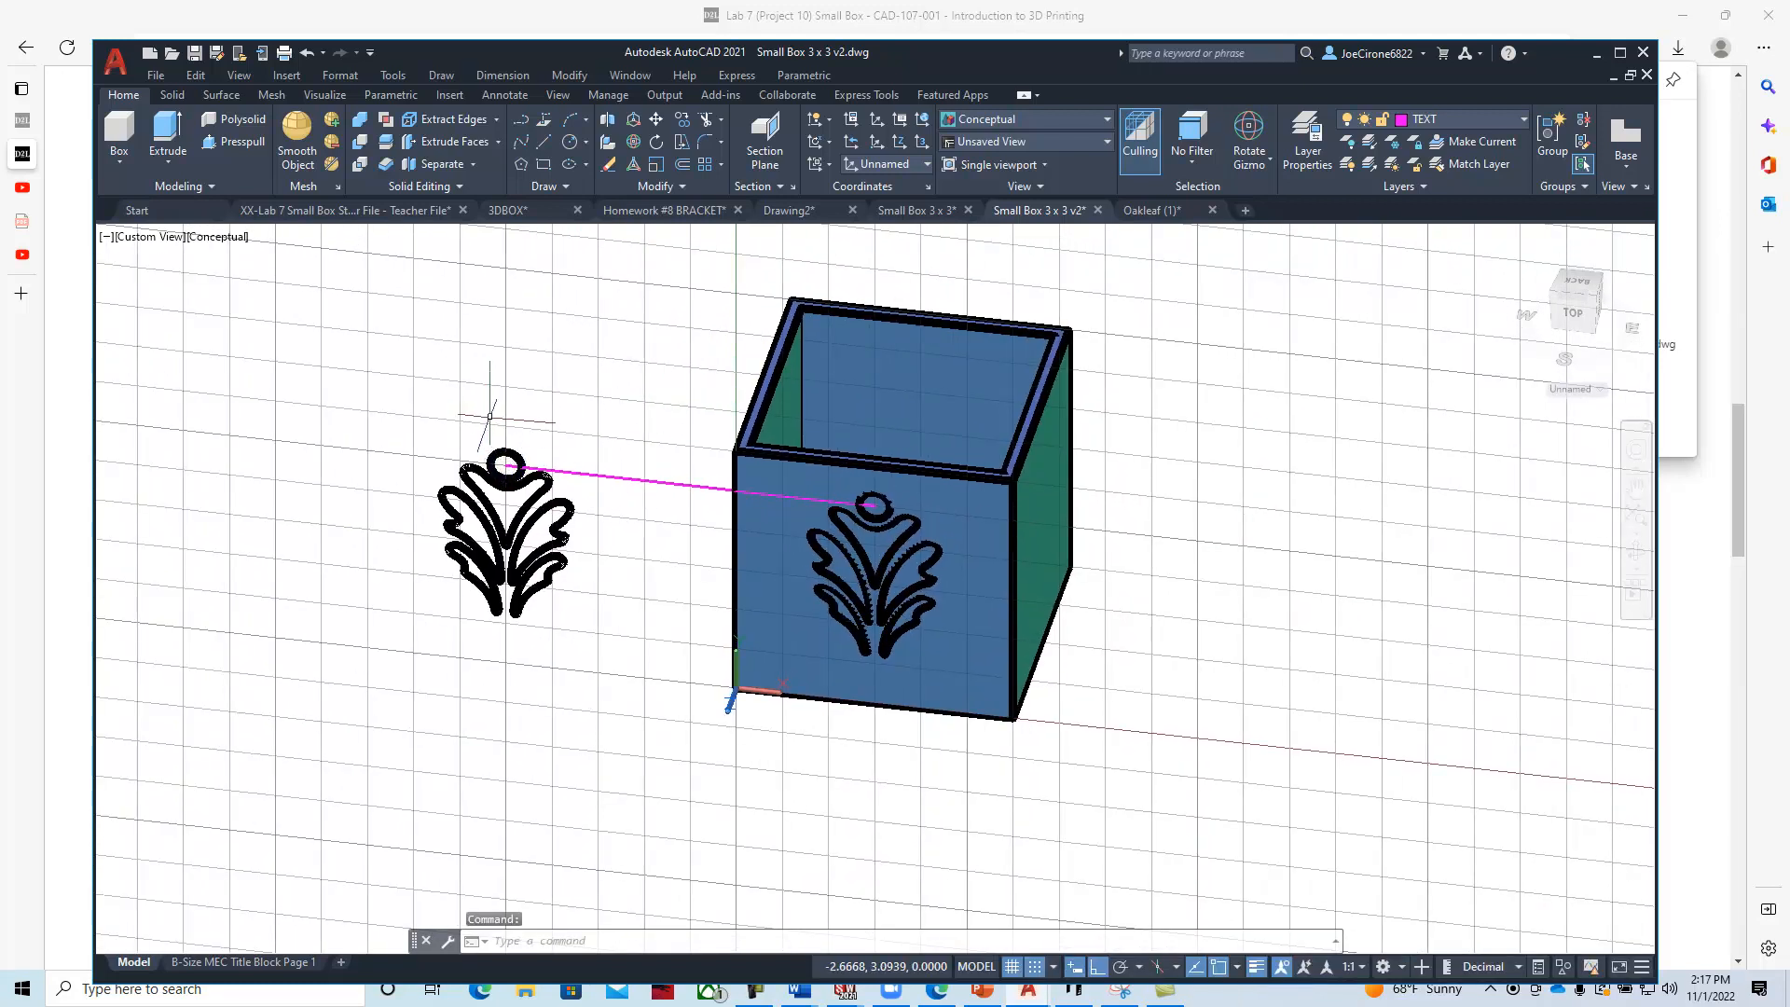
{"action": "mouse_move", "coordinate": [463, 411]}
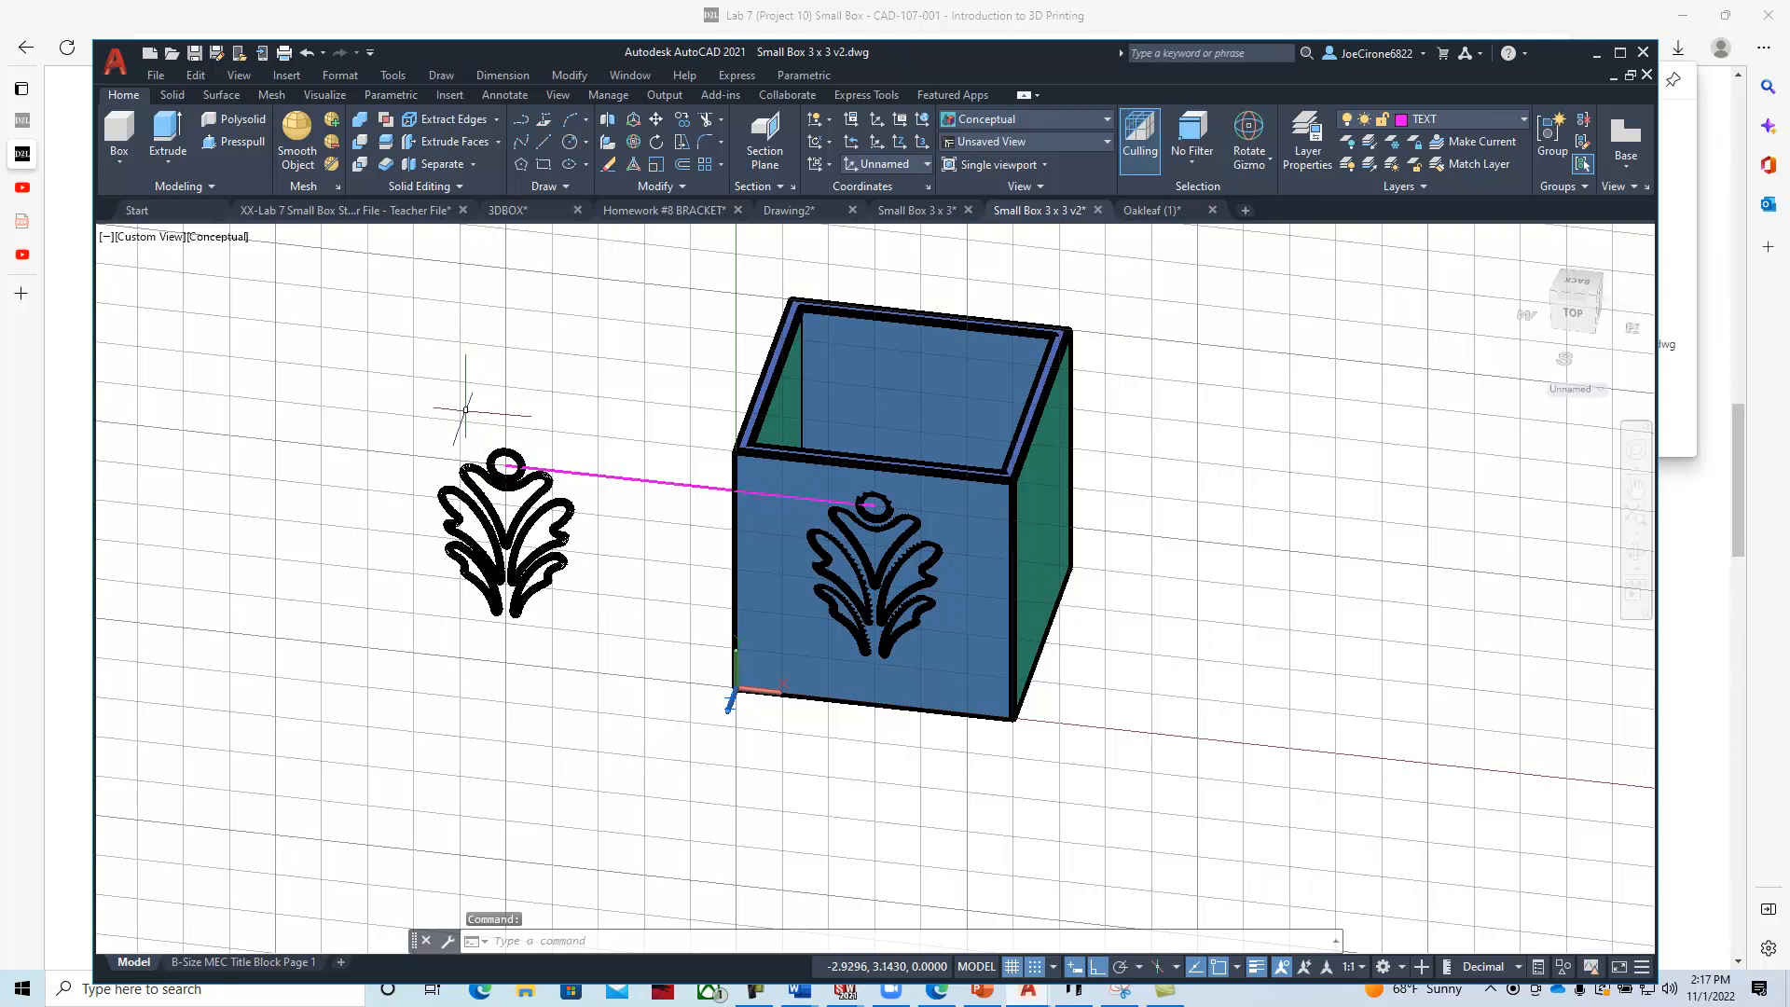
Extrude the loose oakleaf circle and leaf pieces with EXTRUDE to .125 height.
{"action": "type", "text": "extrude or [MOde]:"}
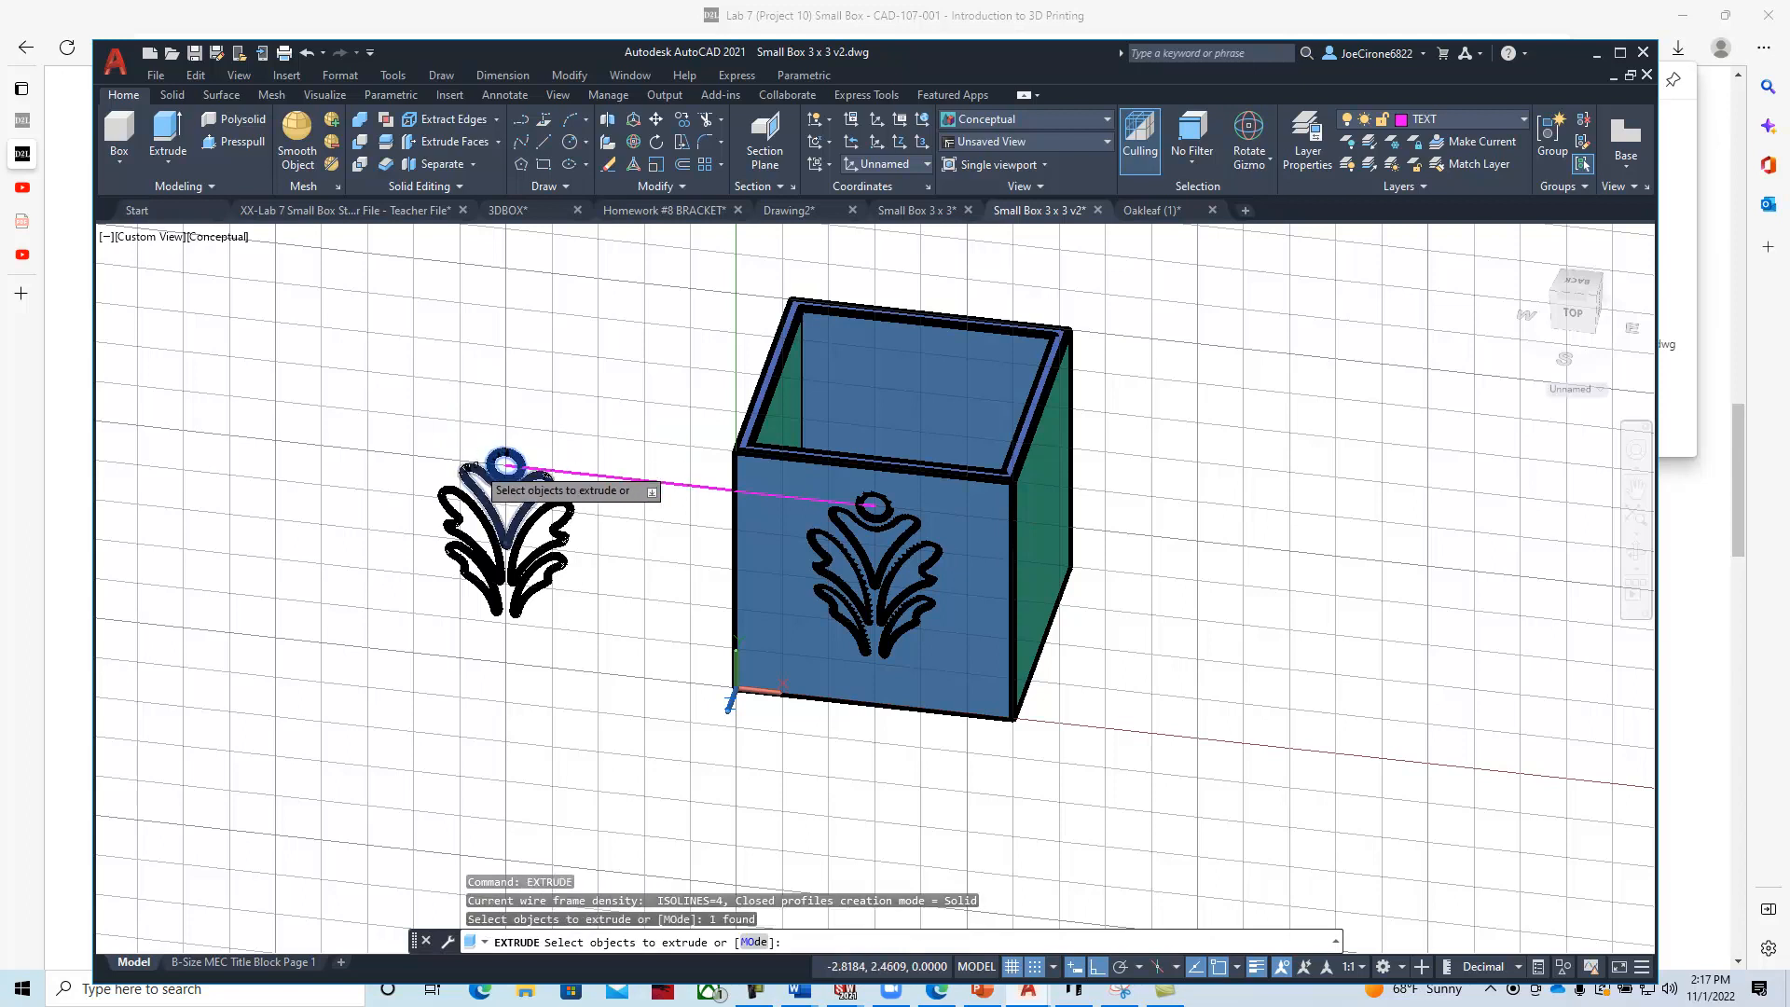
{"action": "left_click", "coordinate": [503, 537]}
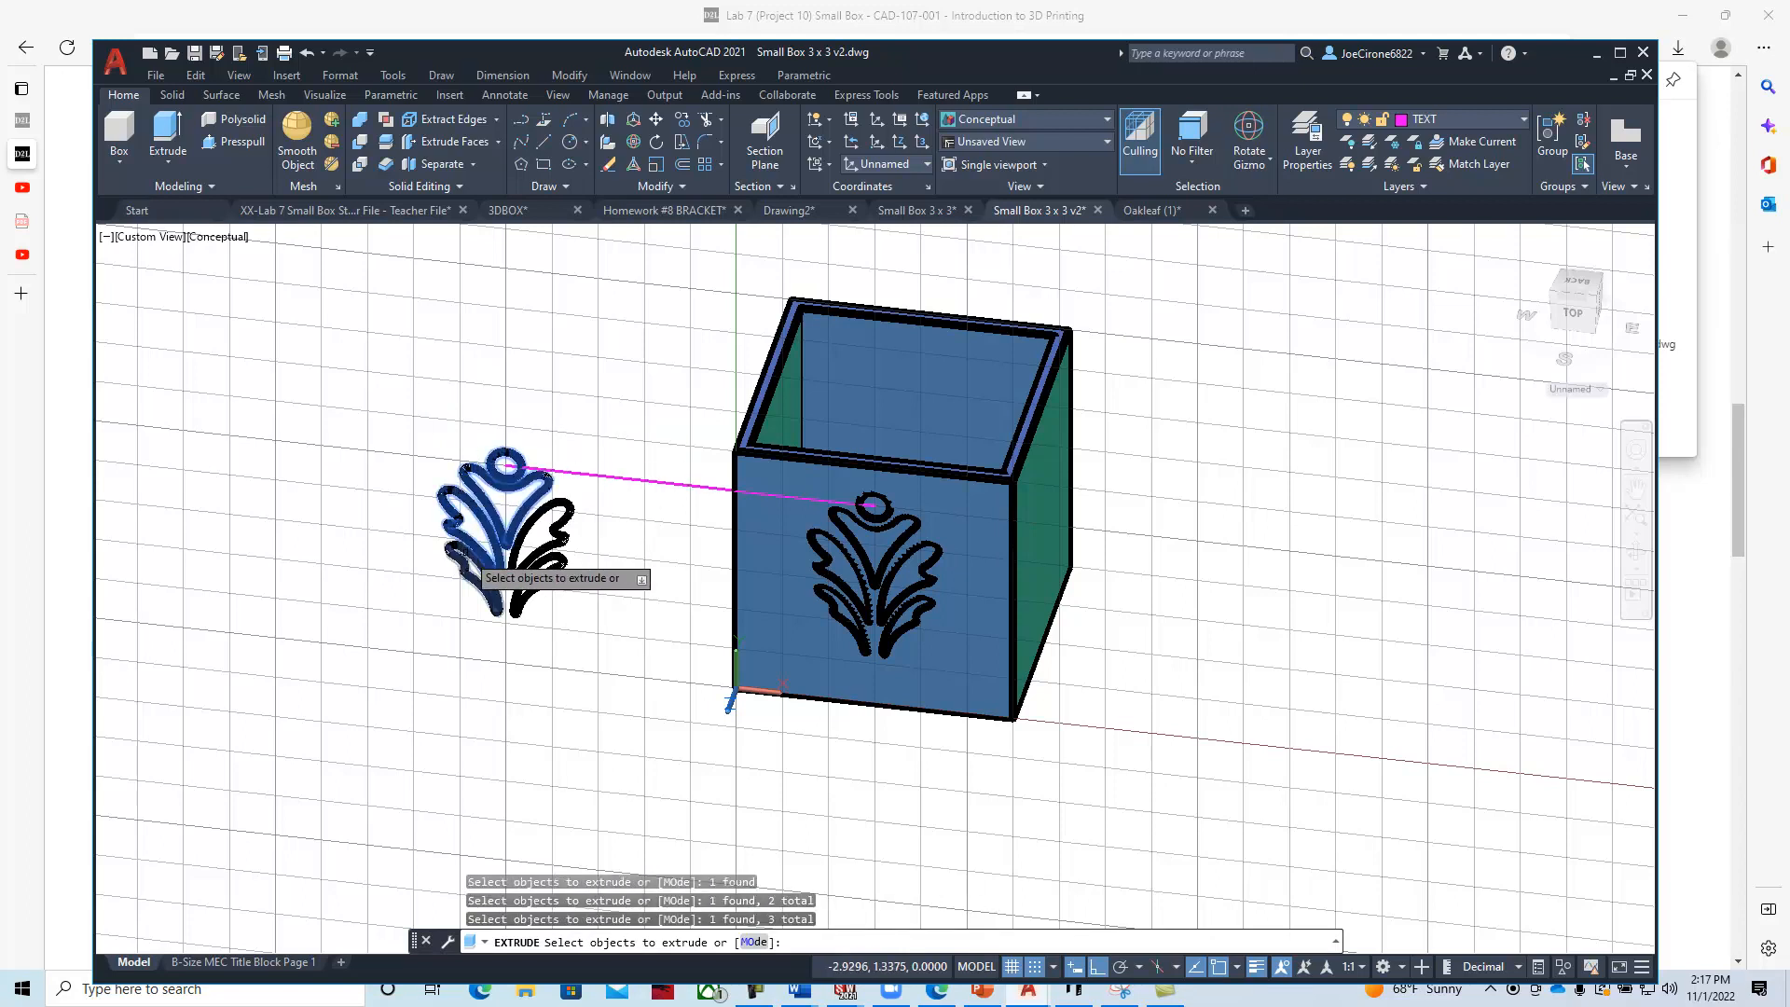
{"action": "left_click", "coordinate": [537, 559]}
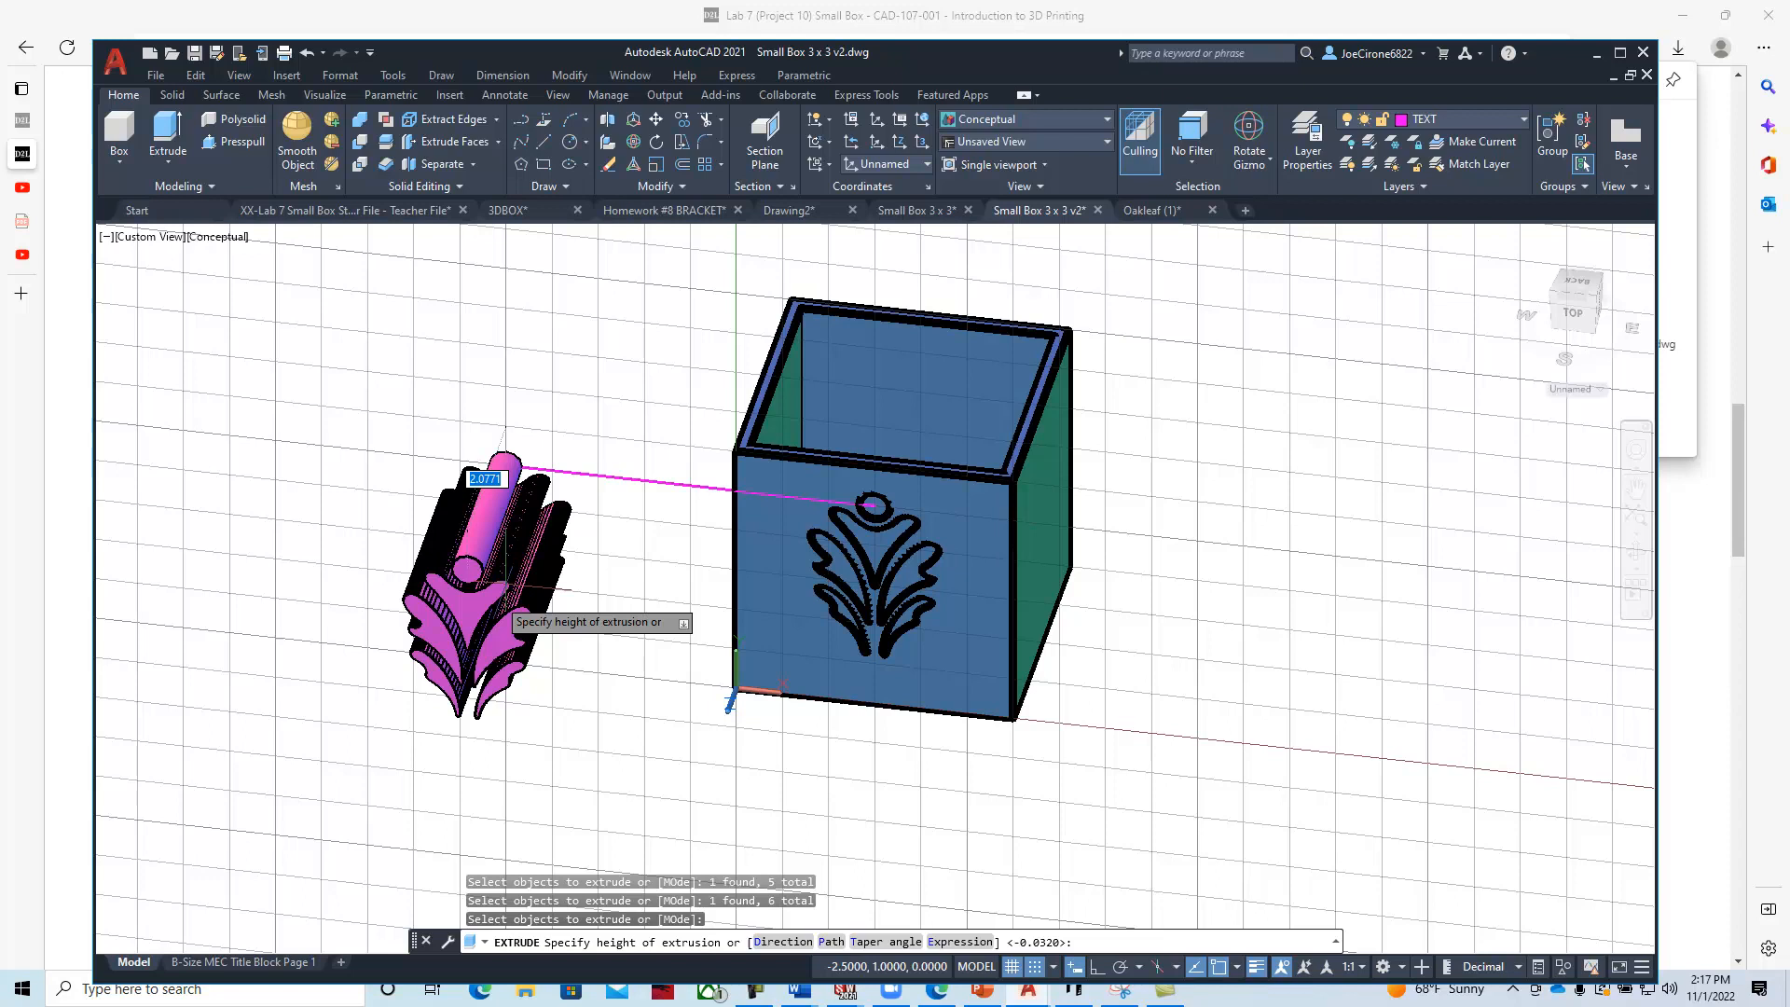
{"action": "type", "text": ".125"}
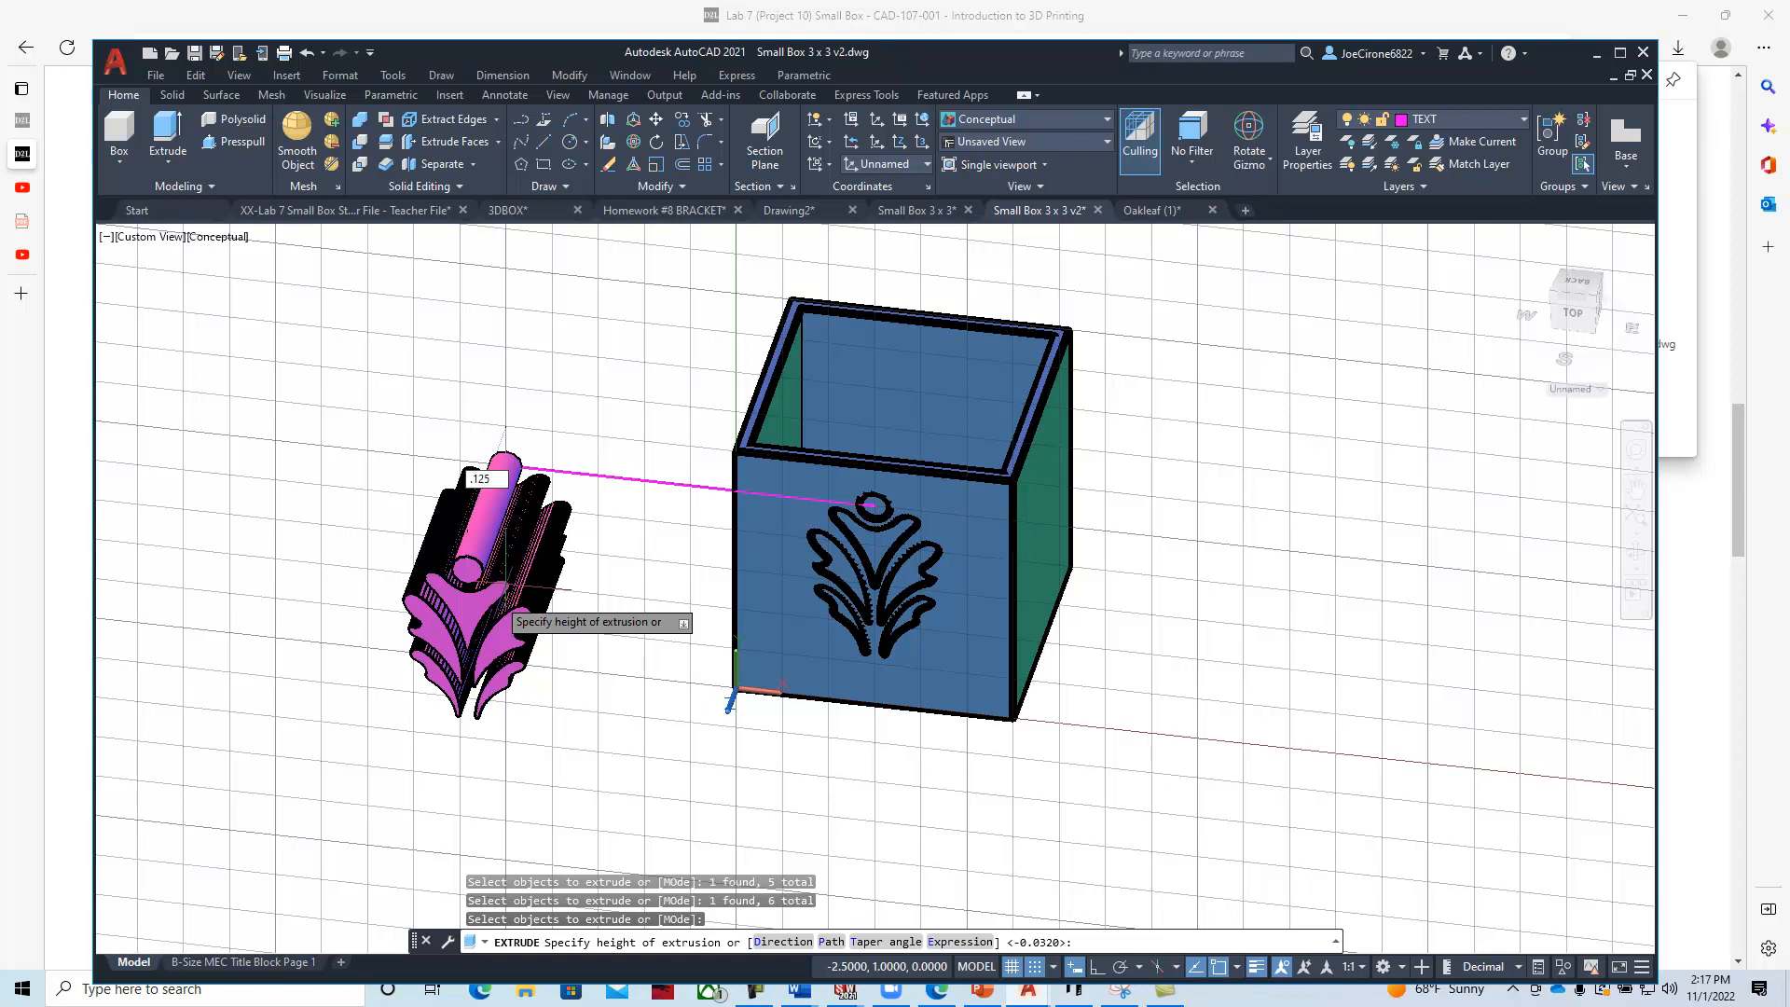
{"action": "type", "text": ".125"}
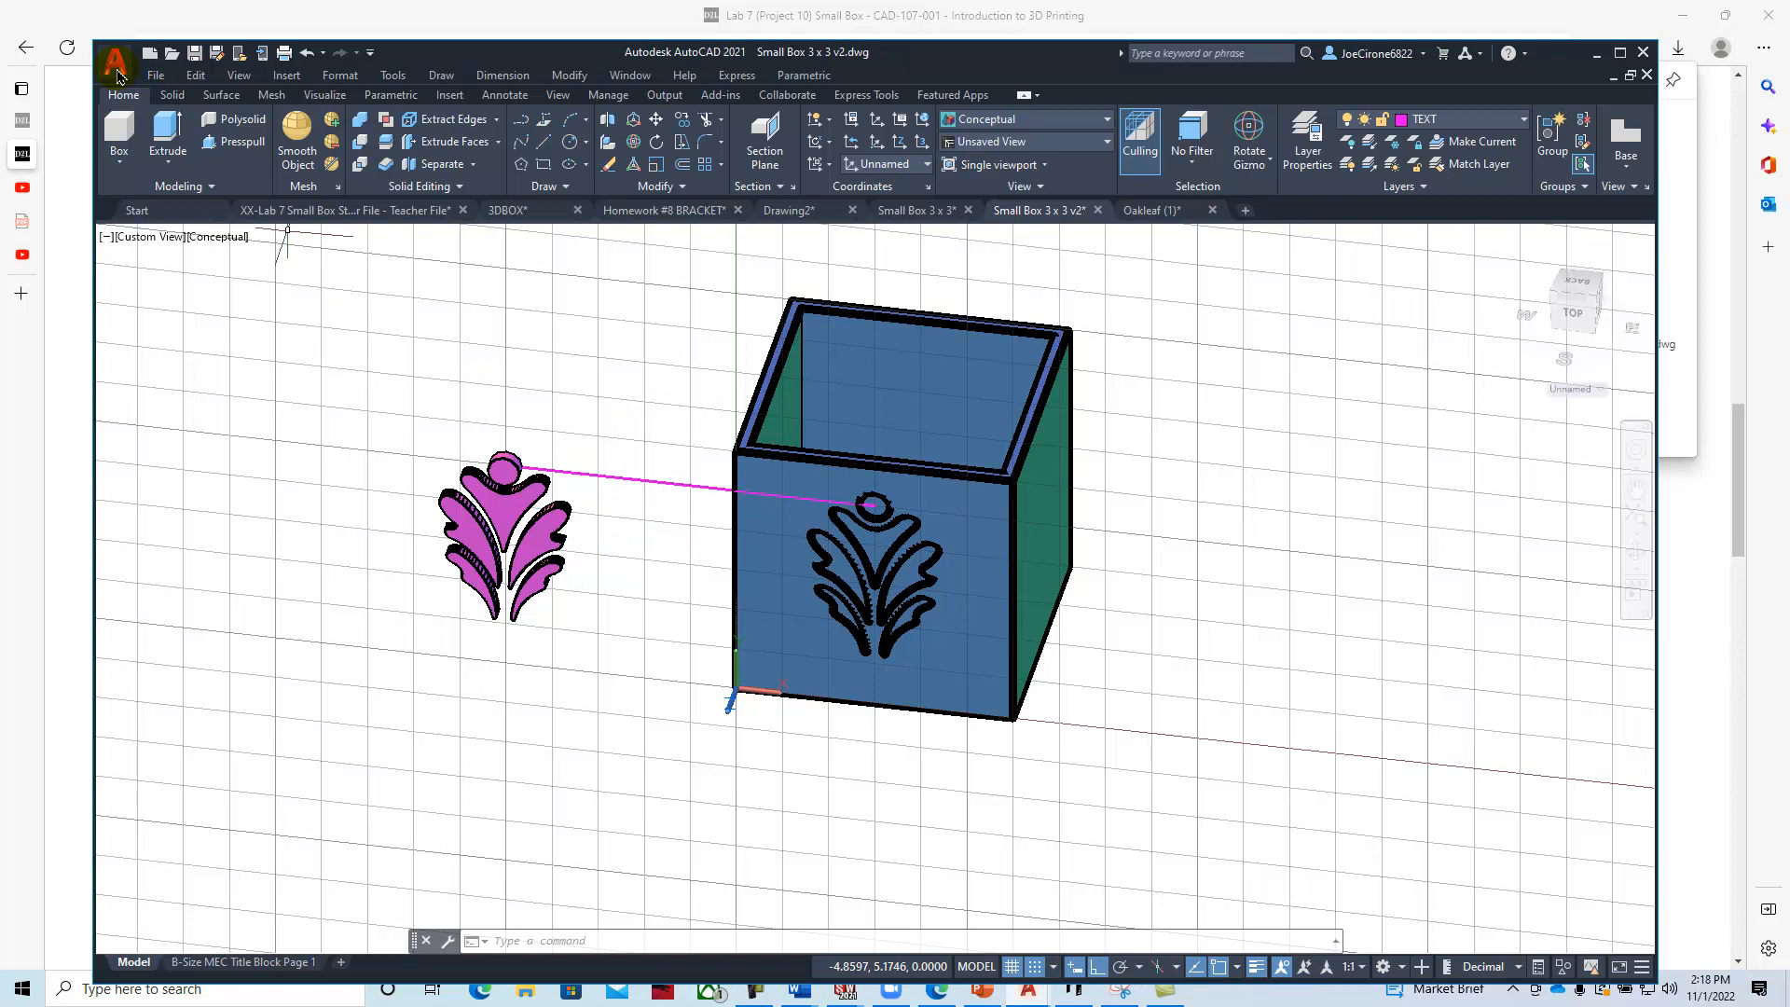
{"action": "mouse_move", "coordinate": [146, 116]}
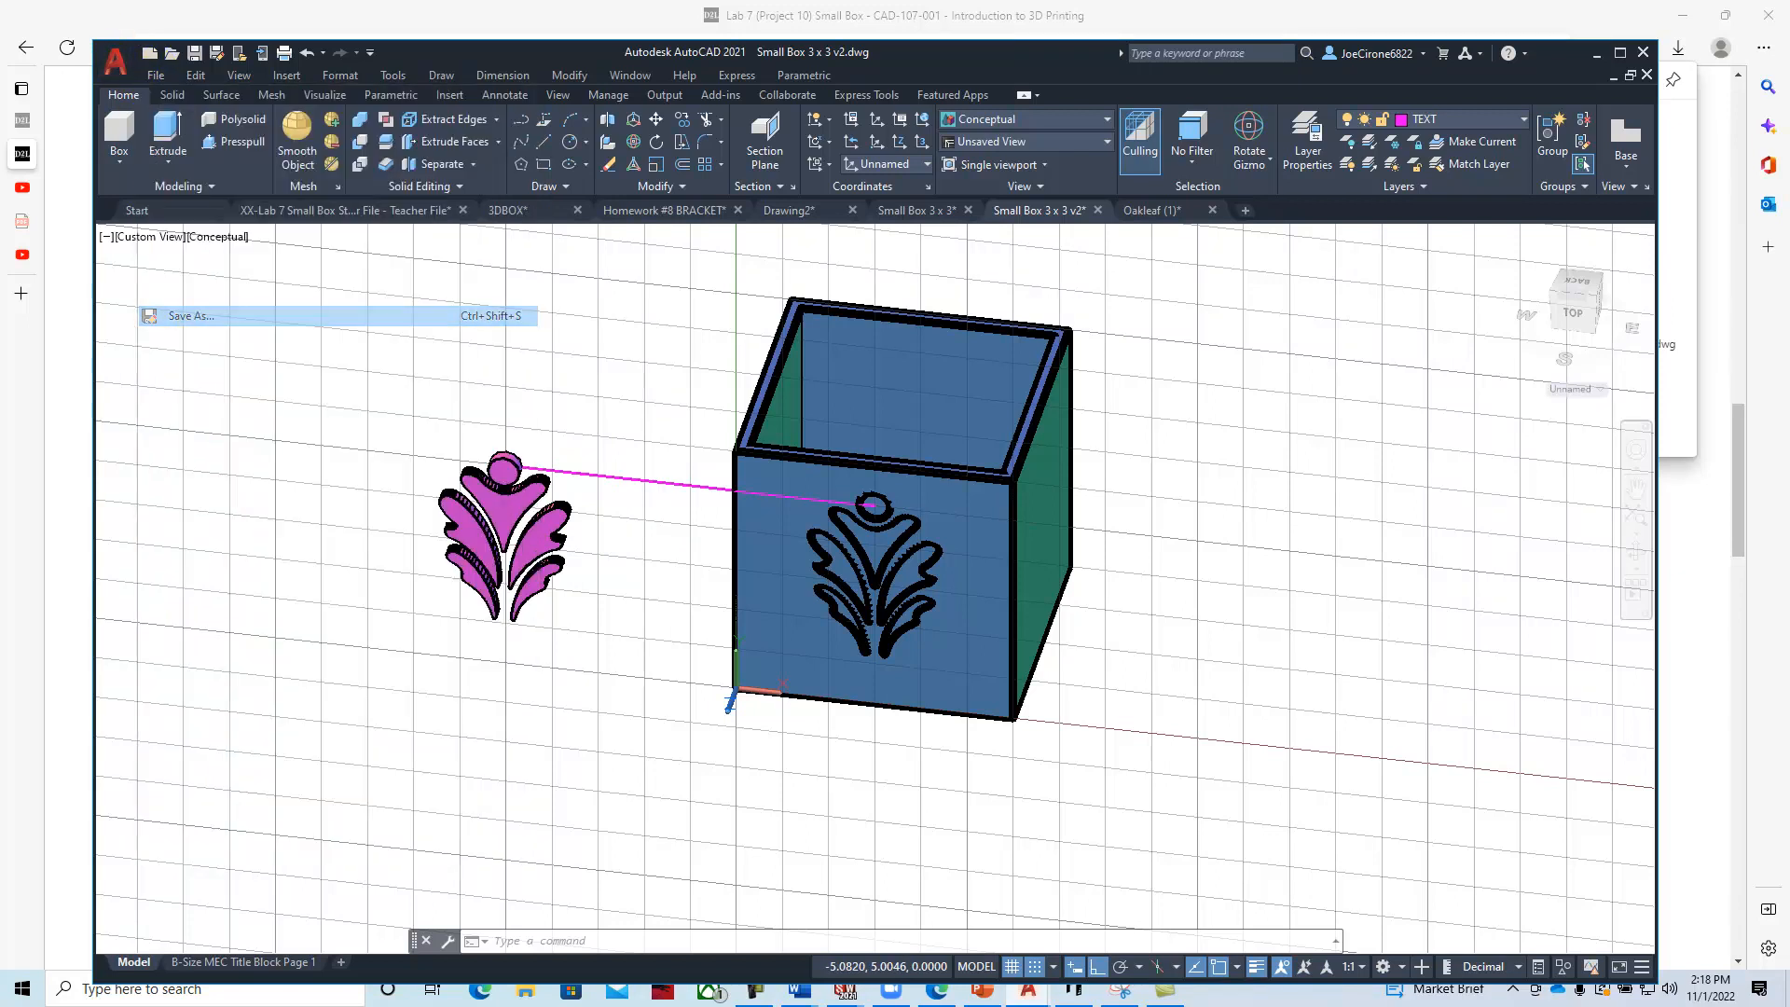
Save the drawing as 'Small Box 3 x 3 v3'.
{"action": "left_click", "coordinate": [192, 315]}
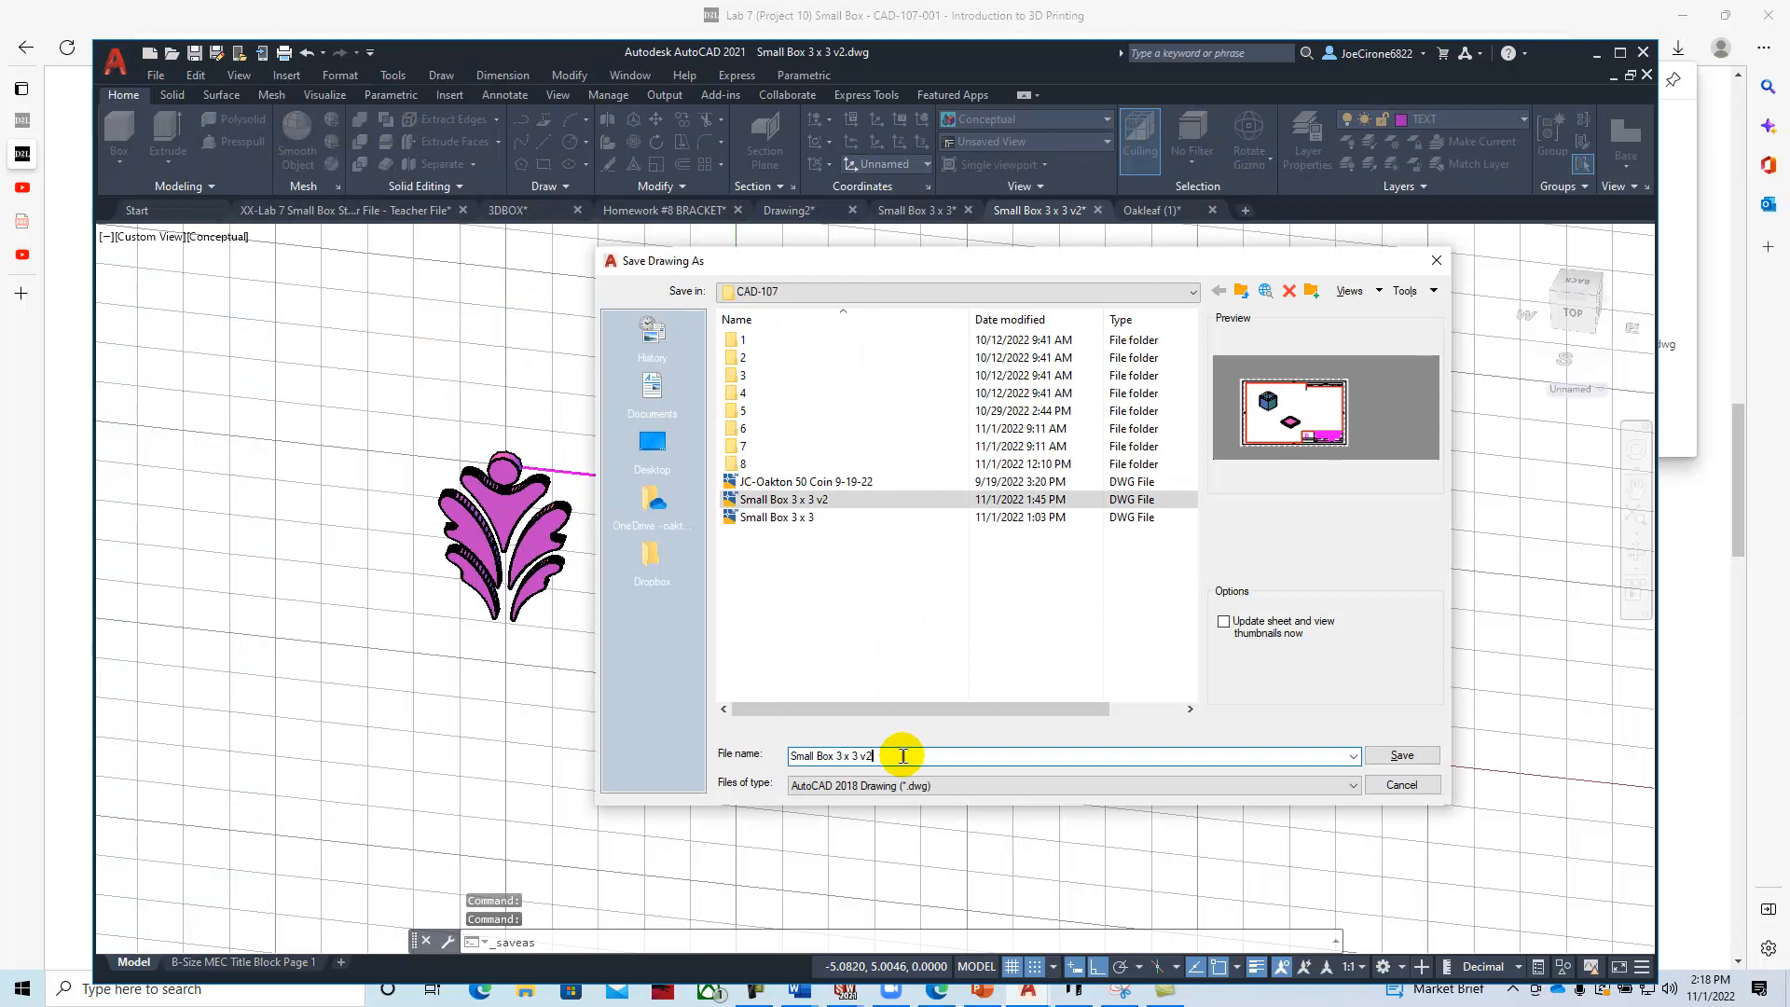
{"action": "type", "text": "3"}
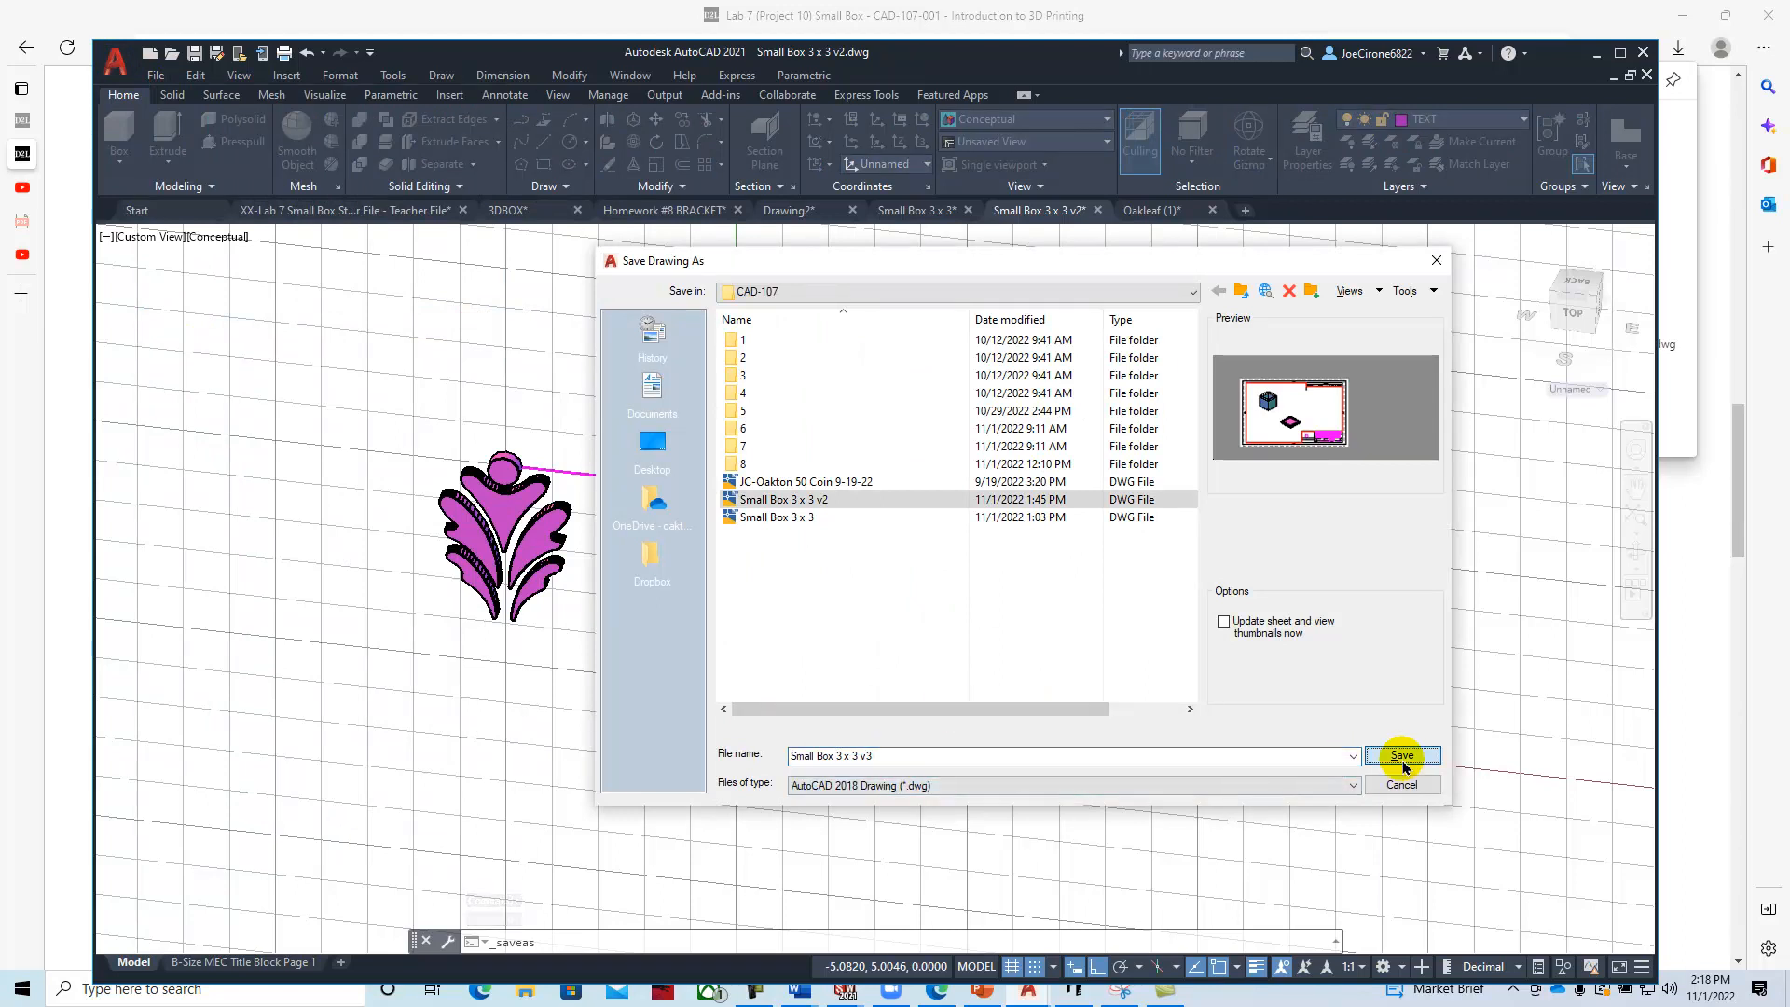
{"action": "left_click", "coordinate": [1401, 754]}
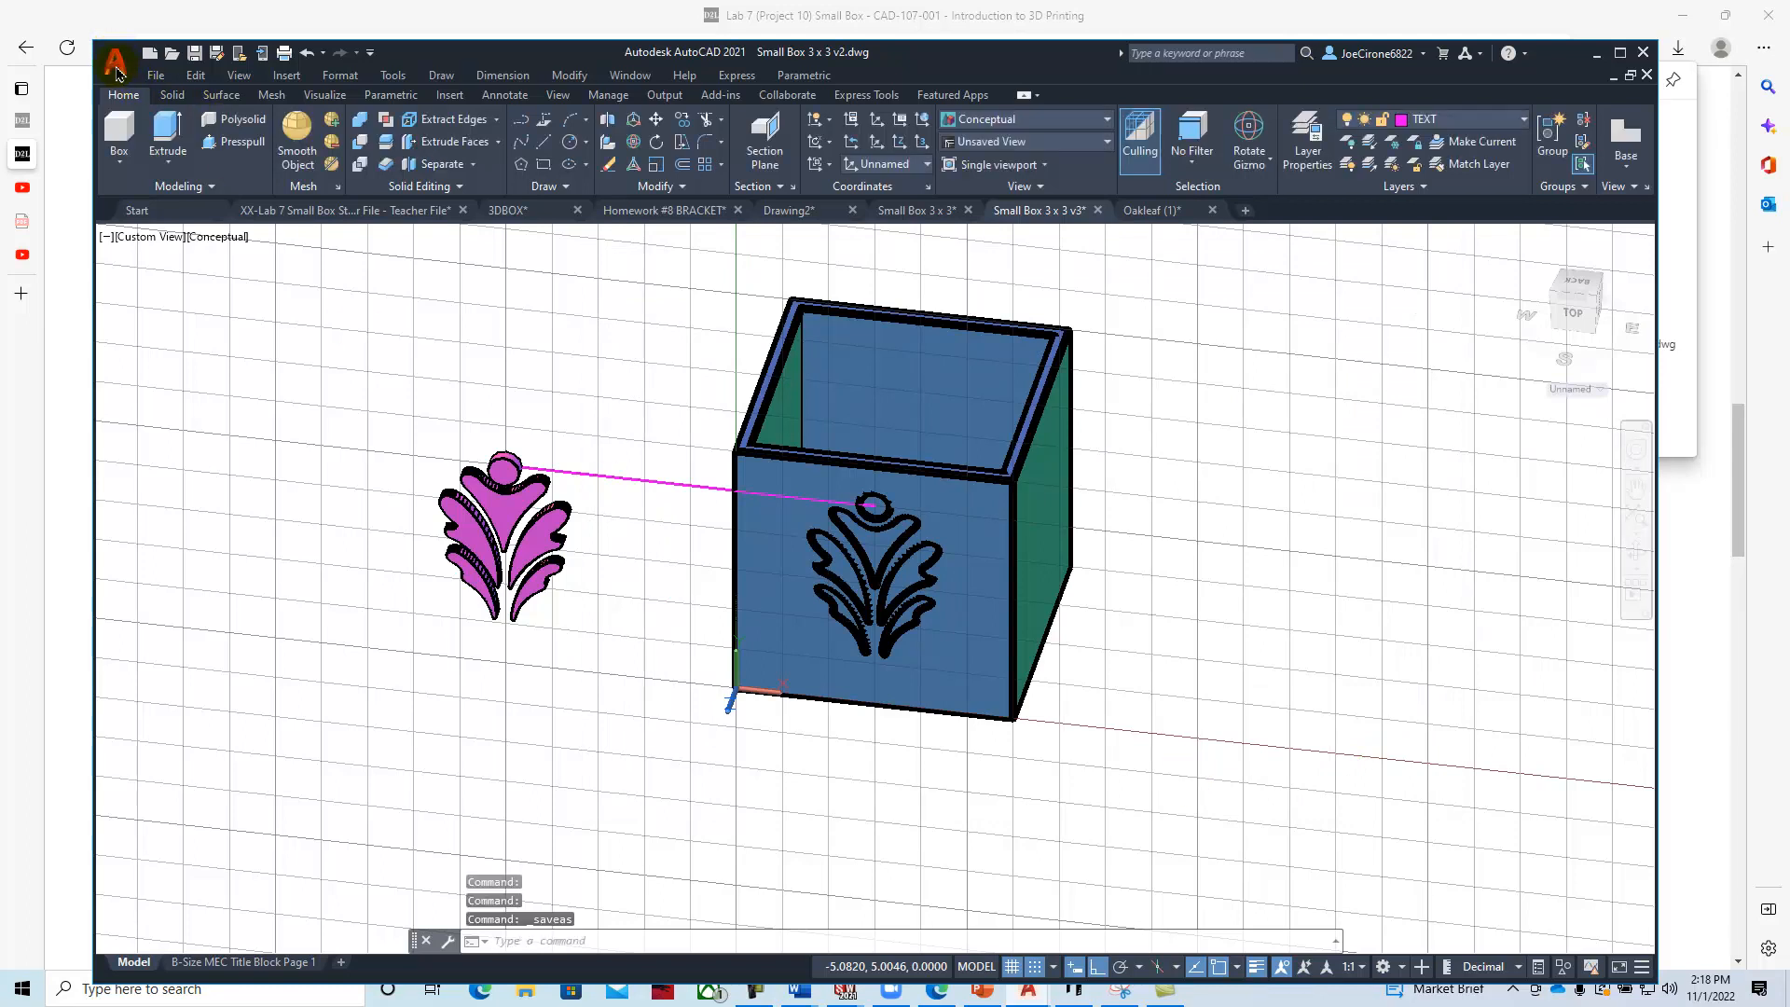
{"action": "left_click", "coordinate": [113, 61]}
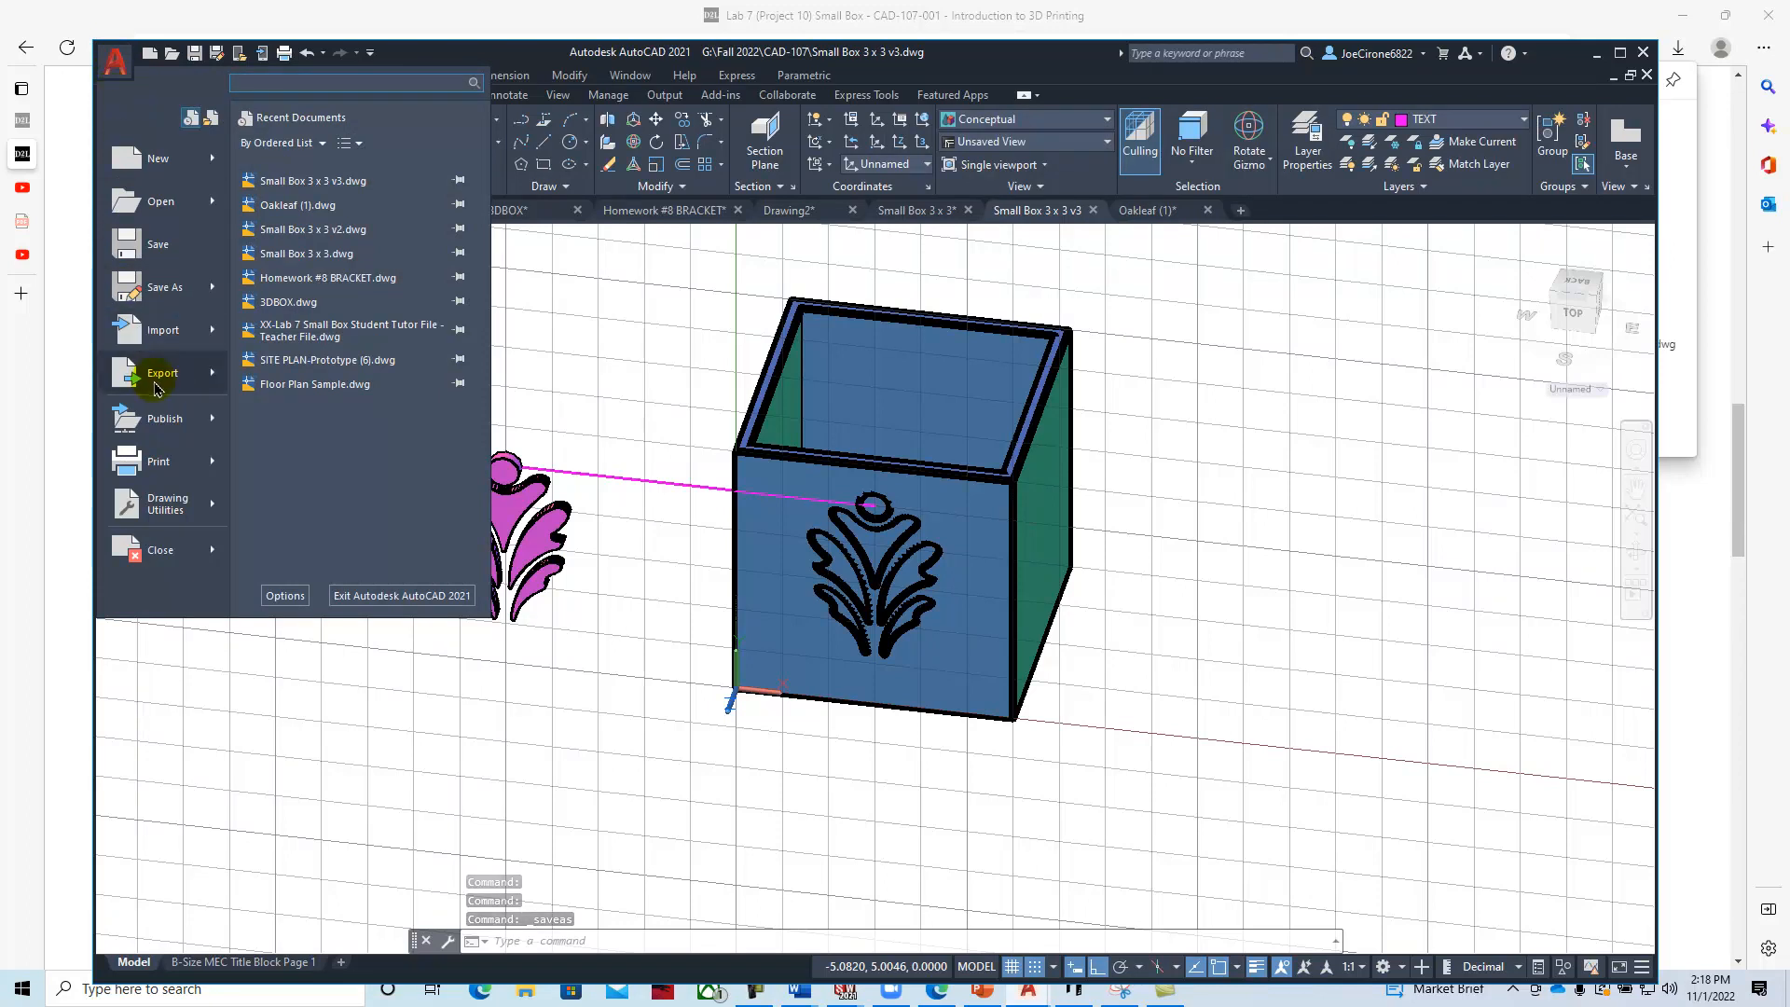
Export the recessed box to STL as 'Small Box 3 x 3 v3 base'.
{"action": "left_click", "coordinate": [114, 53]}
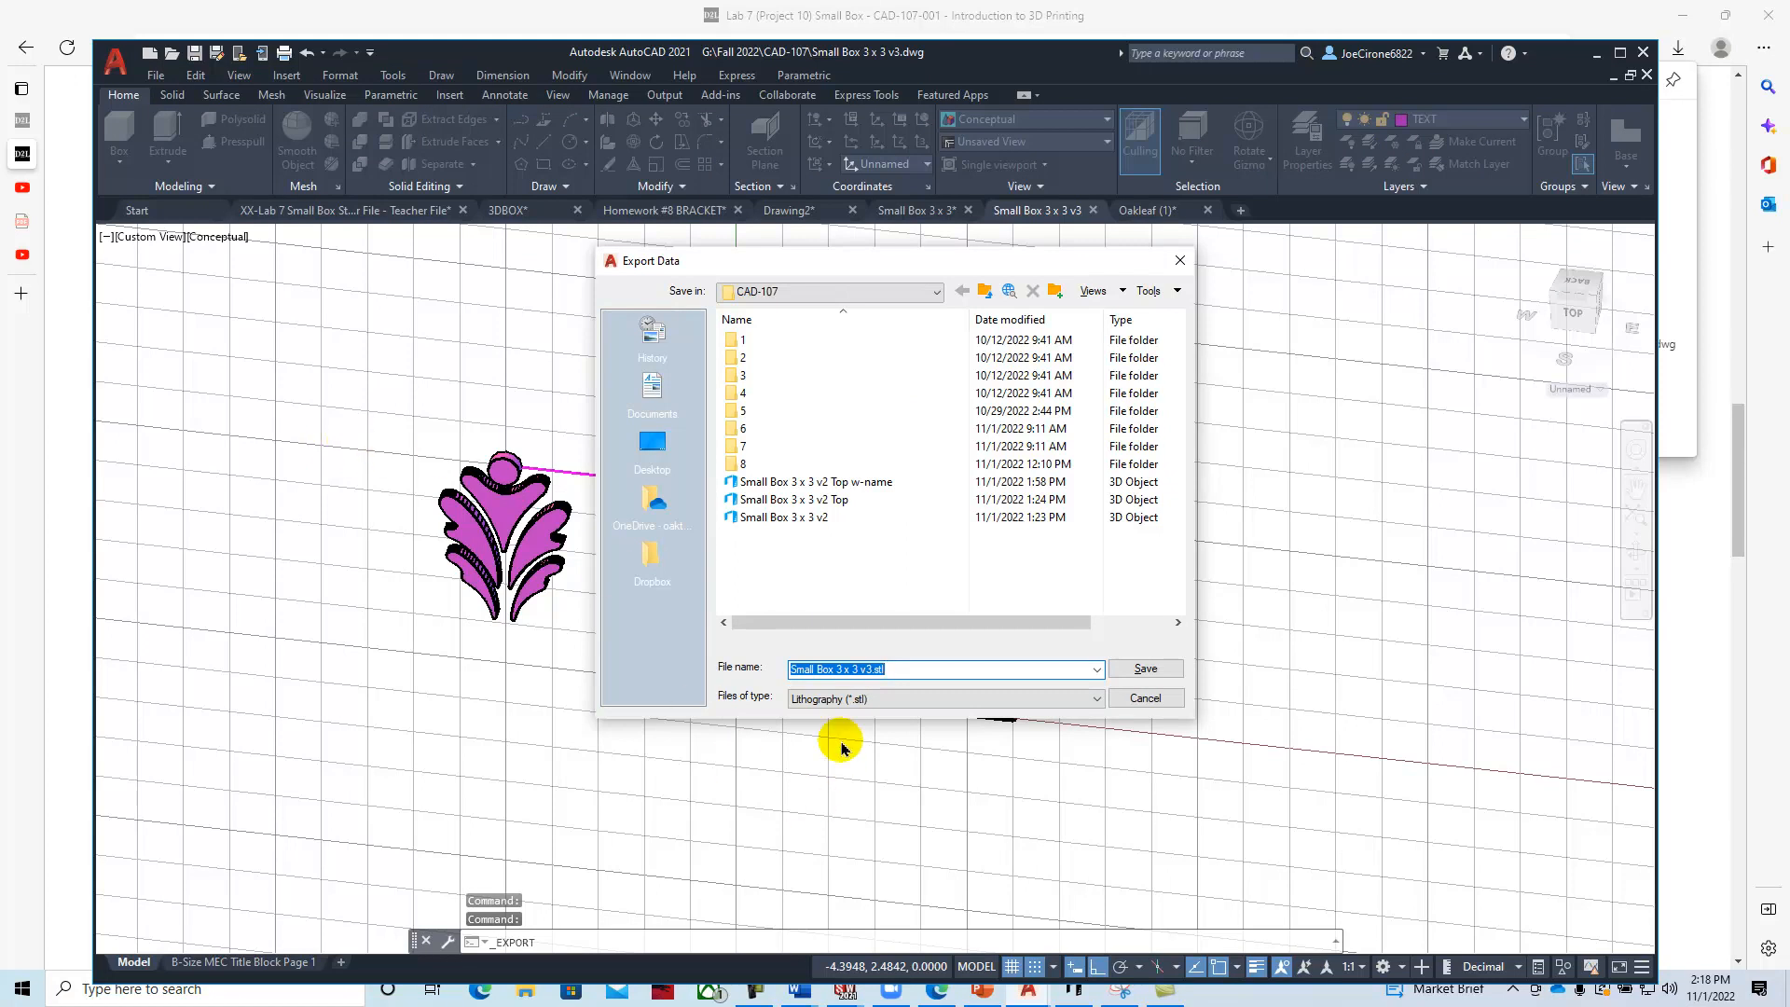
{"action": "left_click", "coordinate": [896, 670]}
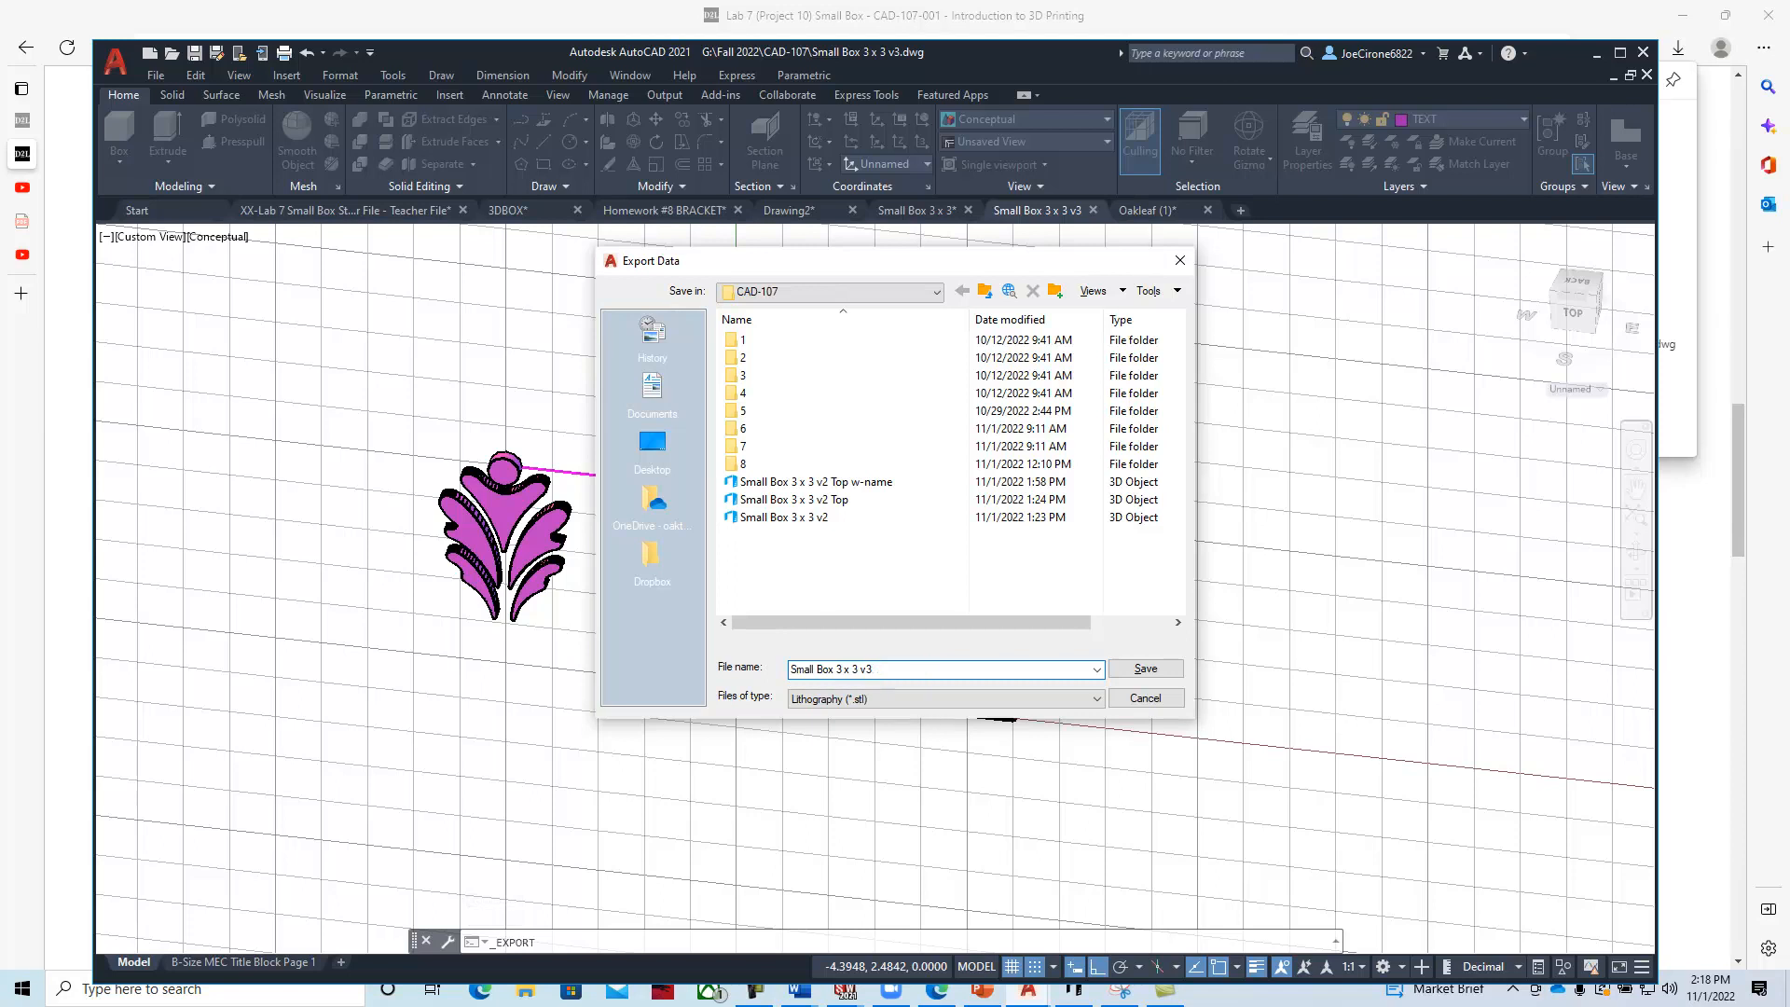
{"action": "type", "text": "base"}
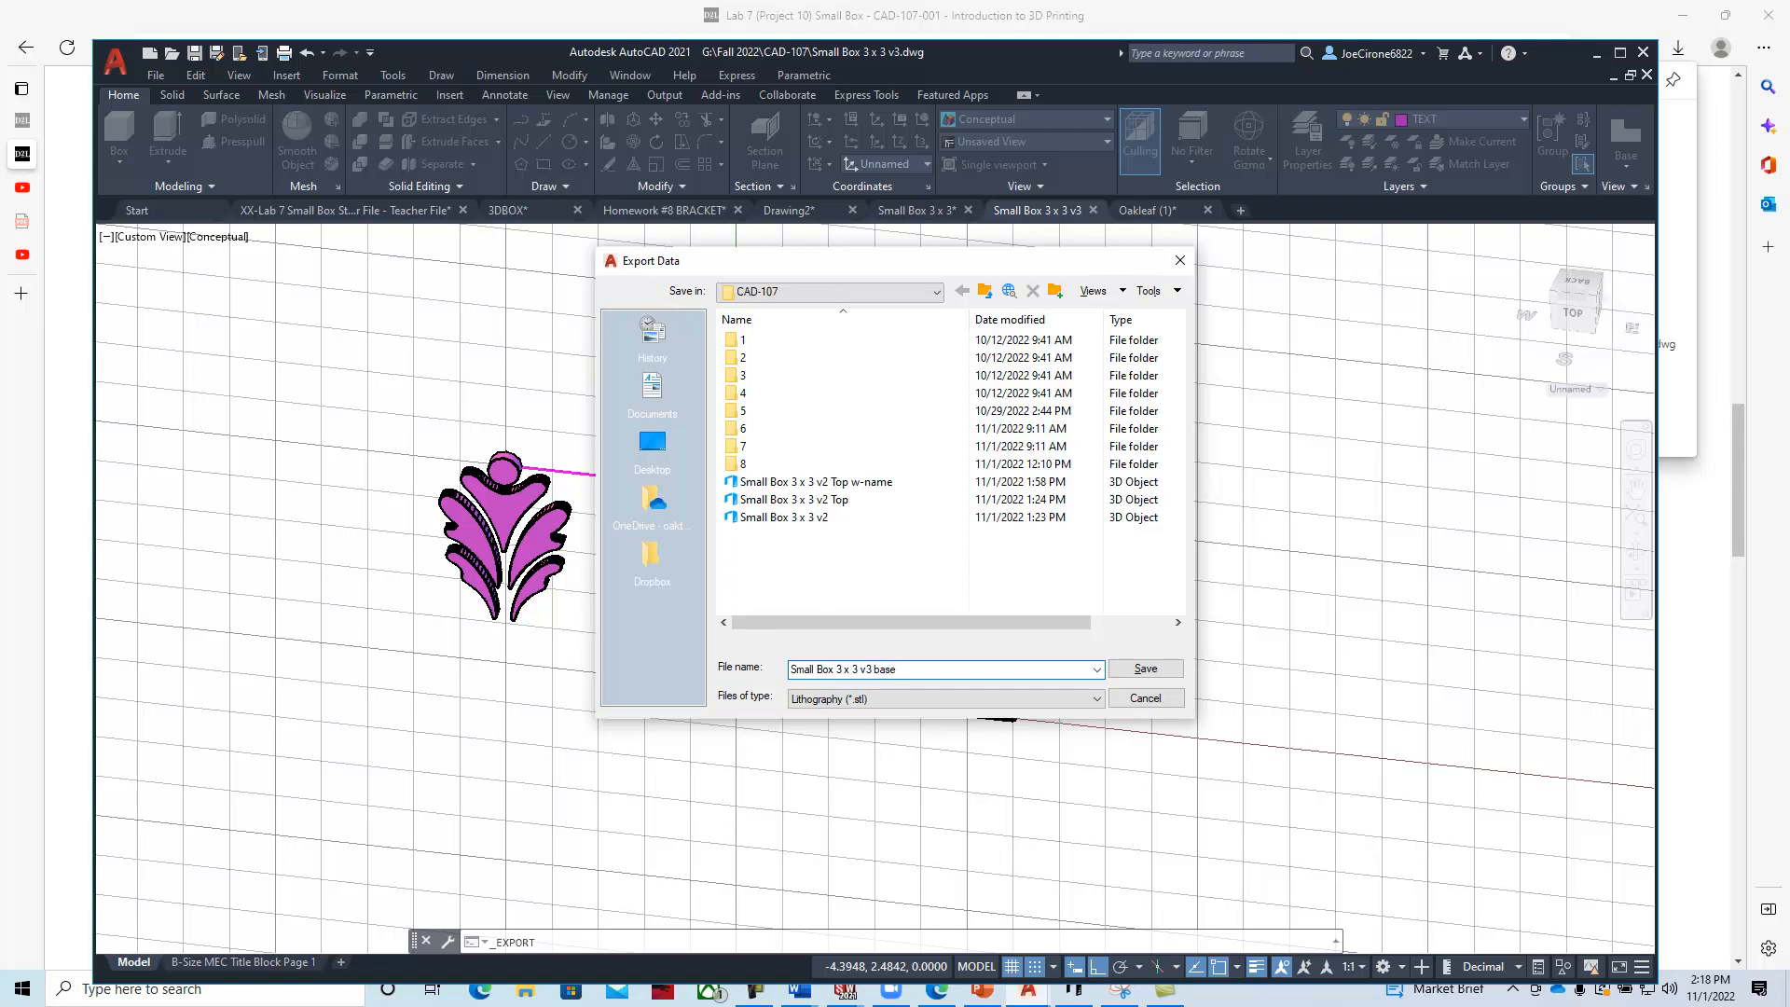
{"action": "left_click", "coordinate": [1143, 668]}
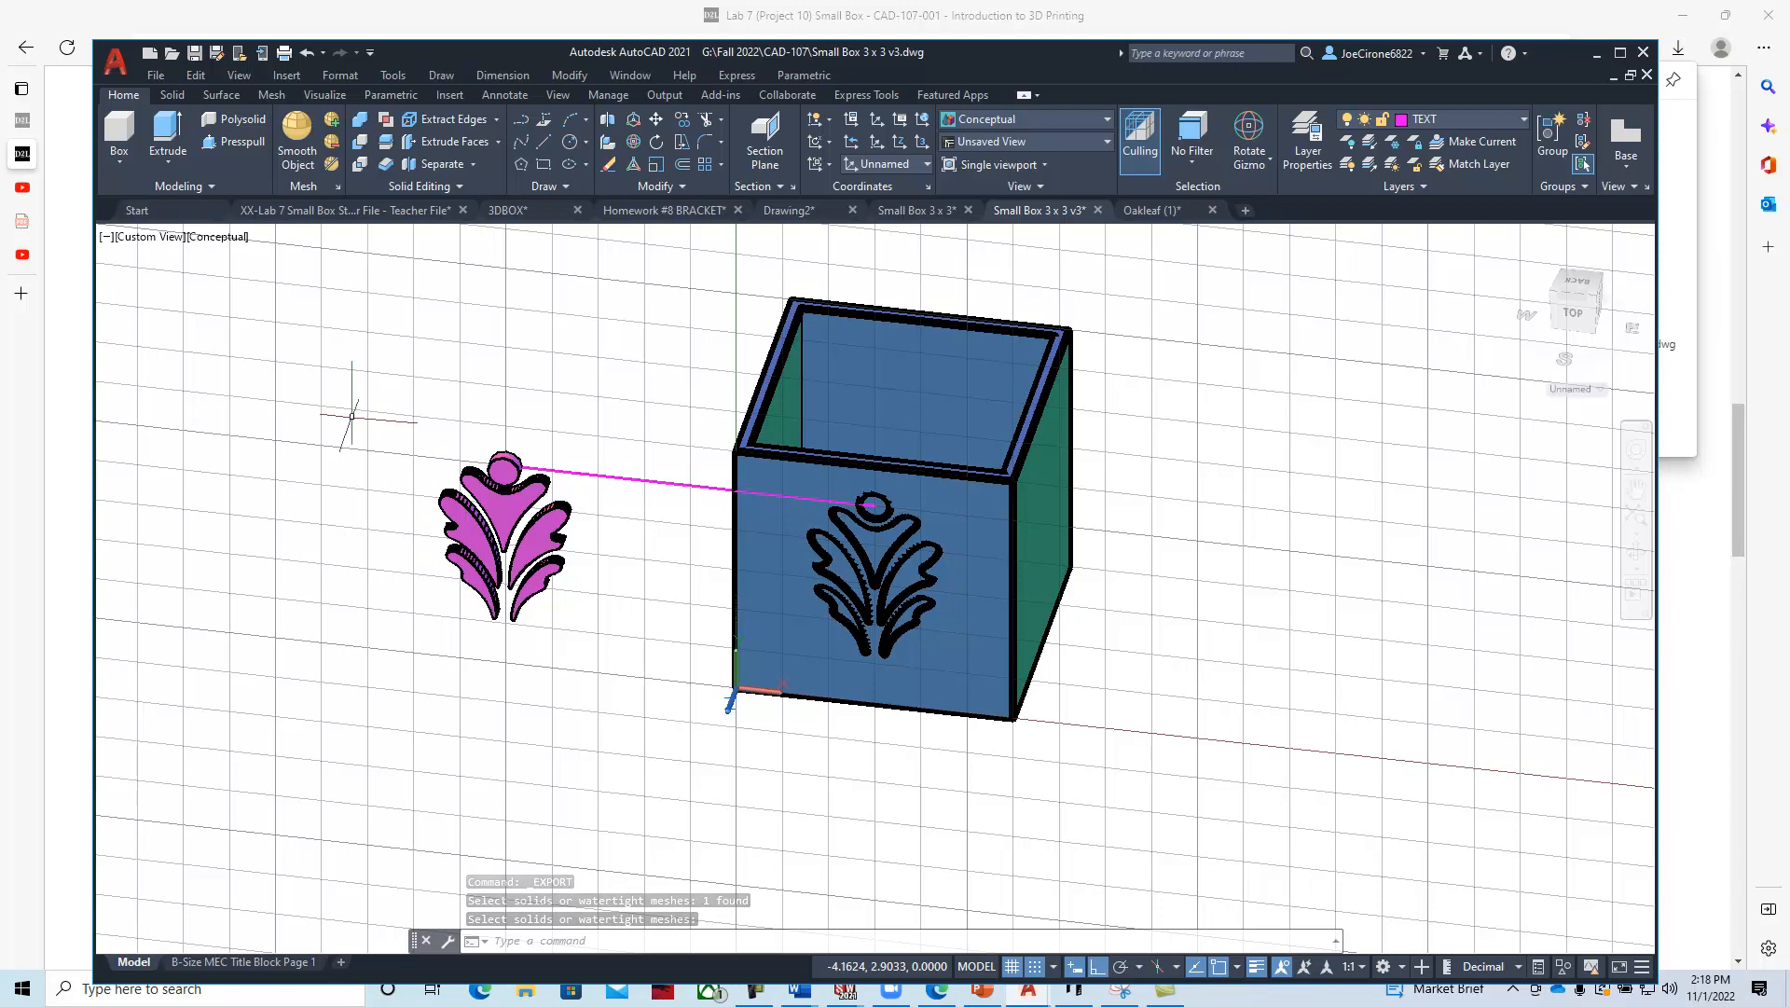
Export the raised oakleaf solid to an STL file named 'Oakleaf'.
{"action": "left_click", "coordinate": [114, 52]}
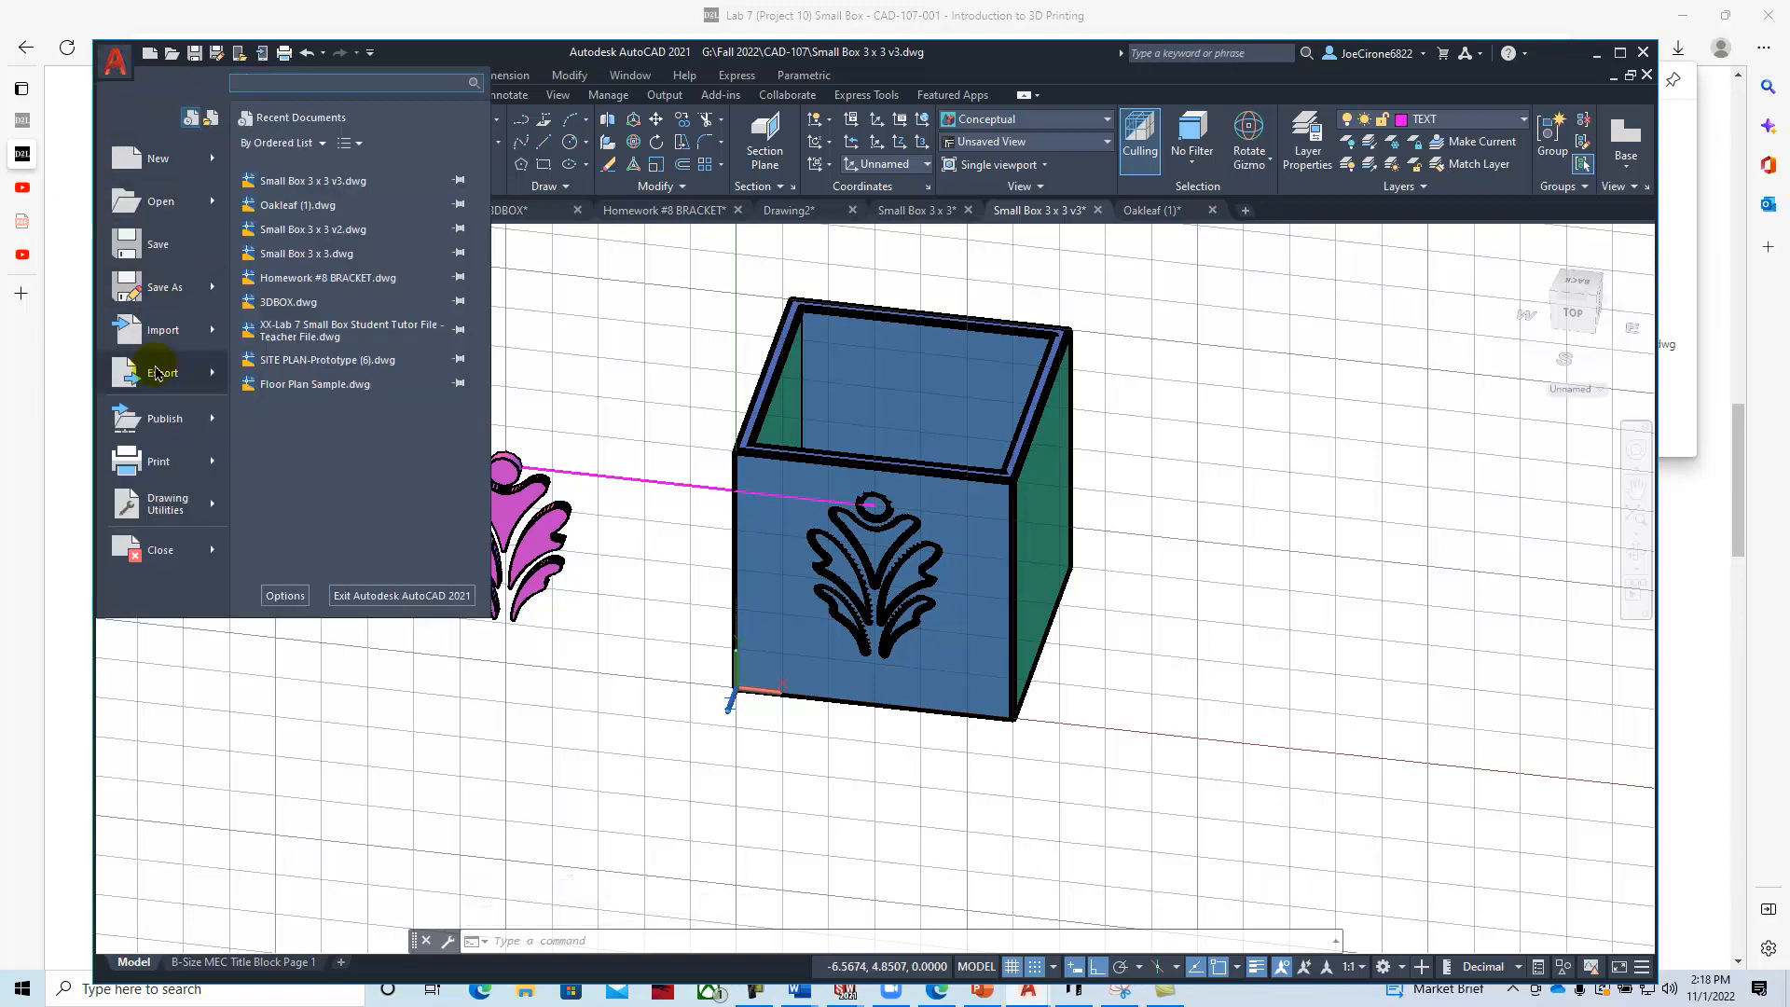
{"action": "left_click", "coordinate": [162, 372]}
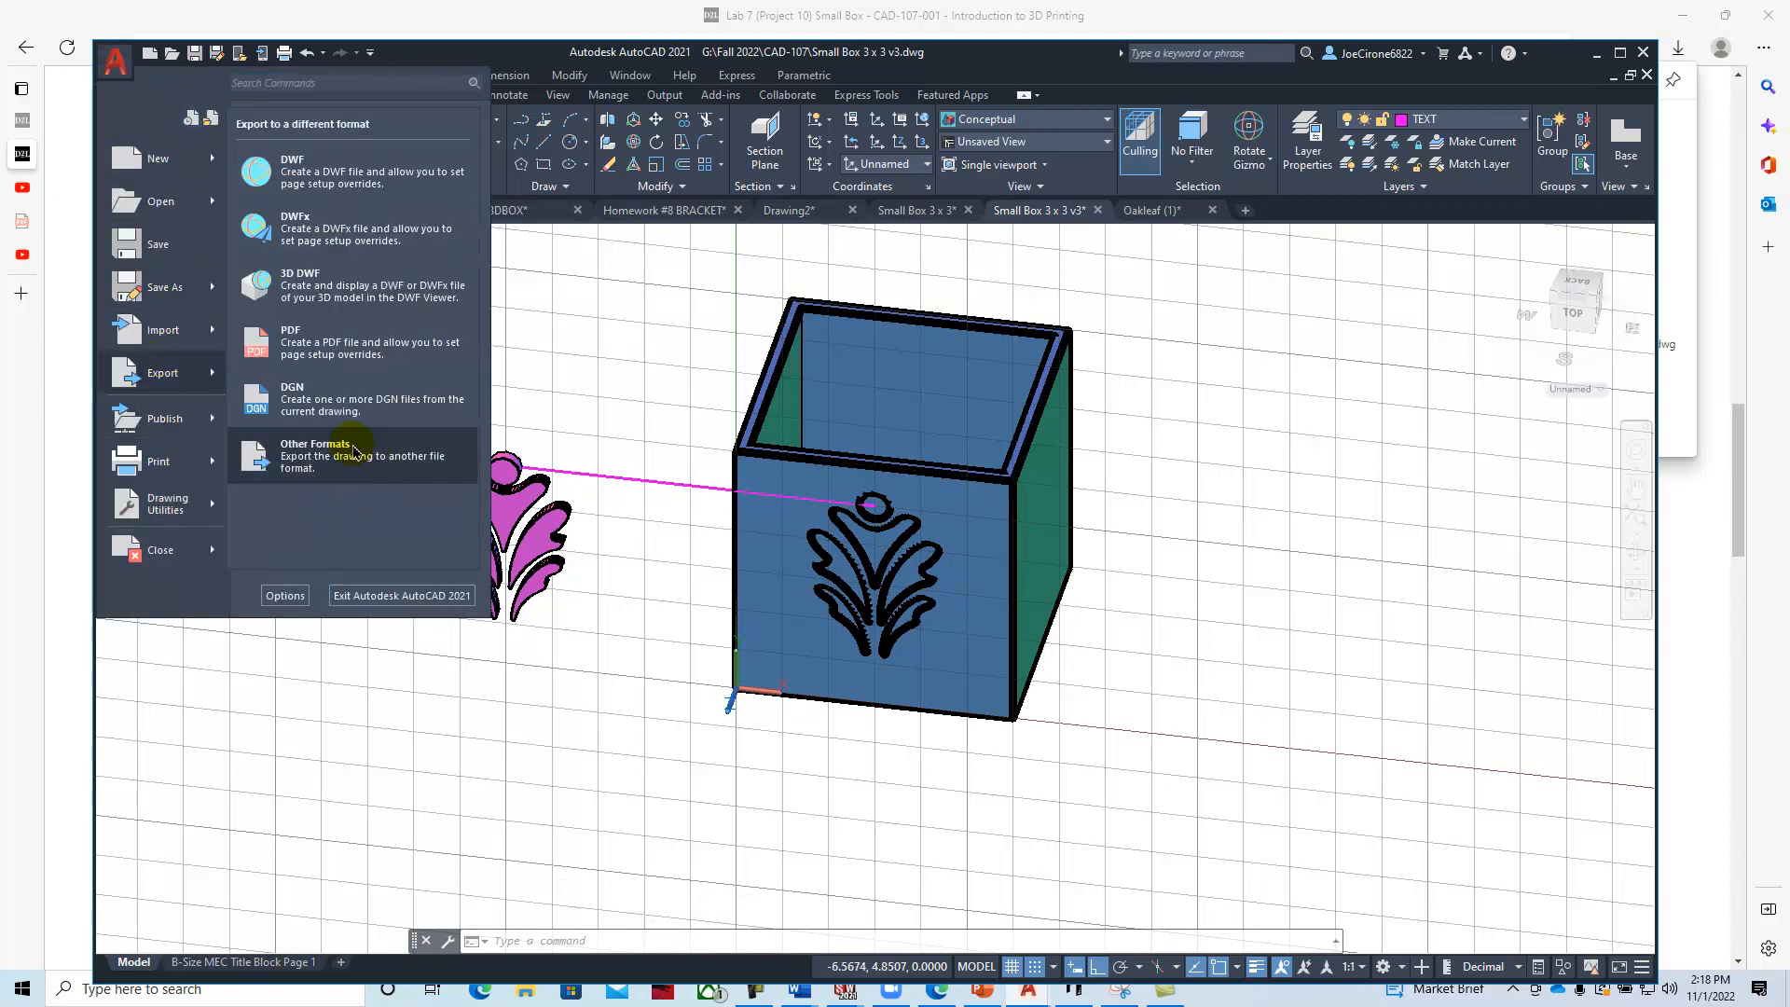
{"action": "left_click", "coordinate": [314, 454]}
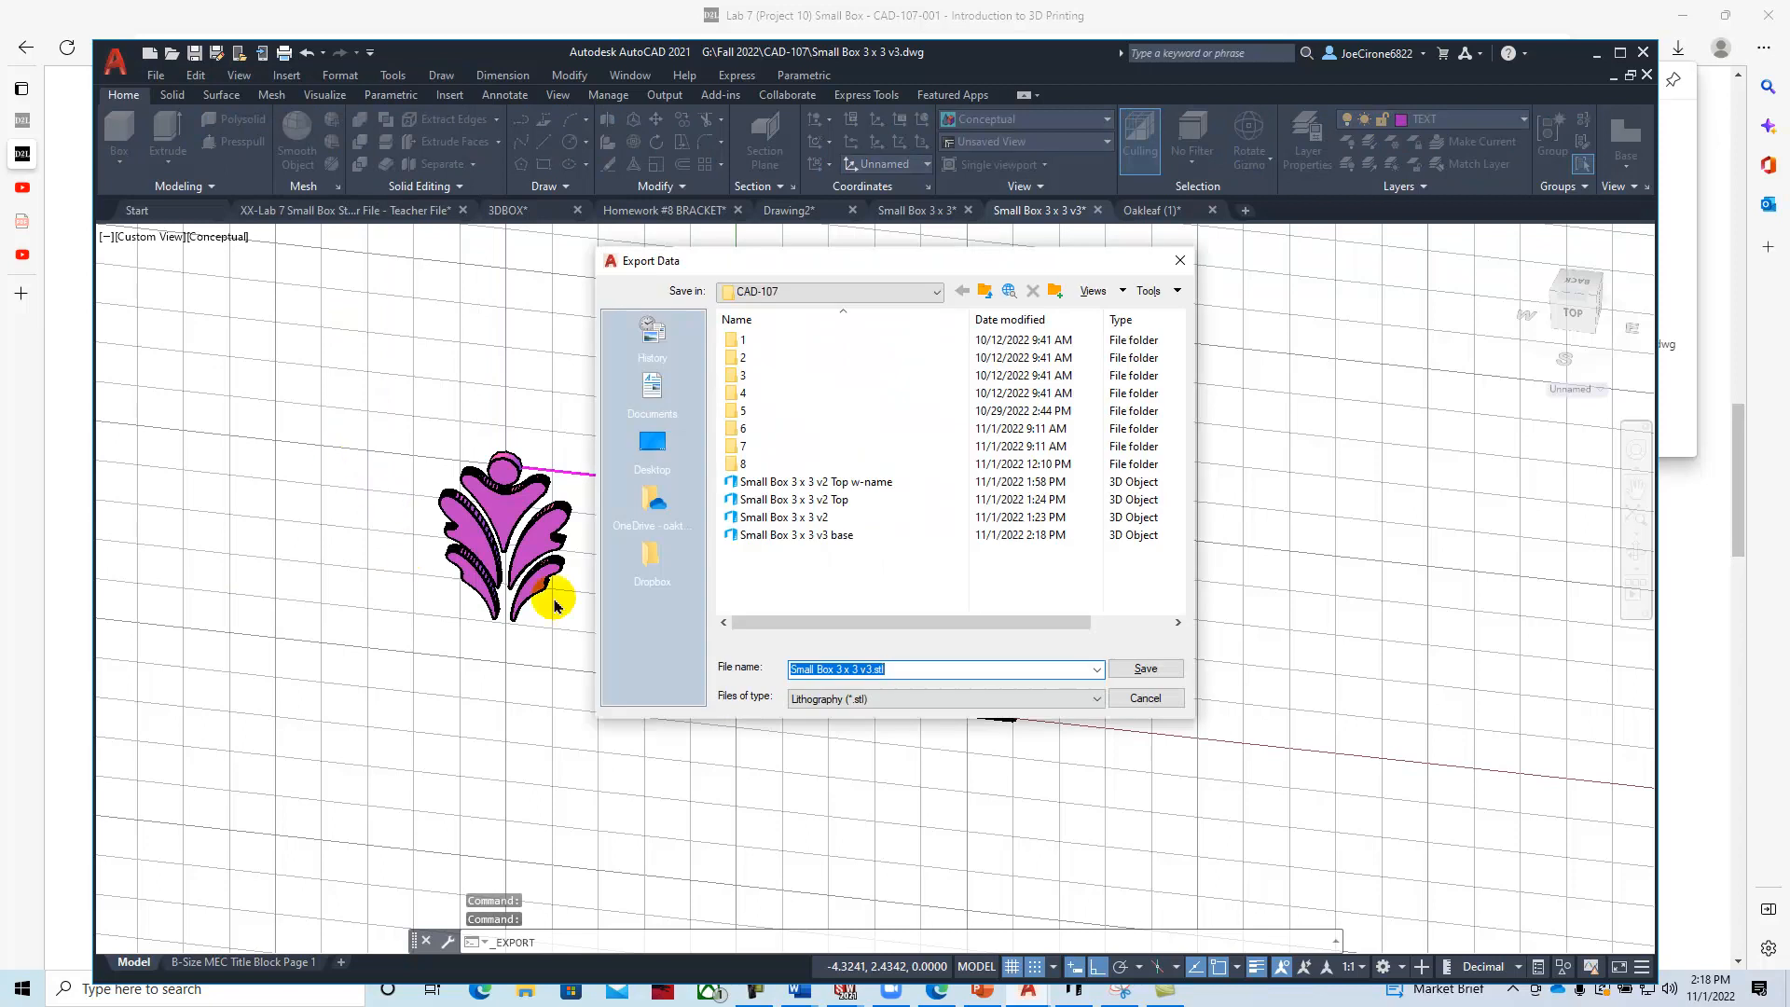
{"action": "type", "text": "Oakleaf"}
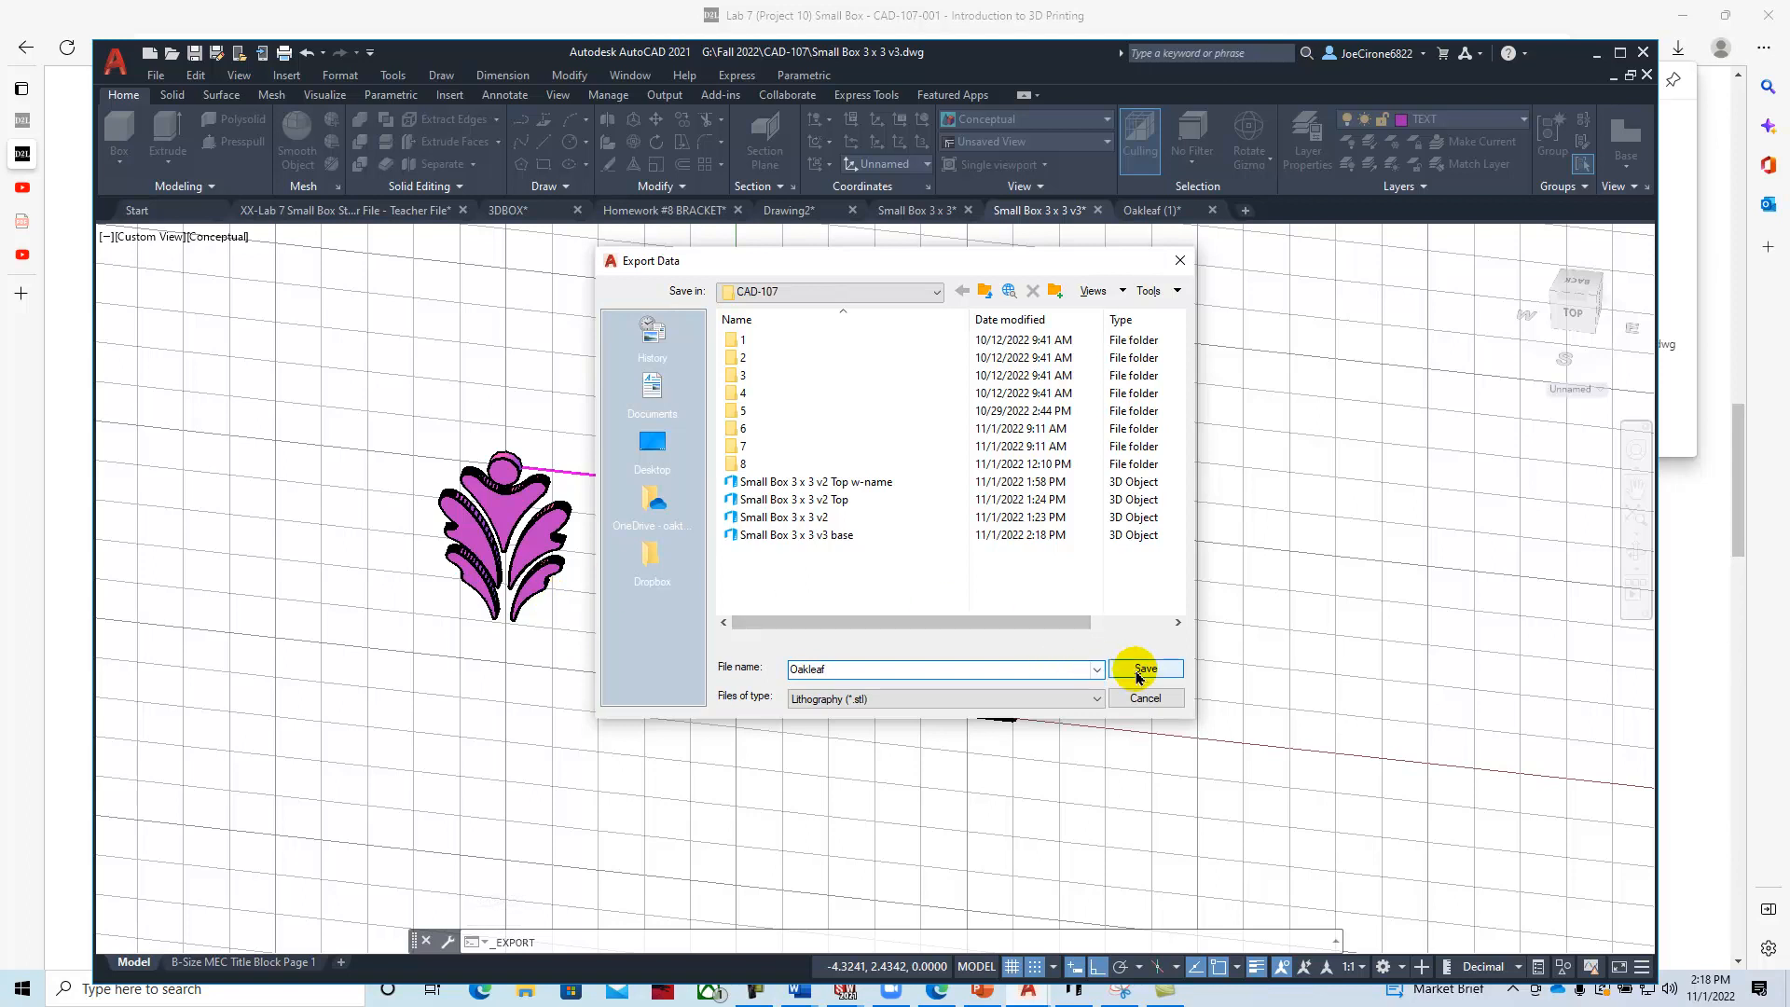
{"action": "left_click", "coordinate": [1144, 670]}
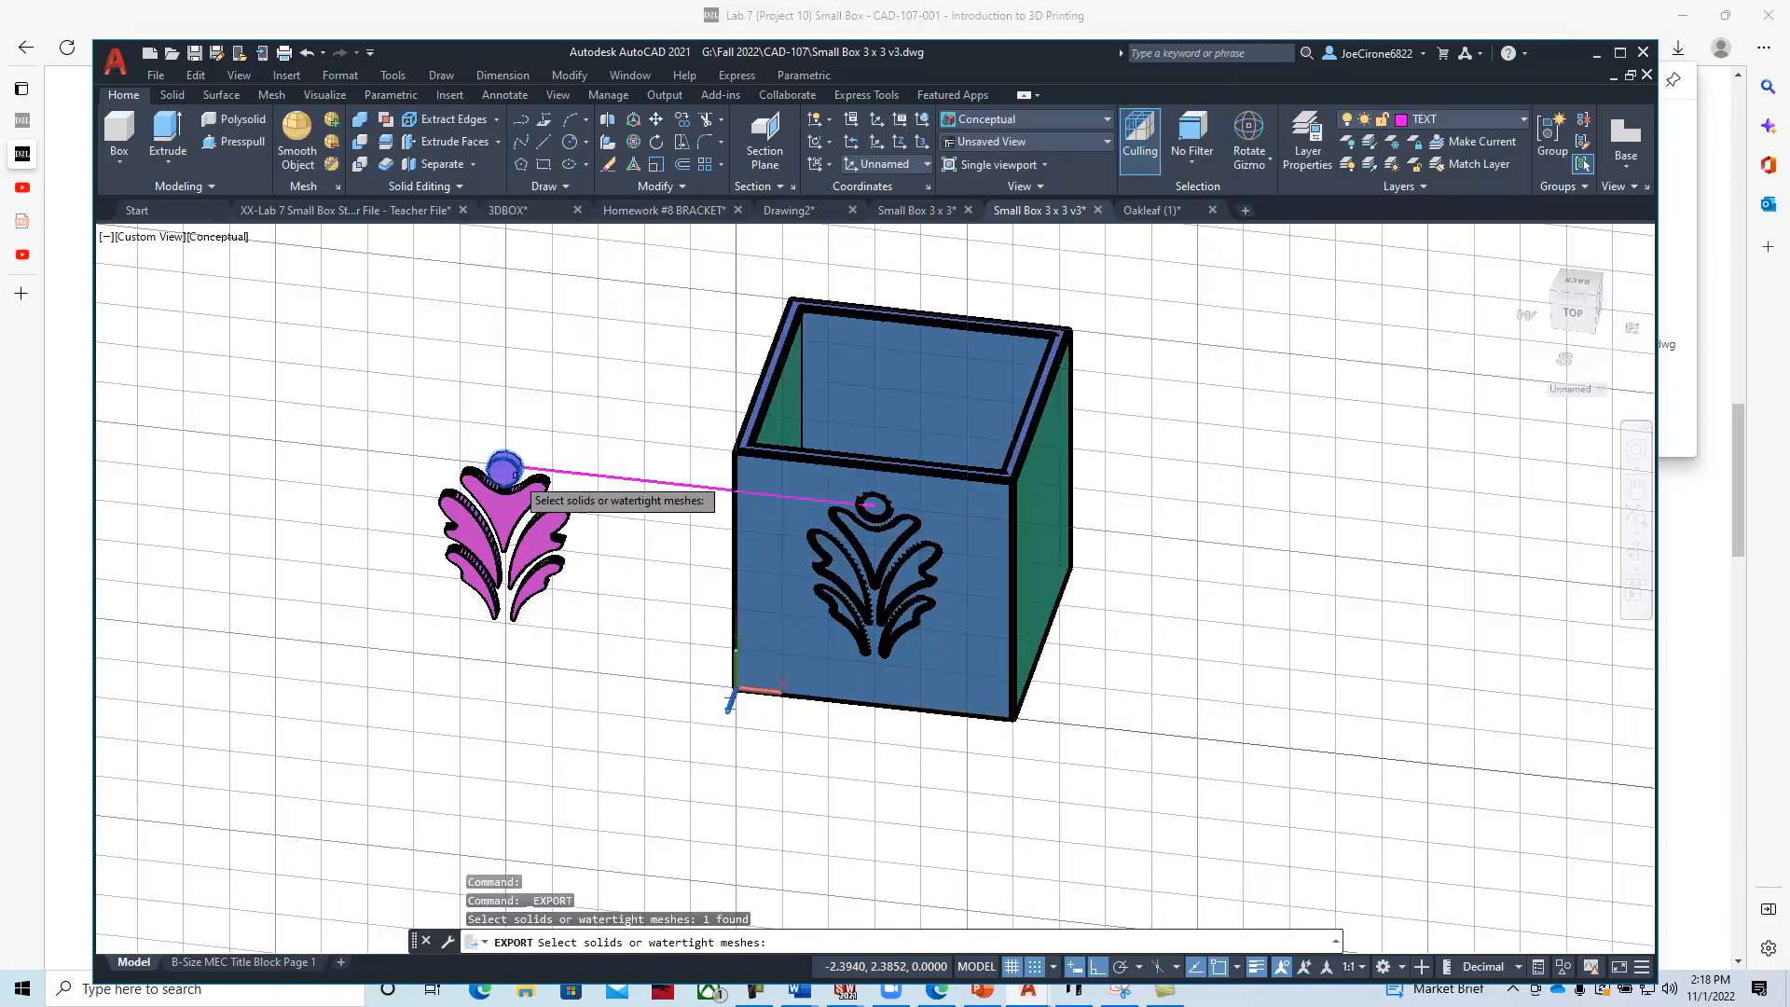
{"action": "left_click", "coordinate": [503, 537]}
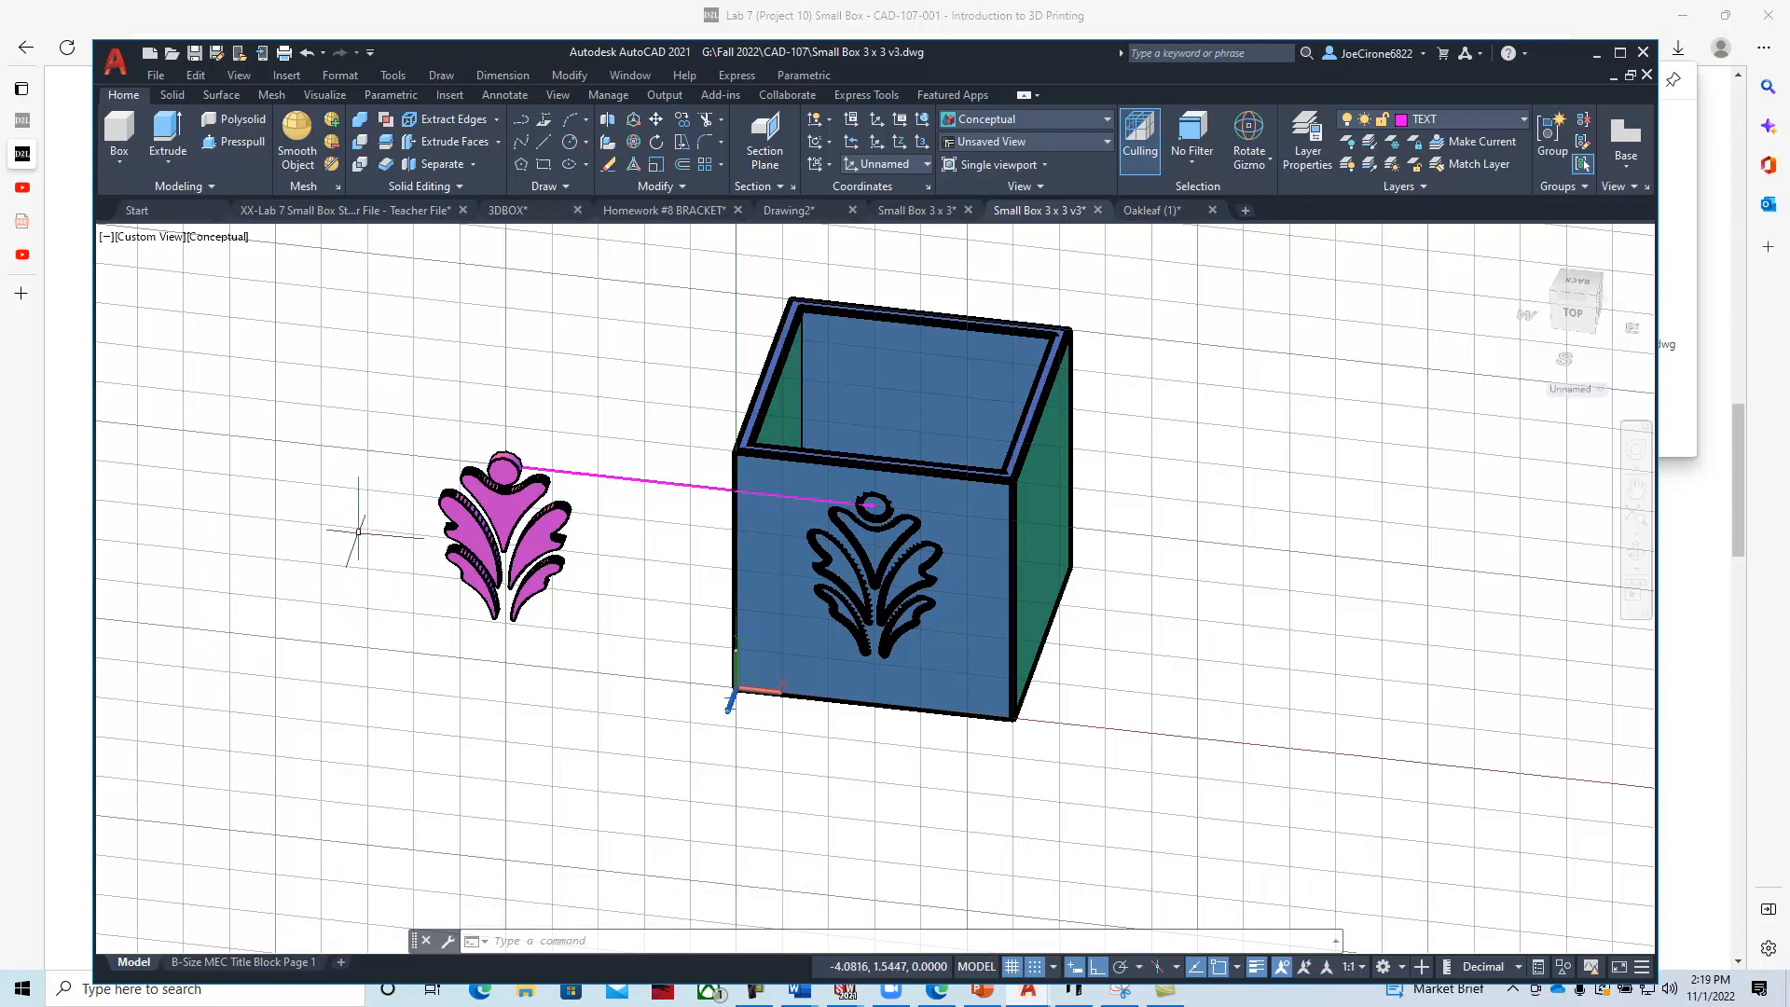
{"action": "mouse_move", "coordinate": [348, 538]}
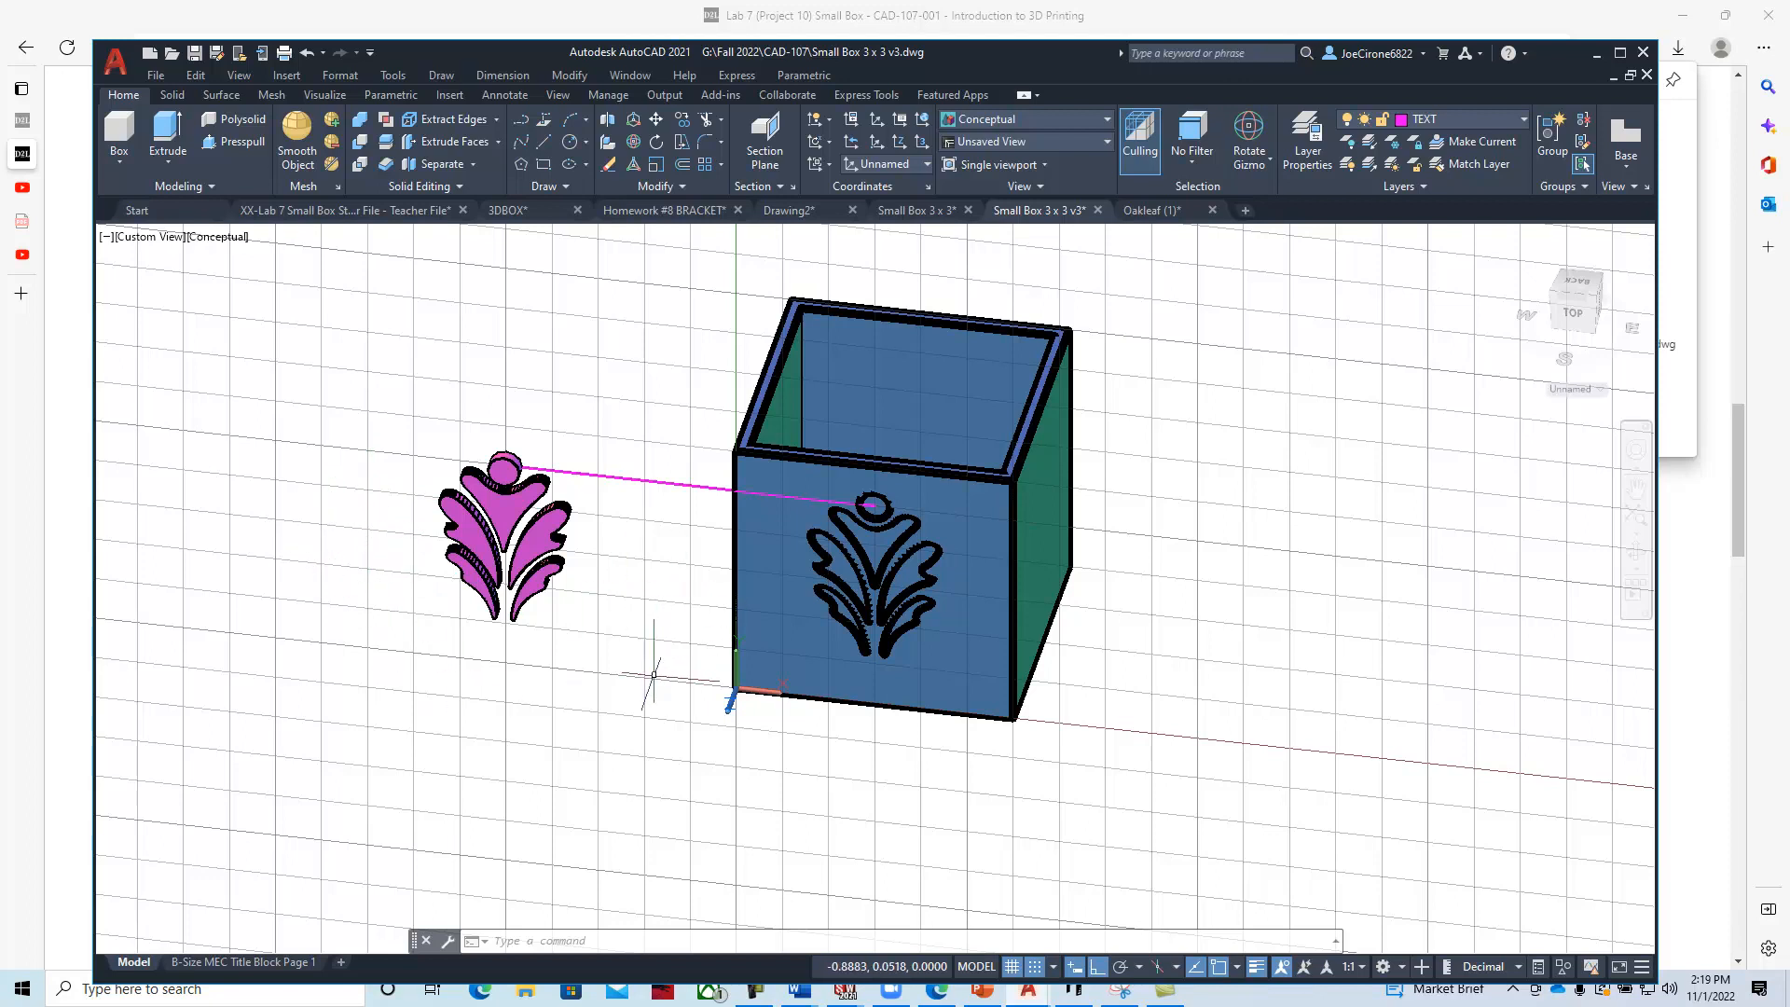
{"action": "mouse_move", "coordinate": [622, 679]}
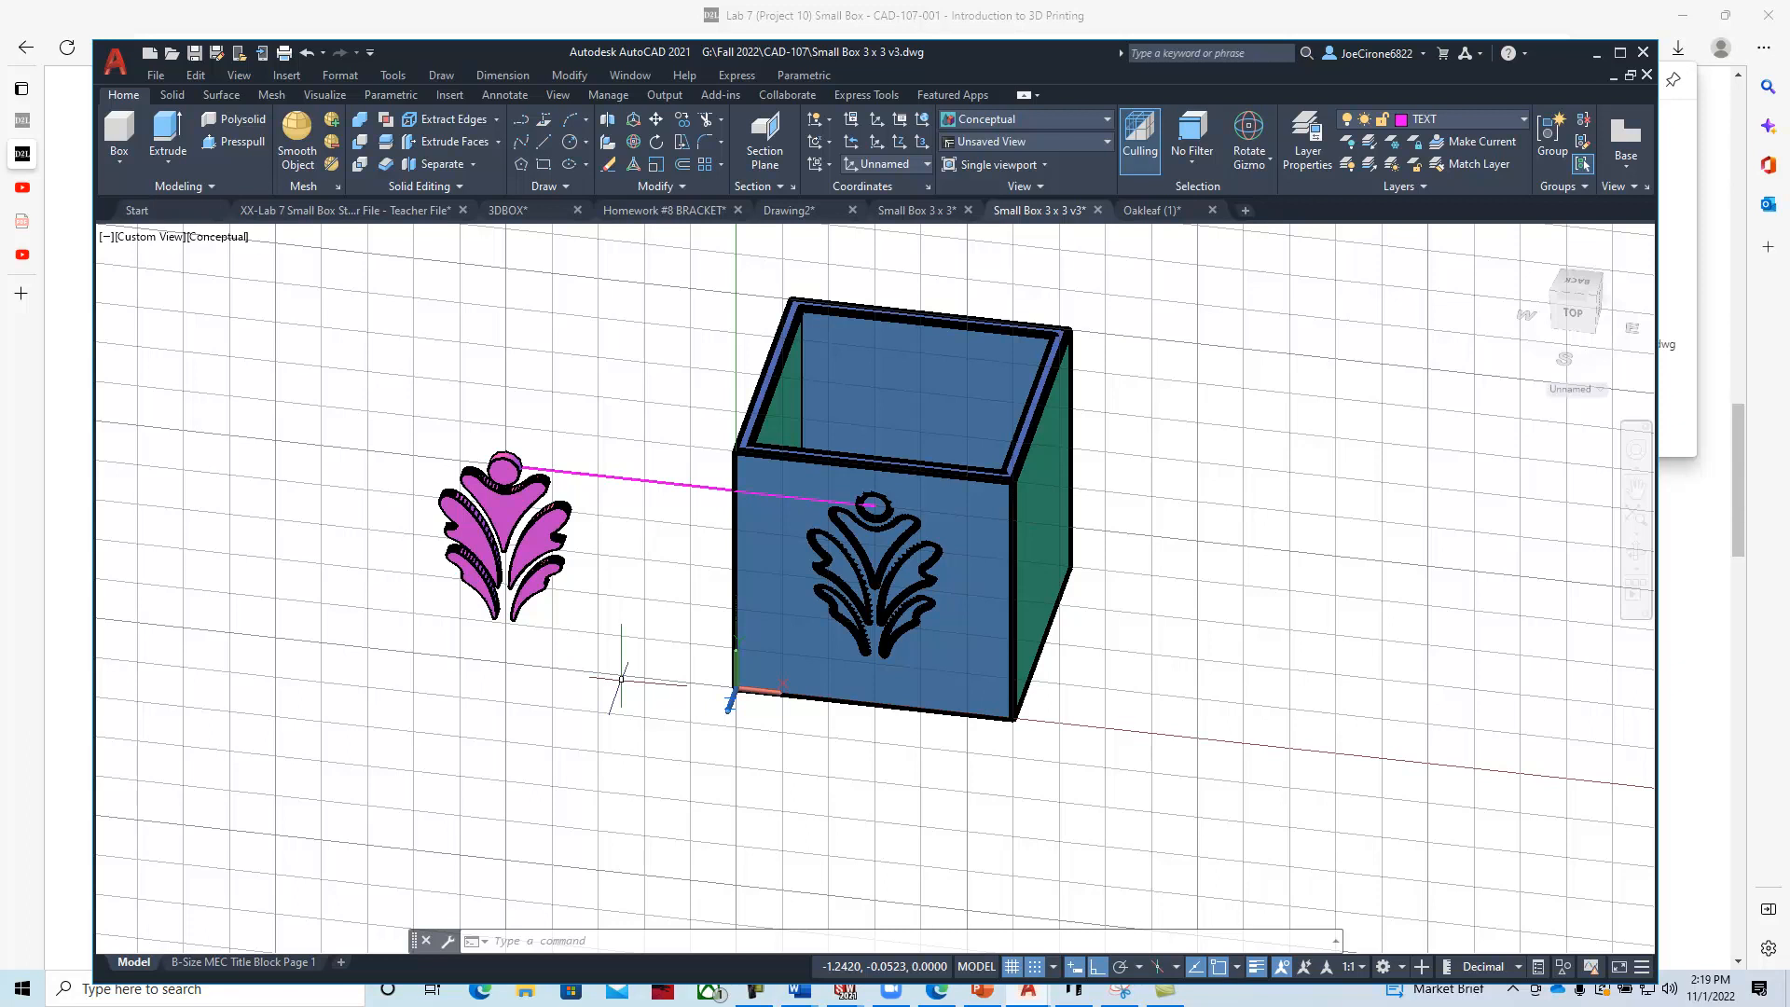